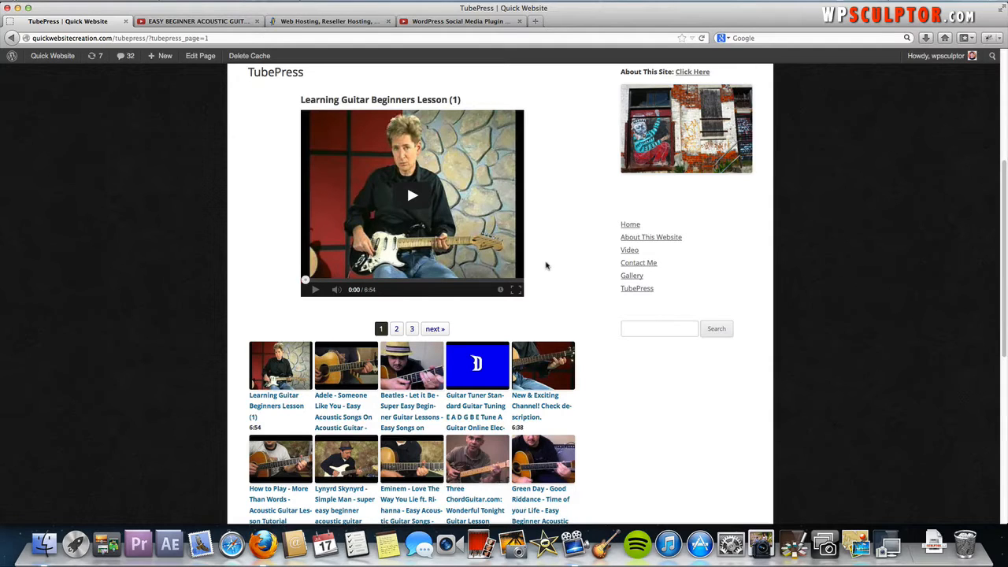
{"action": "mouse_move", "coordinate": [556, 302]}
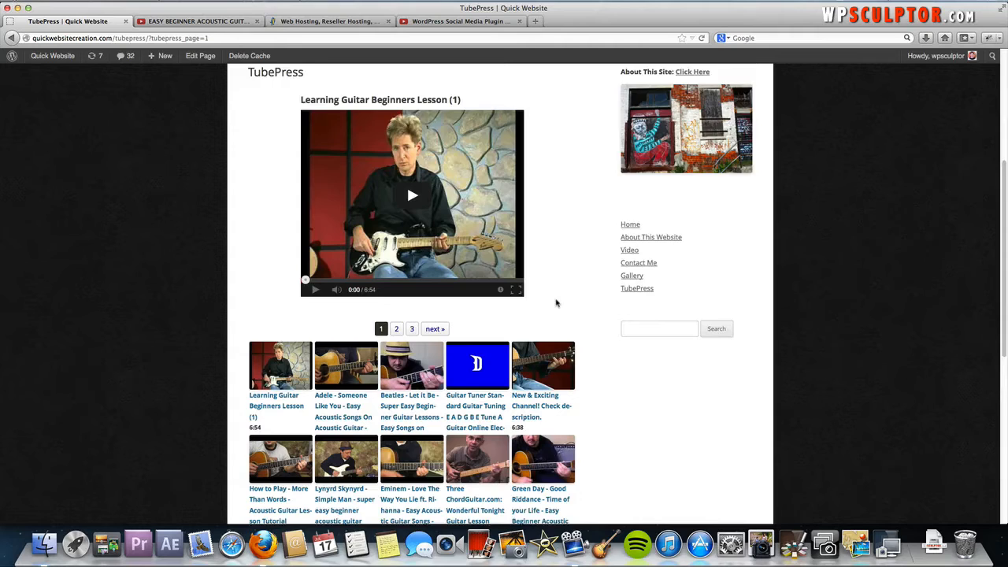
Scroll through the TubePress gallery demo, then bring up a fresh Firefox window on its start page.
{"action": "scroll", "scroll_direction": "down", "scroll_amount": 3}
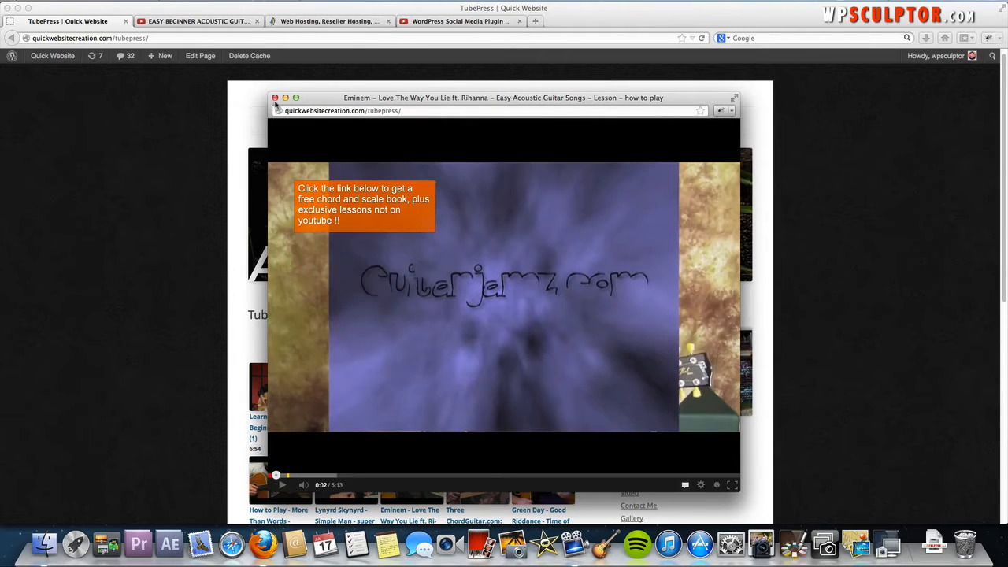
{"action": "left_click", "coordinate": [276, 98]}
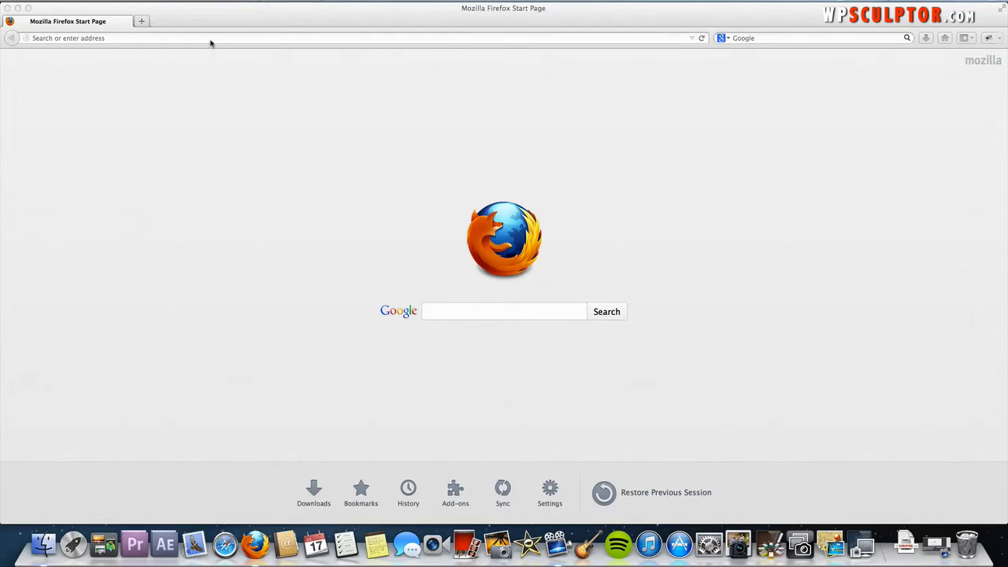
Go to quickblogcreation.com's wp-admin and log in with the site's username and password.
{"action": "left_click", "coordinate": [213, 38]}
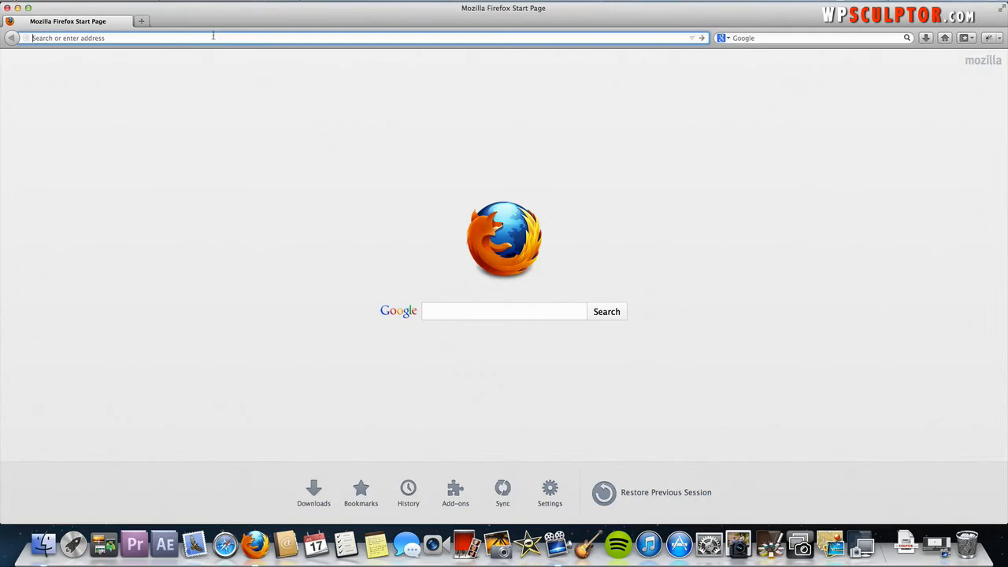
{"action": "type", "text": "quickblogcreation.com/"}
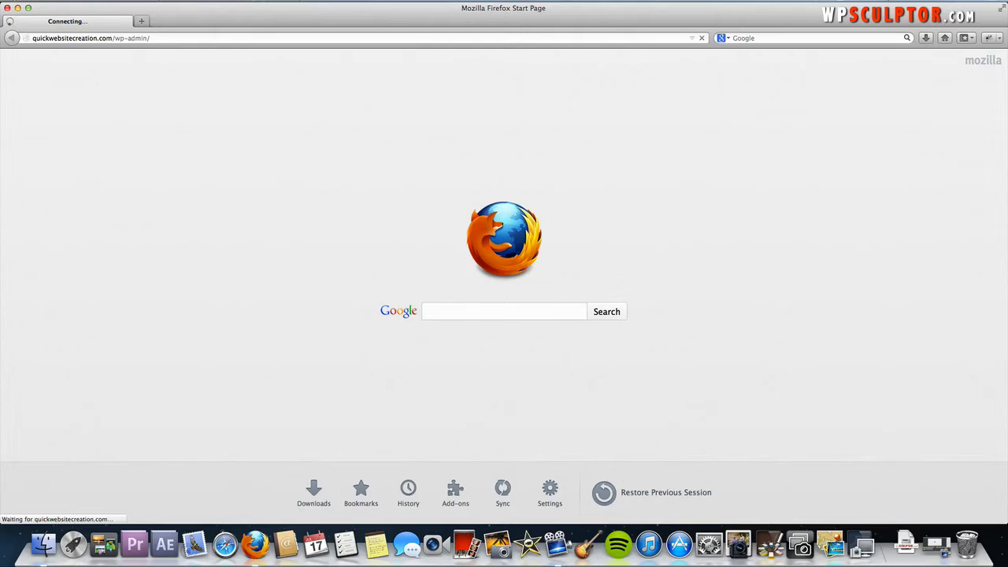
{"action": "type", "text": "L"}
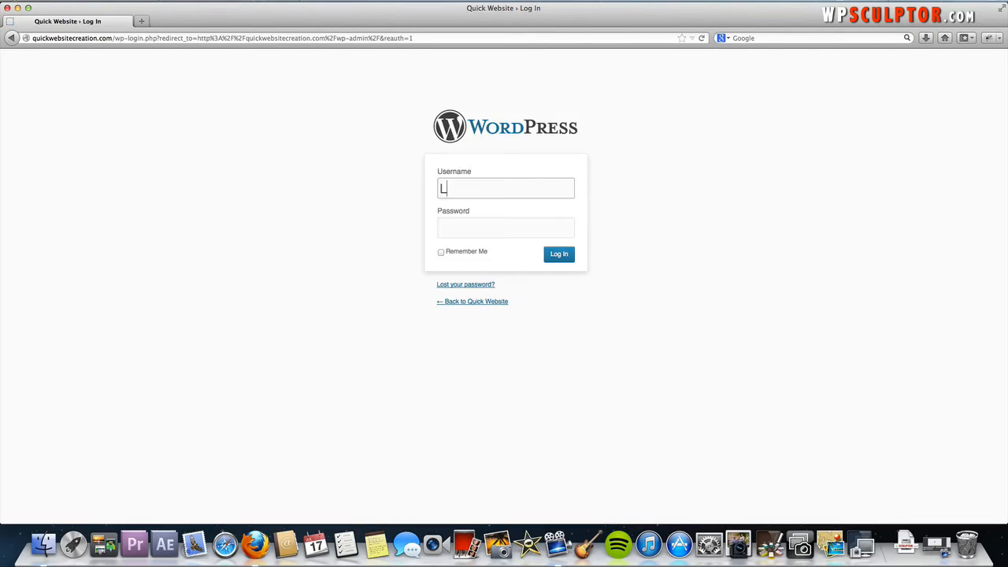
{"action": "type", "text": "wpsculptor"}
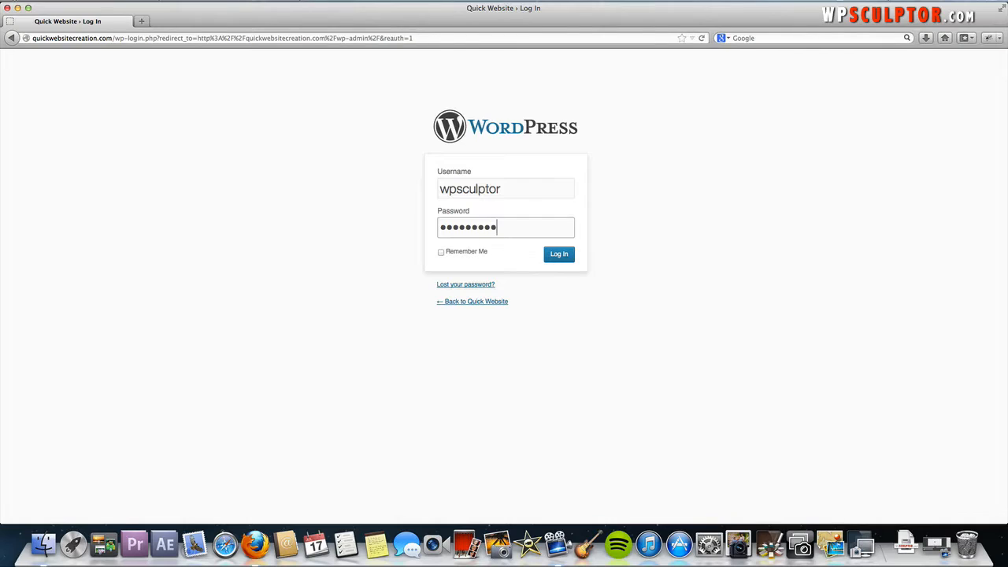
{"action": "left_click", "coordinate": [559, 254]}
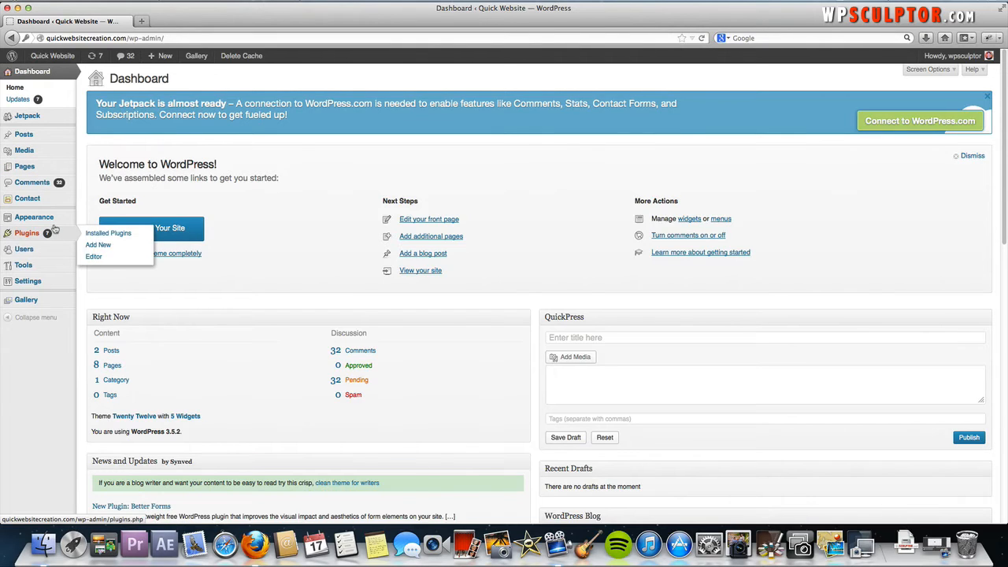
Search the Add New plugins directory for 'tubepress'.
{"action": "left_click", "coordinate": [98, 246]}
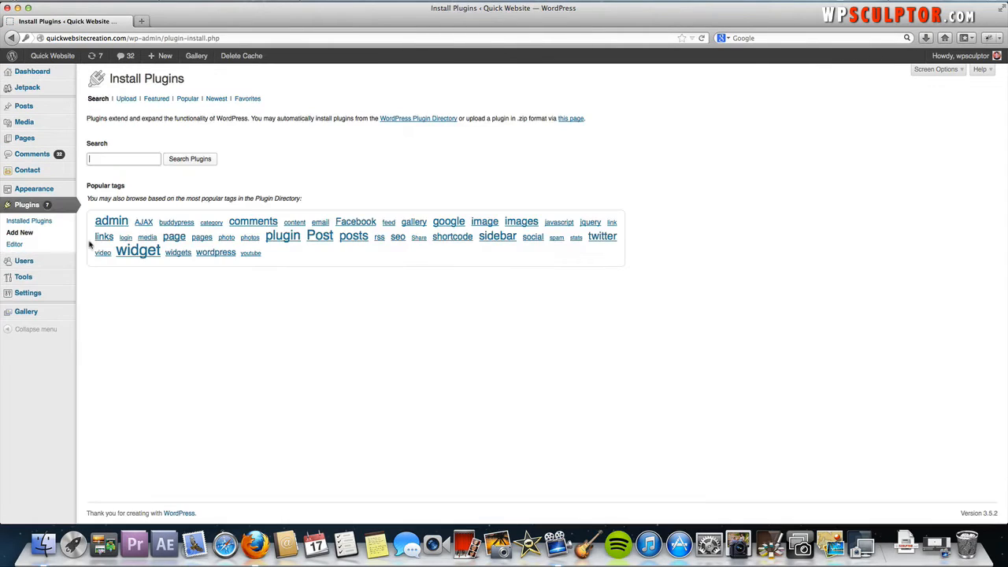
{"action": "type", "text": "tubepress"}
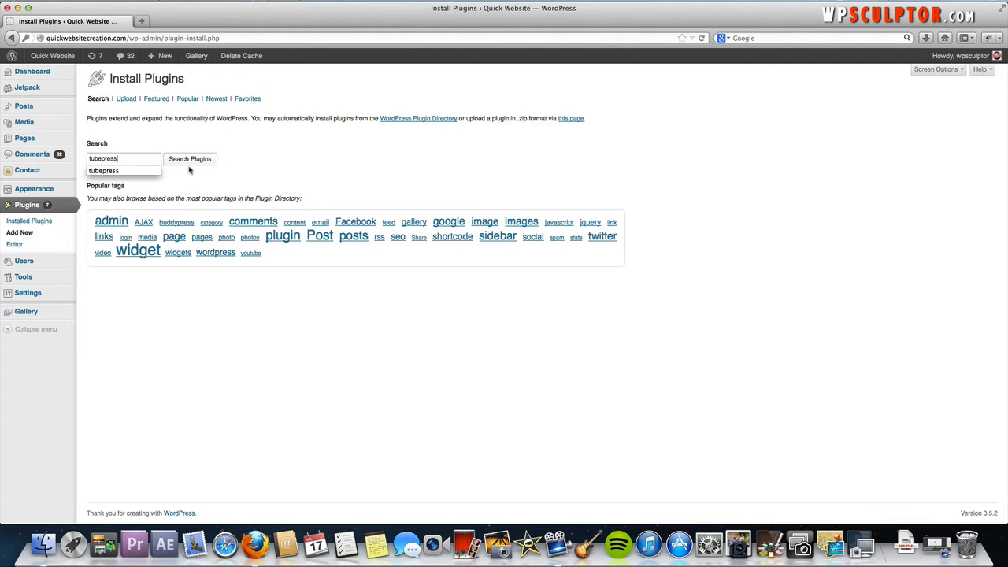
{"action": "left_click", "coordinate": [189, 157]}
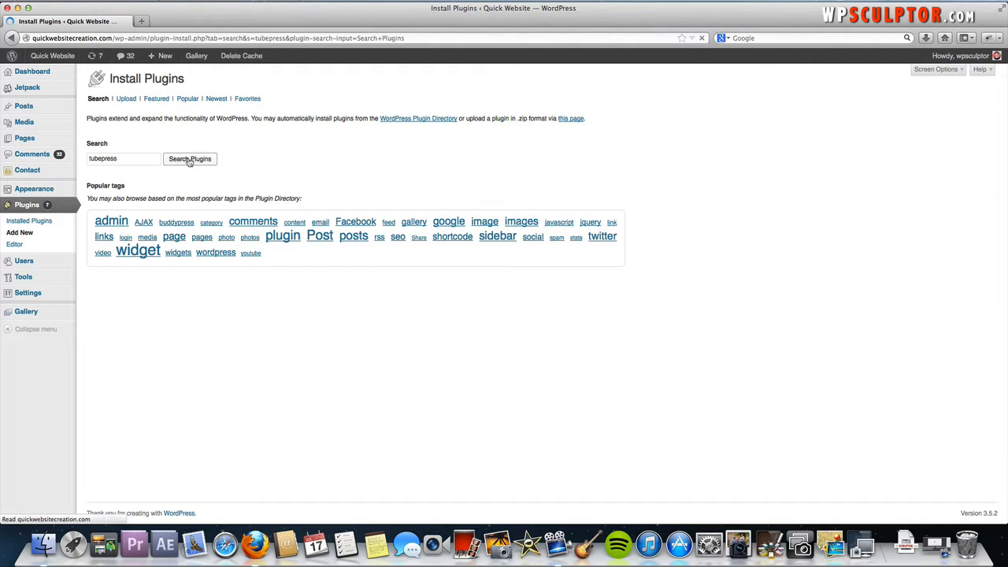
{"action": "left_click", "coordinate": [189, 157]}
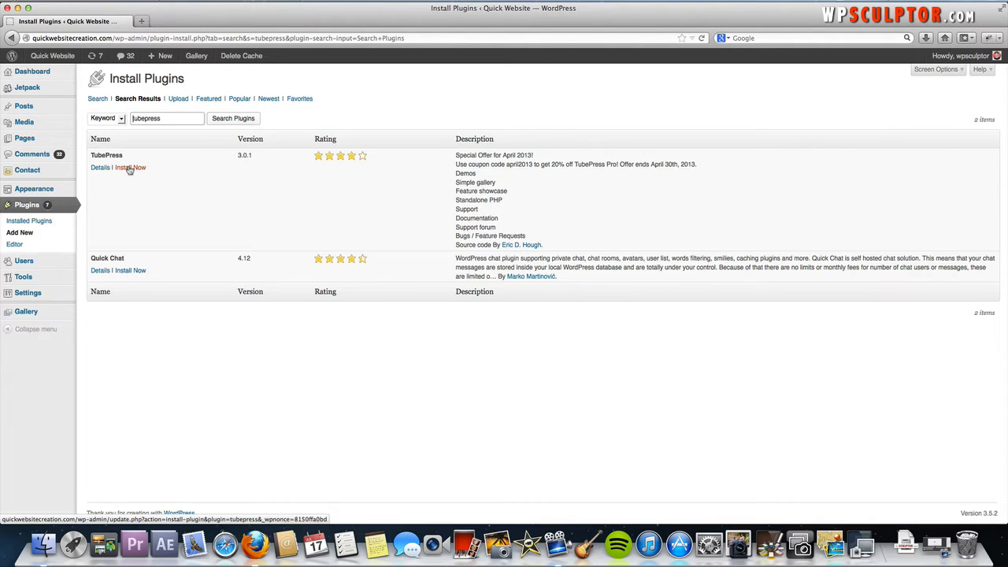
Install TubePress 3.0.1, confirm the install, and activate the plugin.
{"action": "left_click", "coordinate": [129, 167]}
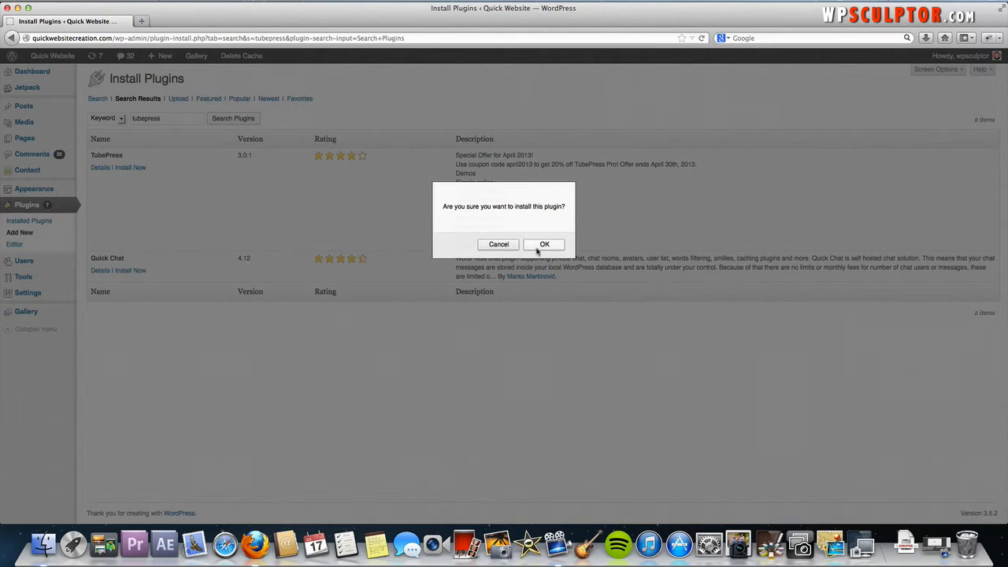
{"action": "left_click", "coordinate": [544, 244]}
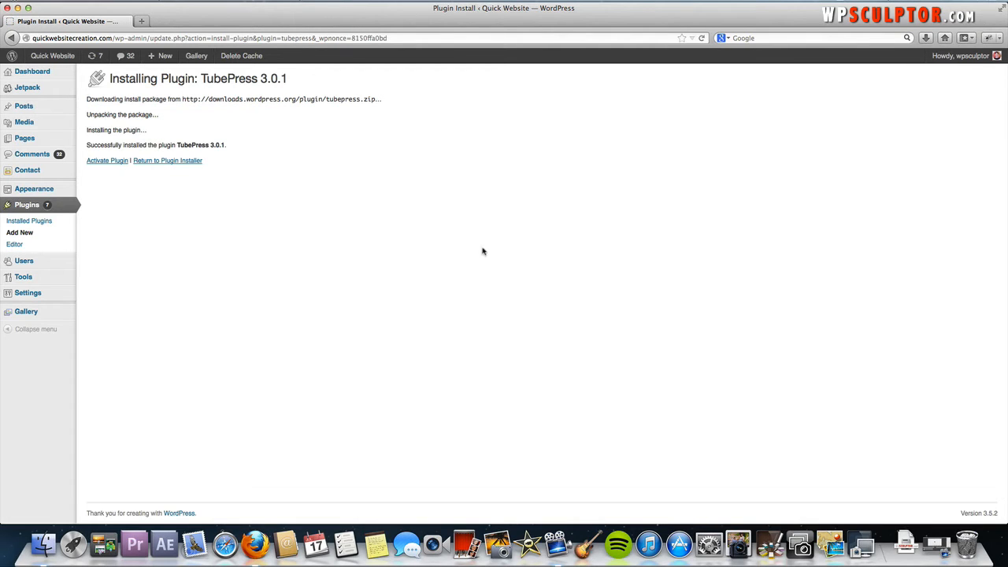
{"action": "mouse_move", "coordinate": [107, 161]}
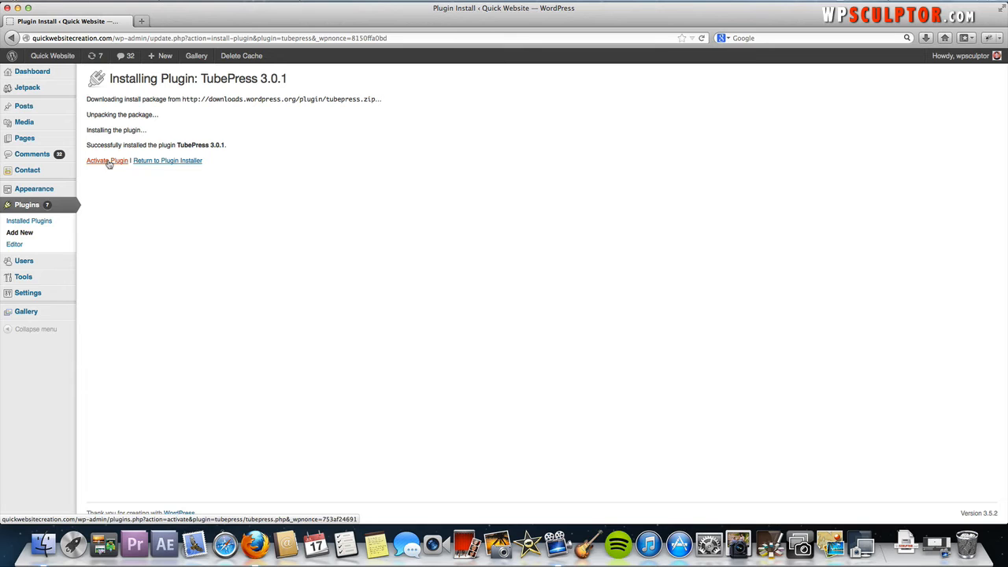
{"action": "left_click", "coordinate": [107, 160]}
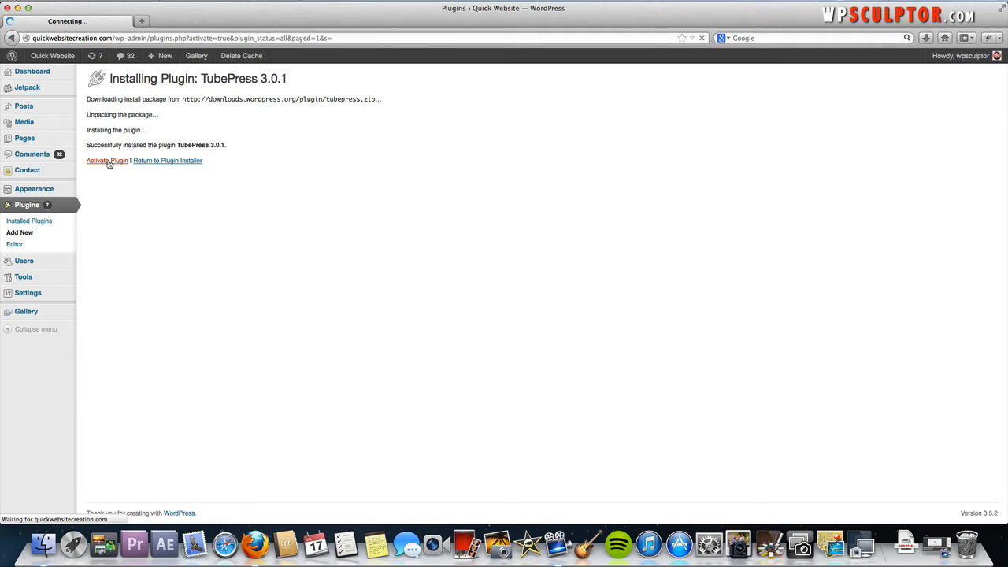
{"action": "left_click", "coordinate": [107, 161]}
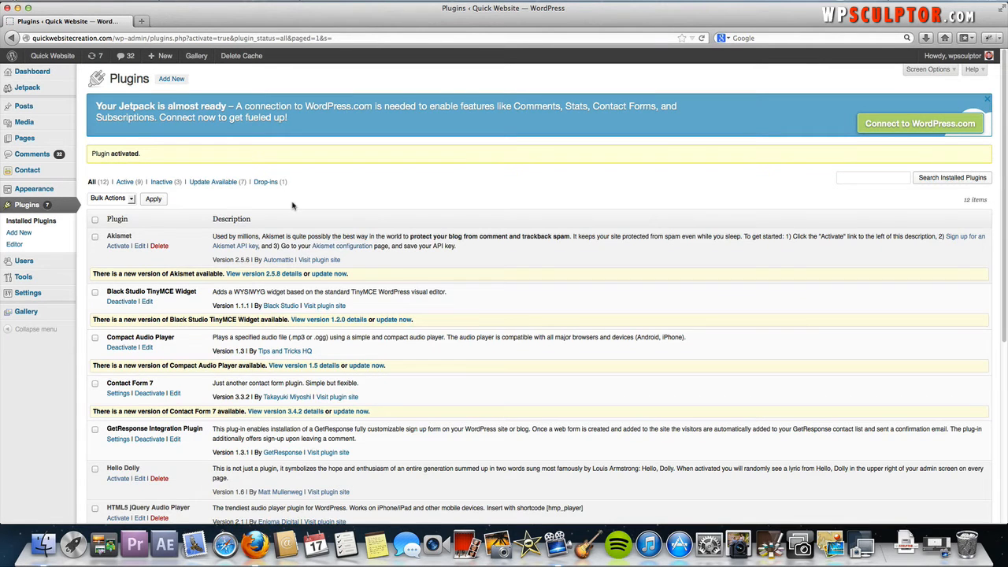
{"action": "scroll", "scroll_direction": "down", "scroll_amount": 3}
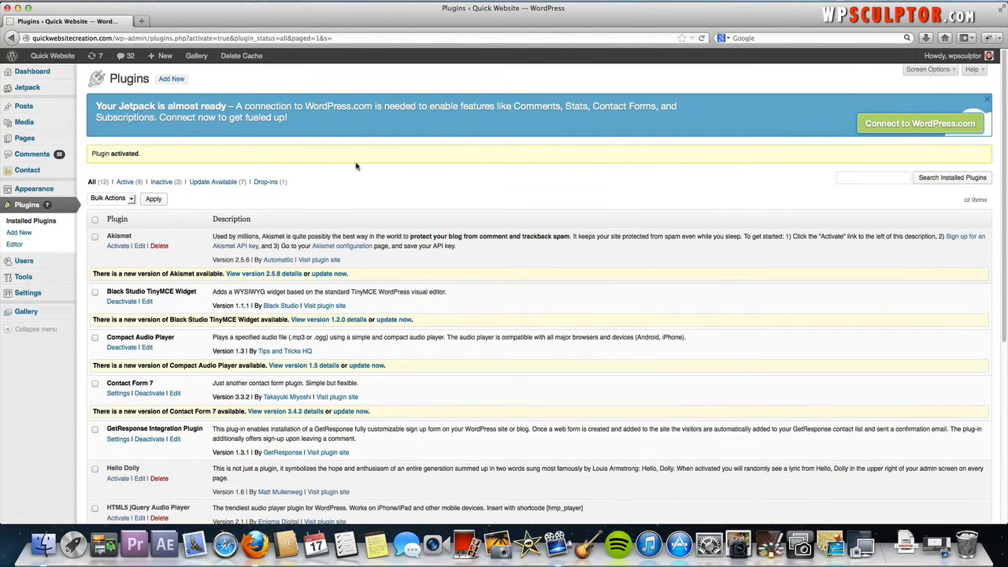
{"action": "mouse_move", "coordinate": [28, 291]}
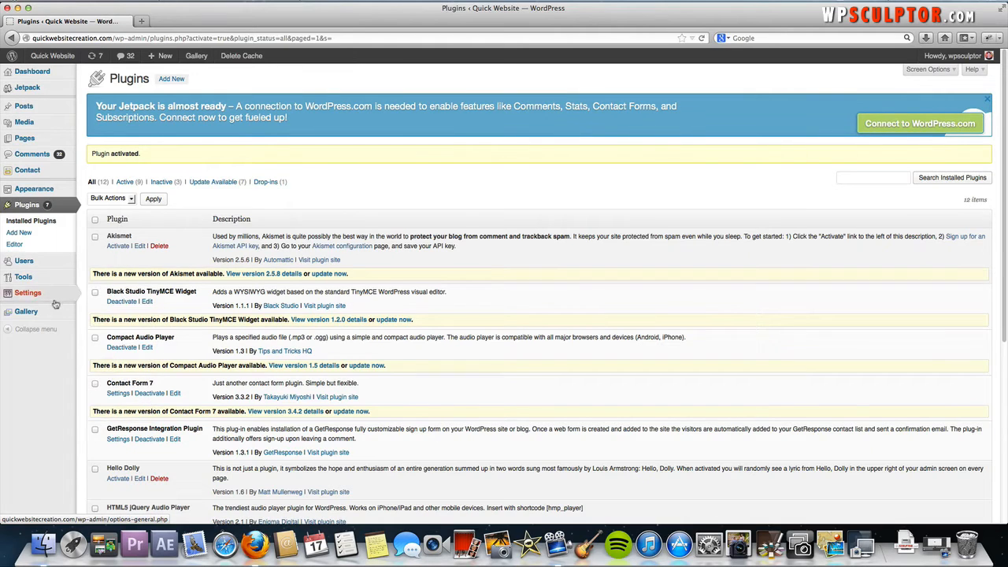
{"action": "left_click", "coordinate": [28, 292]}
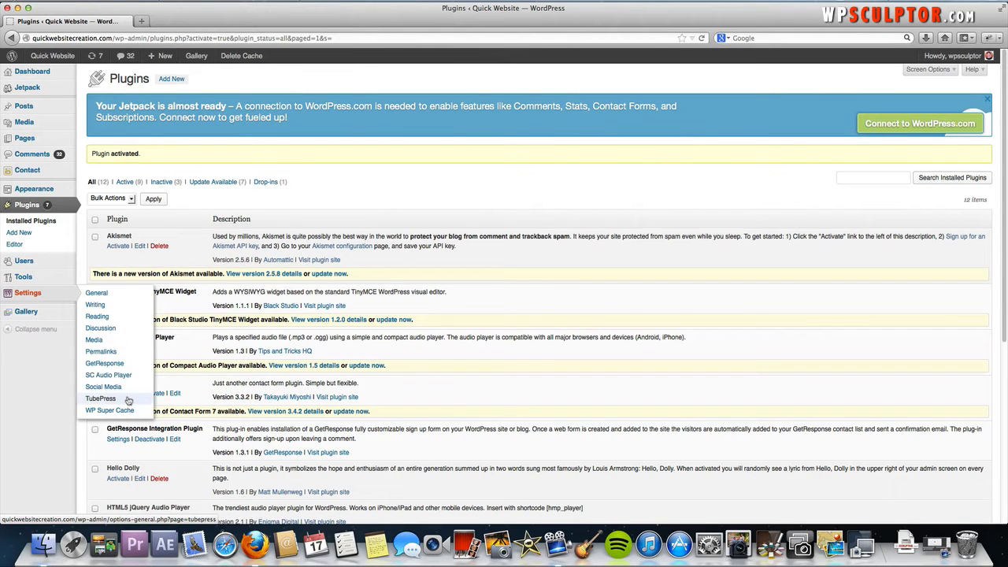
{"action": "left_click", "coordinate": [101, 398]}
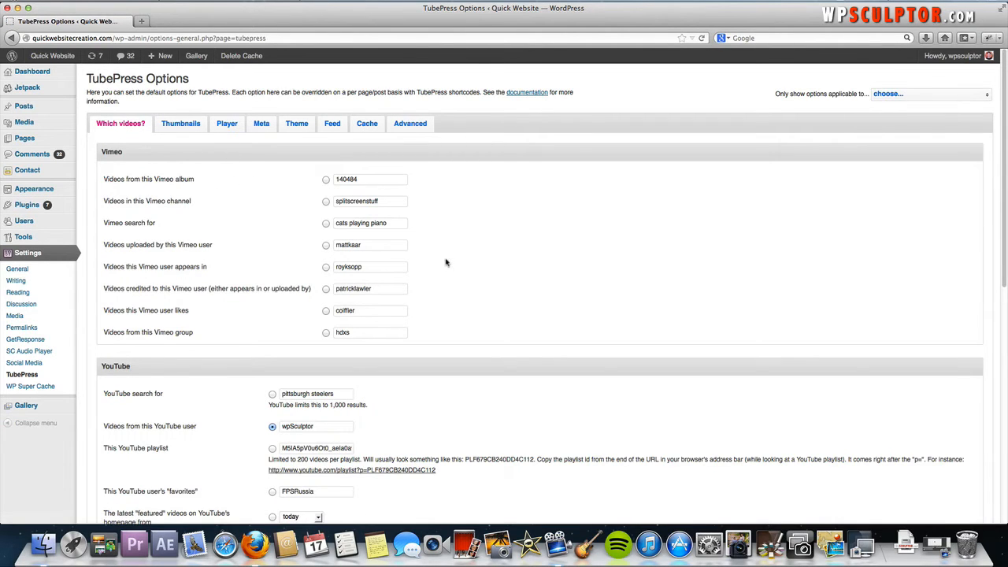
{"action": "mouse_move", "coordinate": [536, 308]}
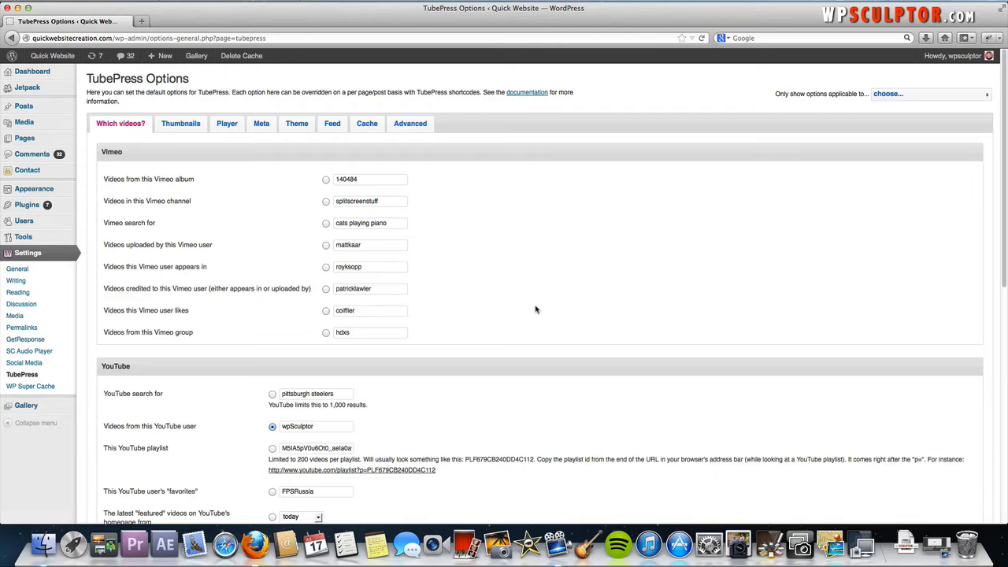
{"action": "mouse_move", "coordinate": [480, 321]}
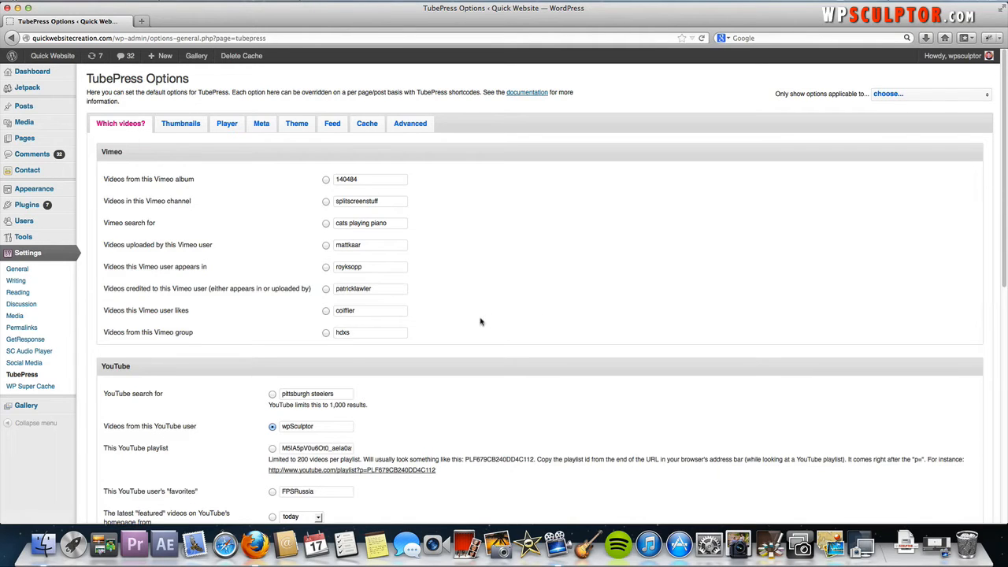
{"action": "scroll", "scroll_direction": "down", "scroll_amount": 3}
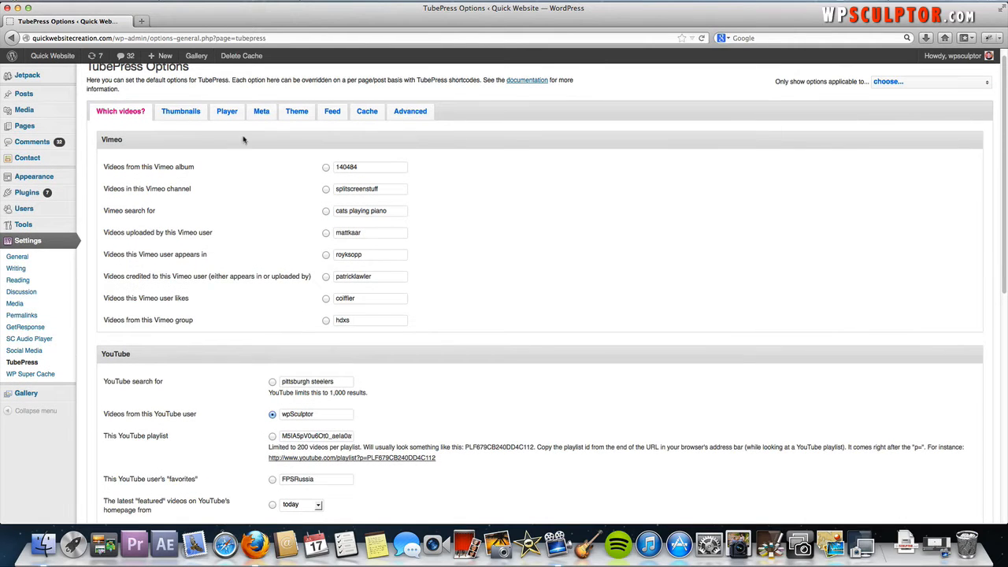
{"action": "mouse_move", "coordinate": [224, 384]}
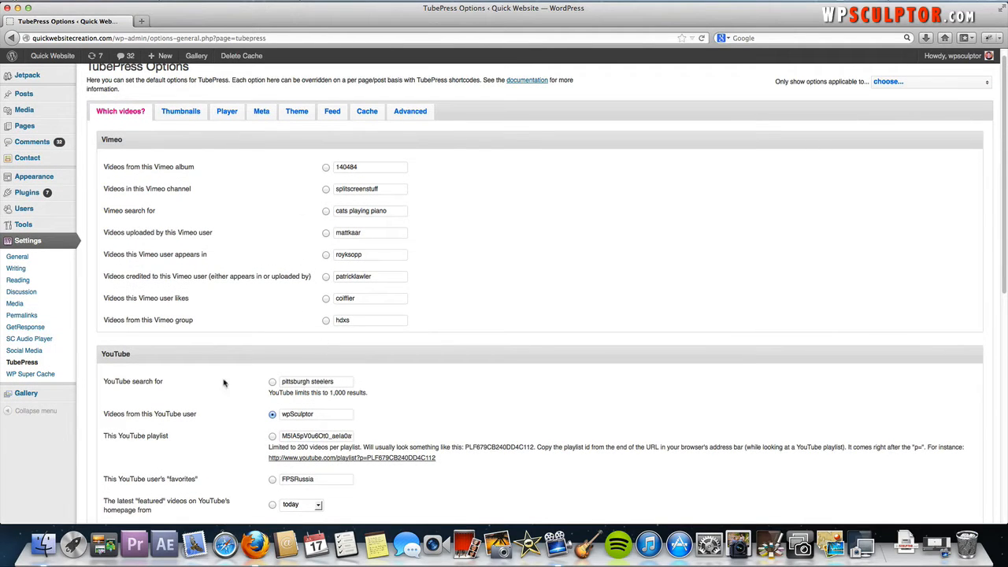
{"action": "scroll", "scroll_direction": "down", "scroll_amount": 3}
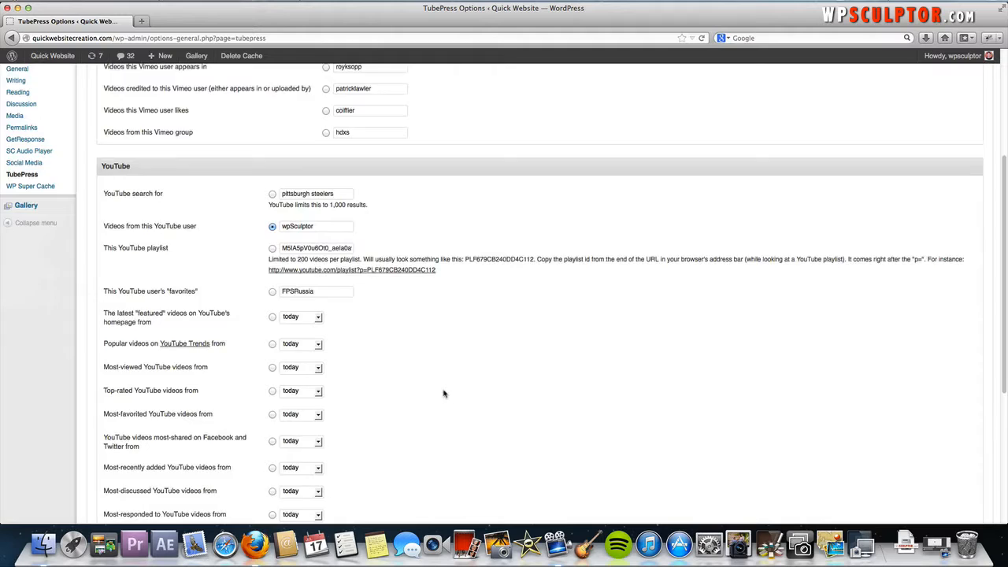
{"action": "scroll", "scroll_direction": "down", "scroll_amount": 3}
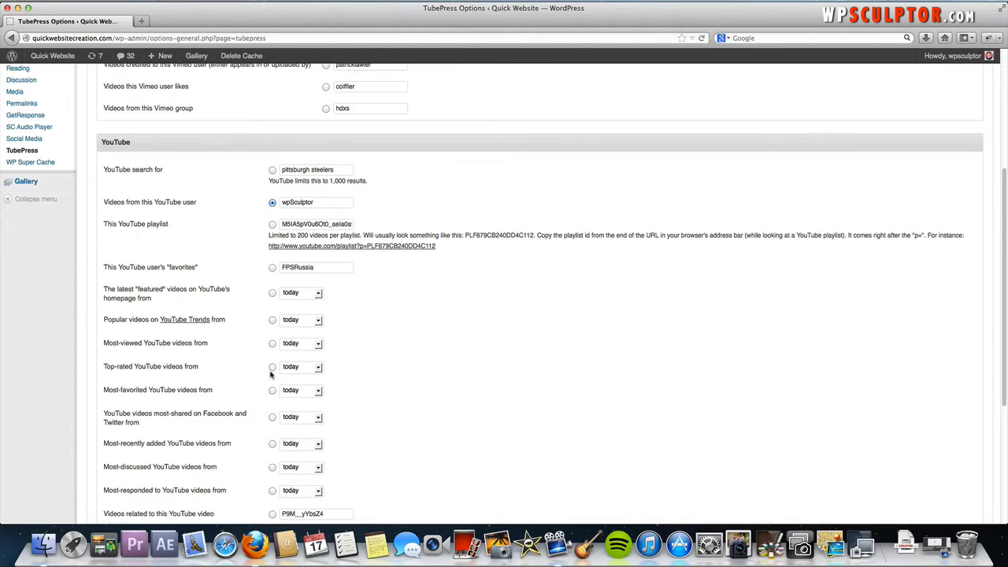
{"action": "scroll", "scroll_direction": "down", "scroll_amount": 3}
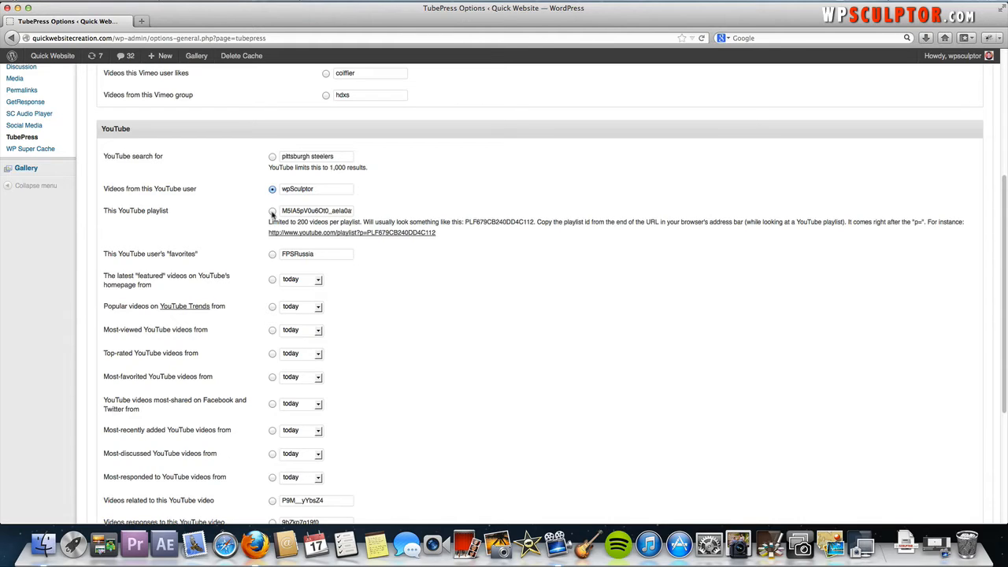
{"action": "mouse_move", "coordinate": [264, 213]}
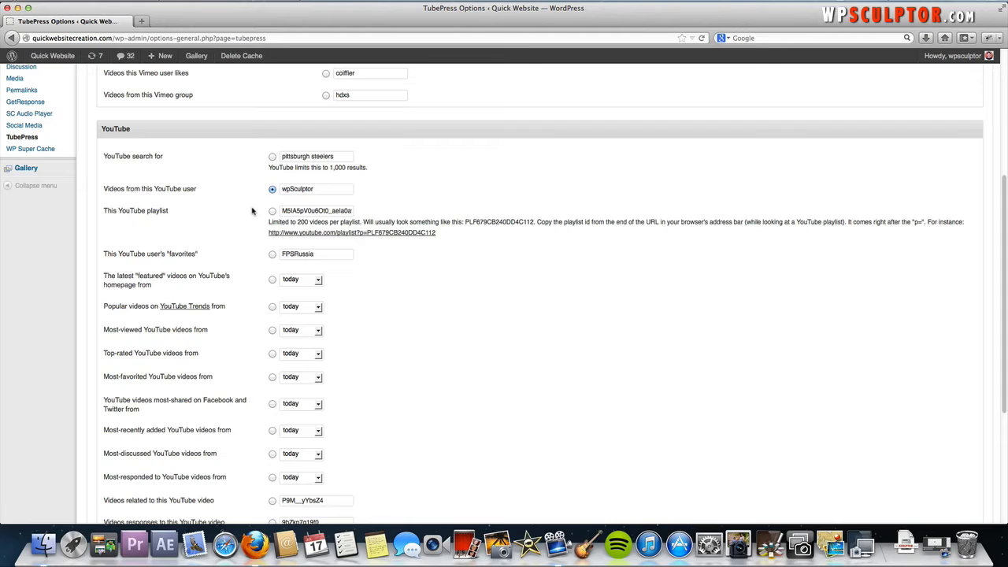
{"action": "mouse_move", "coordinate": [255, 211]}
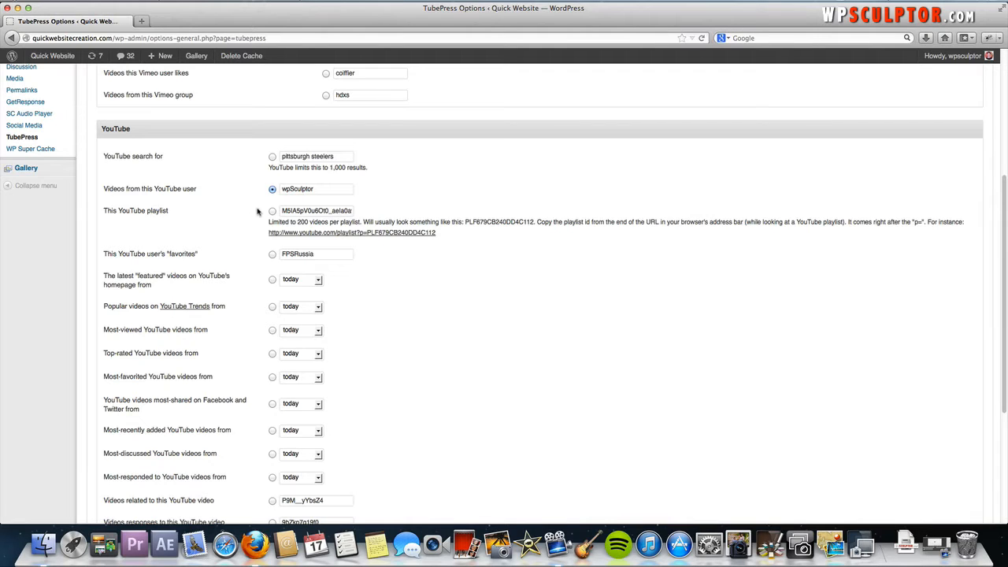
{"action": "mouse_move", "coordinate": [261, 211]}
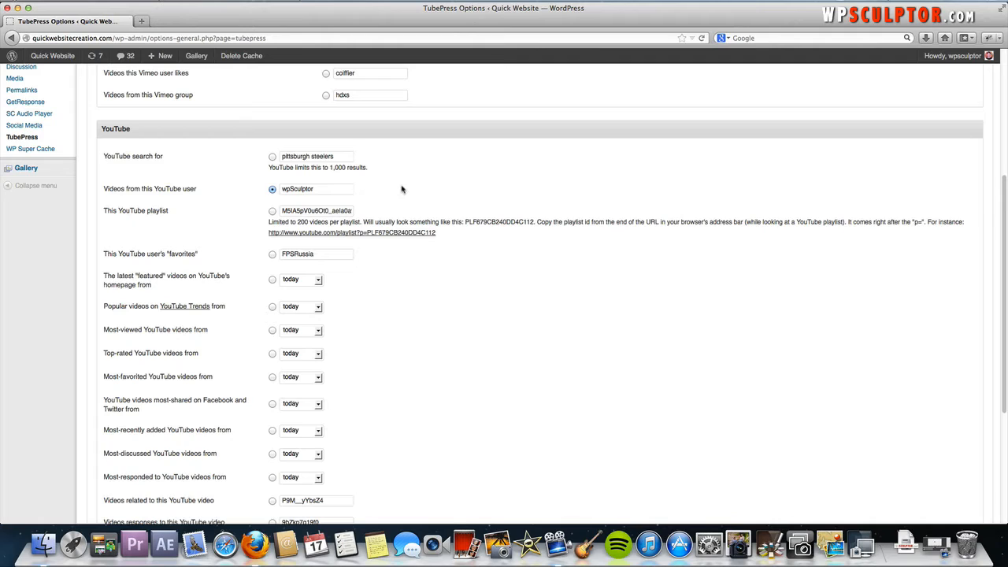
{"action": "mouse_move", "coordinate": [244, 210]}
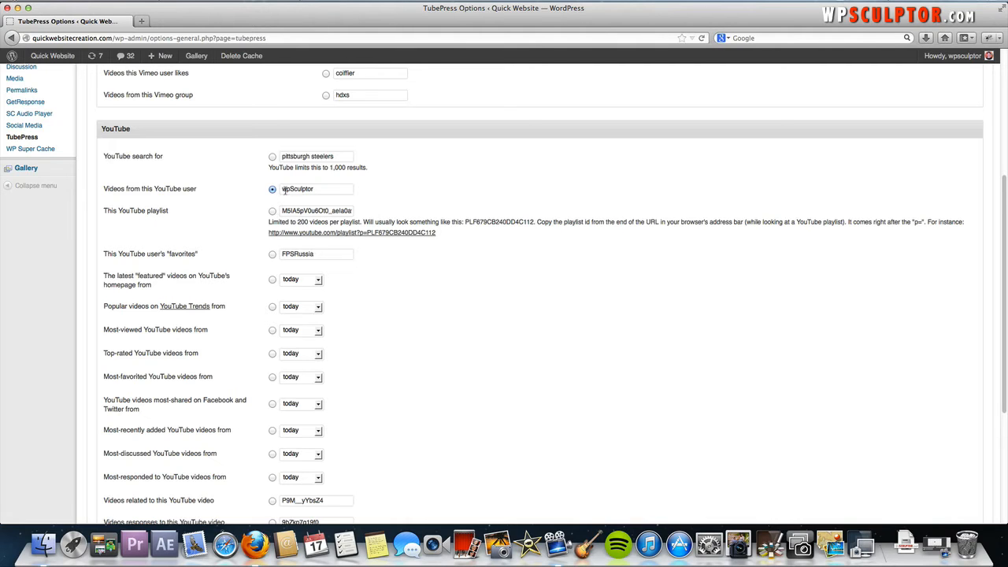
In a new tab on youtube.com, search 'learning to play' guitar and play the danfle channel's featured video.
{"action": "left_click", "coordinate": [272, 22]}
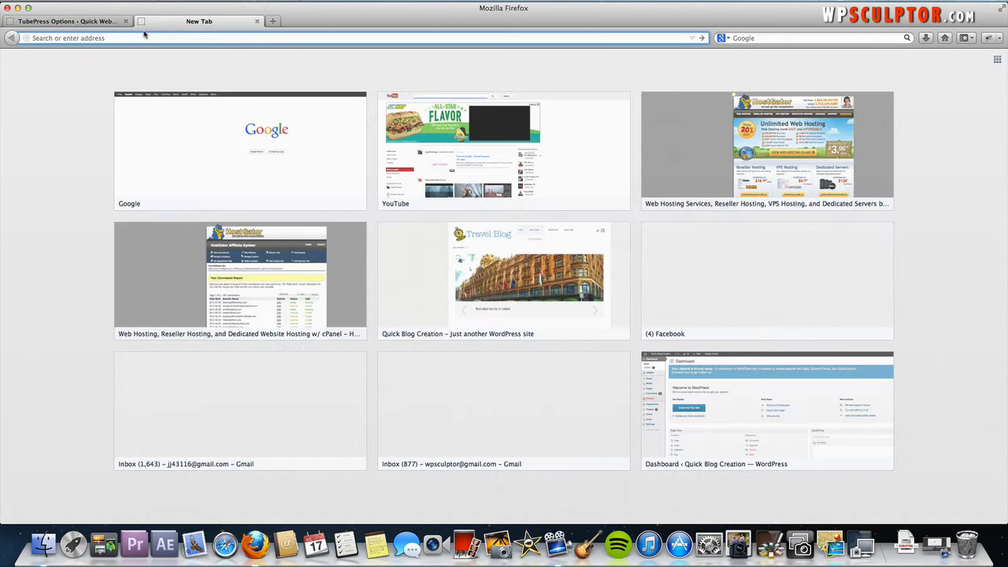
{"action": "type", "text": "youtube.com/"}
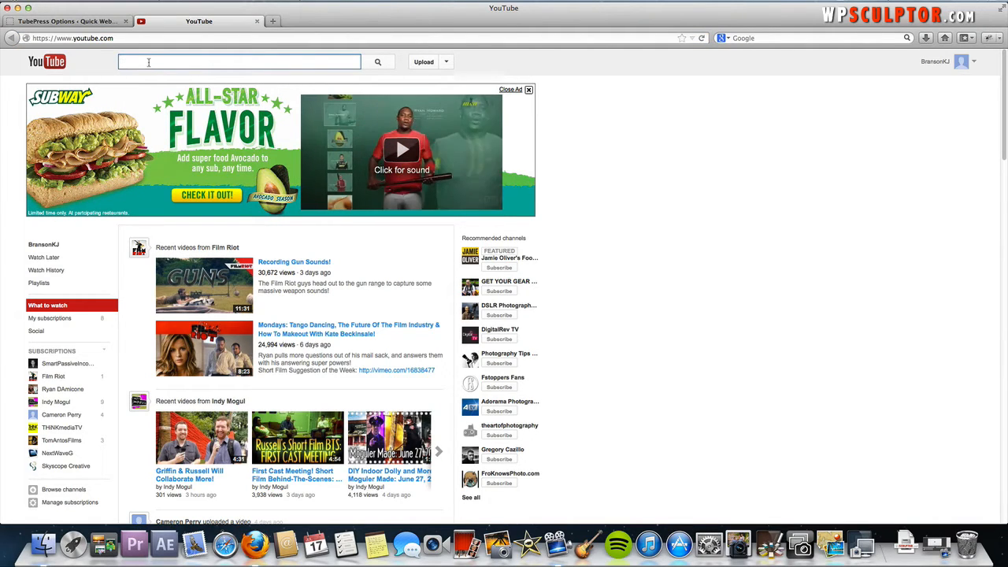
{"action": "type", "text": "lea"}
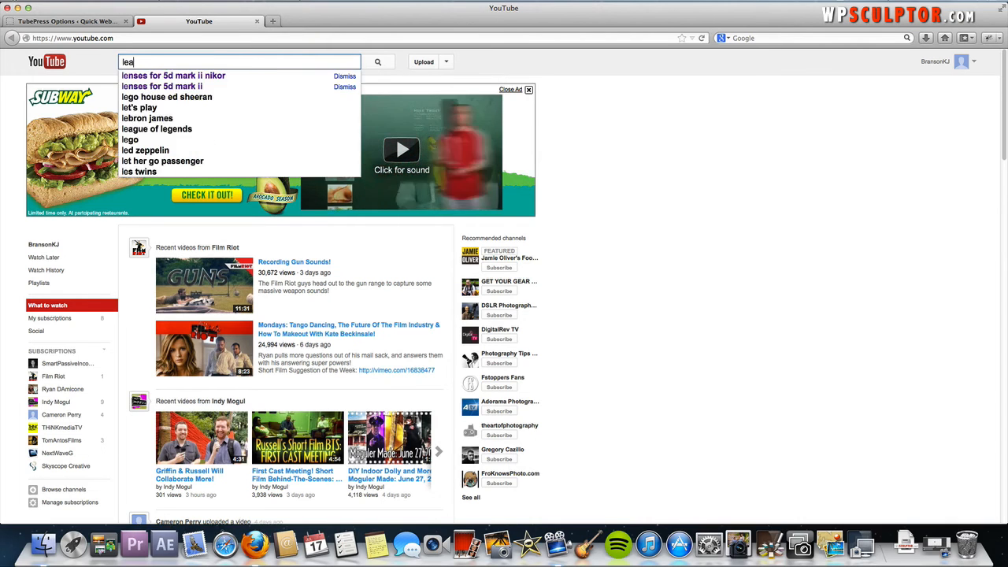
{"action": "type", "text": "learning to play to guitar"}
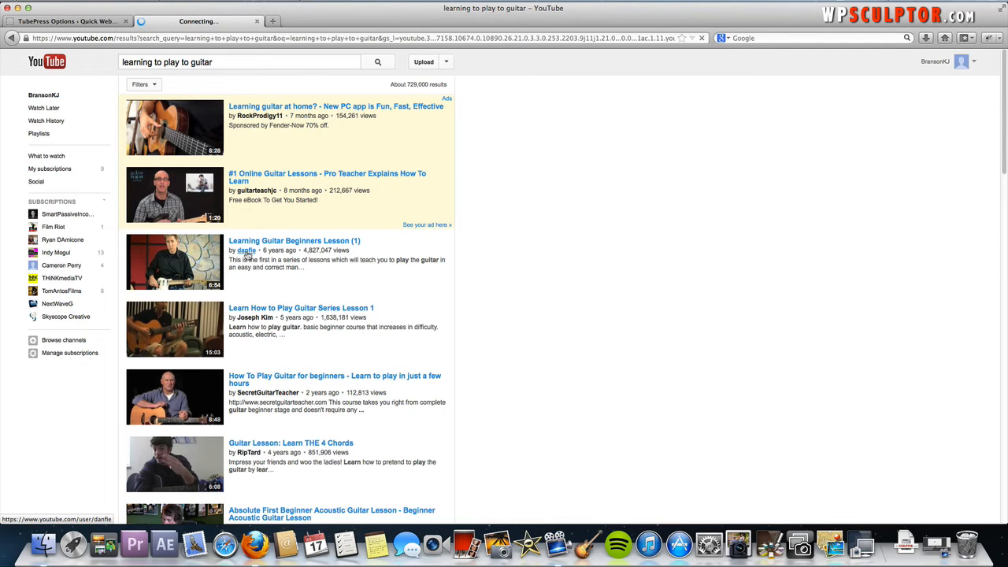
{"action": "left_click", "coordinate": [247, 251]}
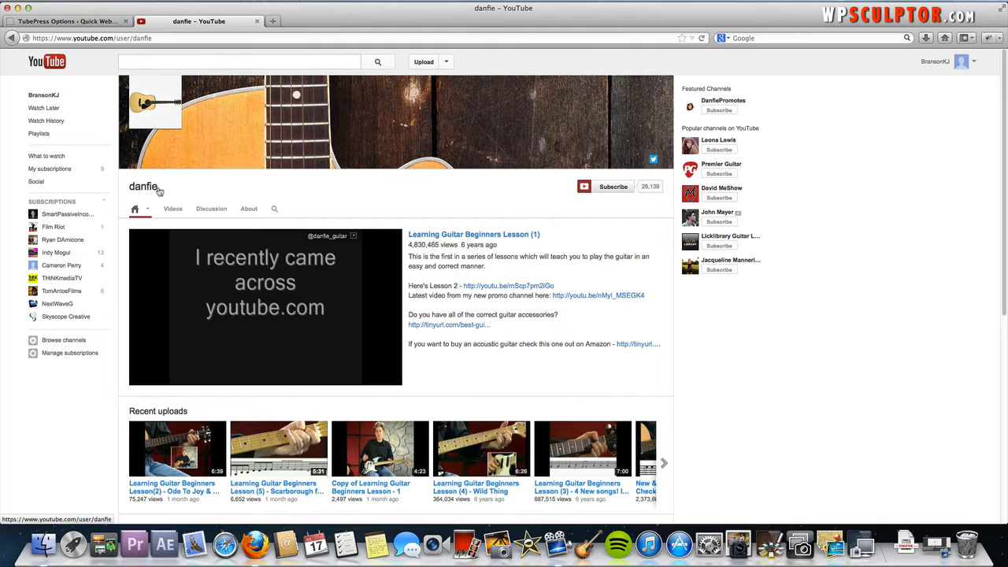
{"action": "left_click", "coordinate": [264, 307]}
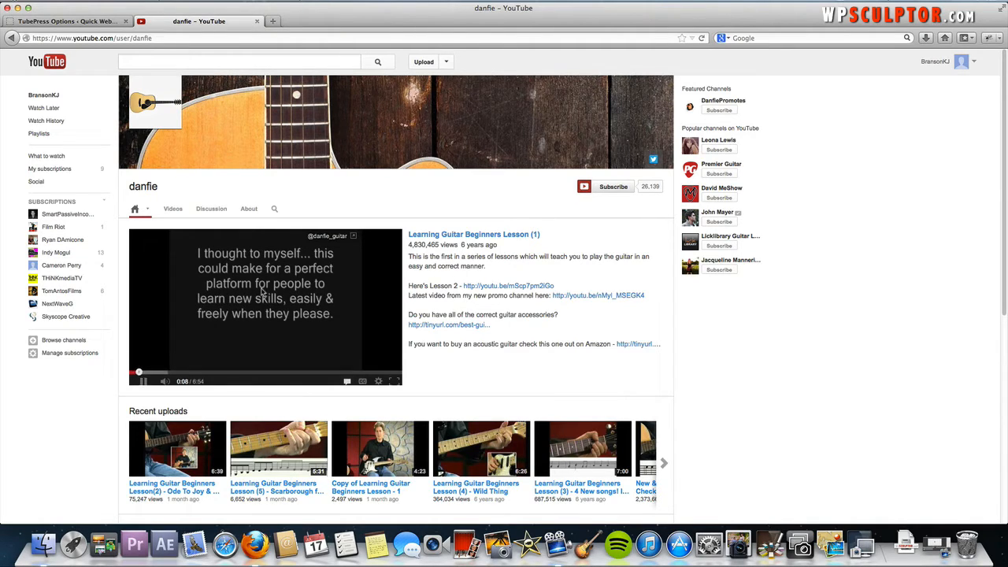
In another tab search YouTube for Julian Smith, then return to the TubePress options page.
{"action": "left_click", "coordinate": [272, 22]}
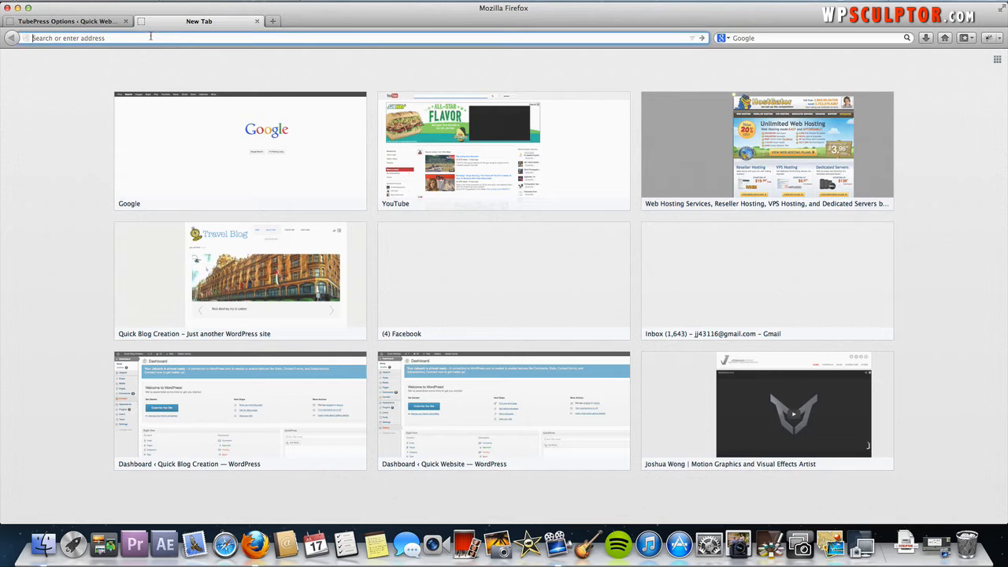
{"action": "type", "text": "youtube.com/"}
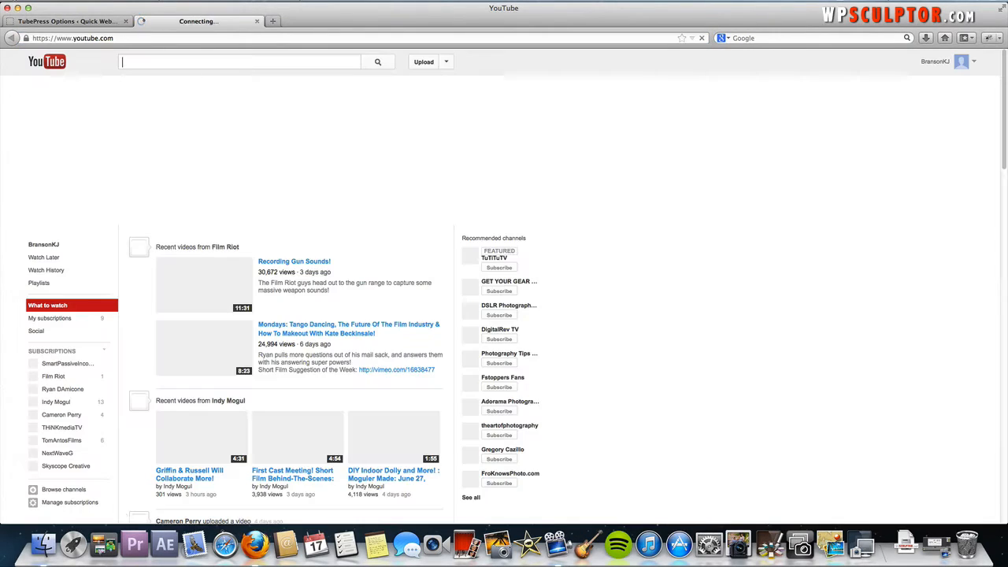
{"action": "type", "text": "Julian Smith"}
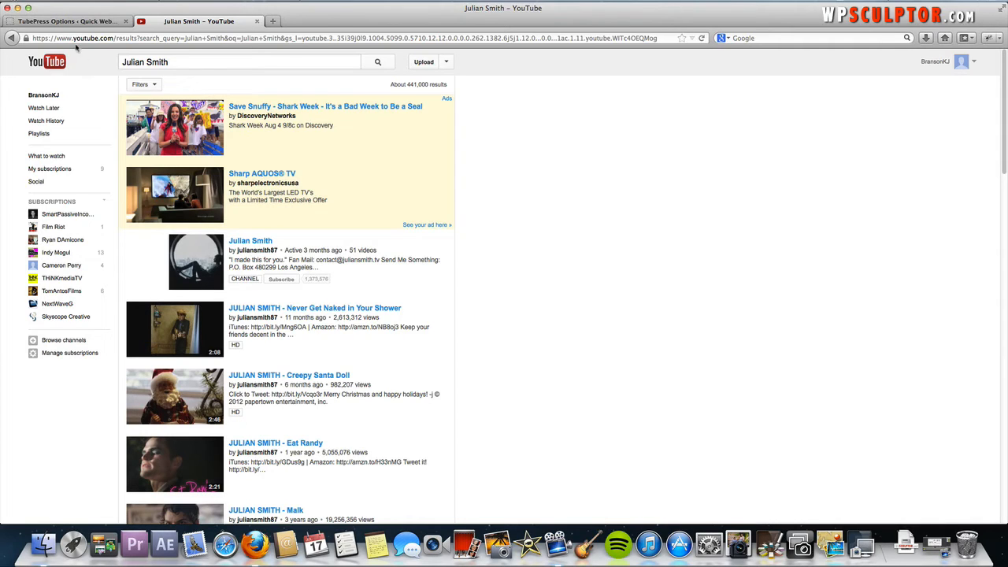
{"action": "left_click", "coordinate": [66, 22]}
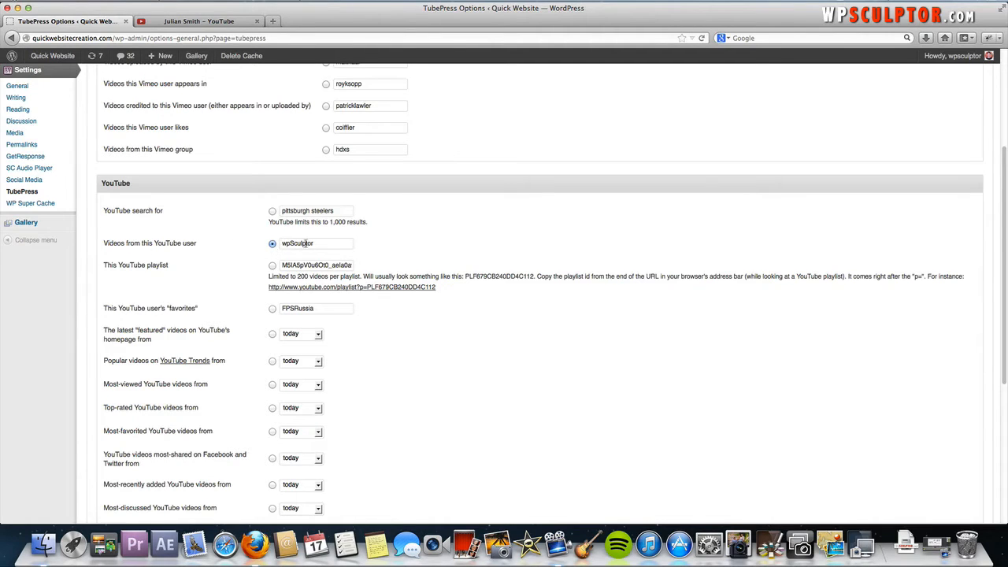
Set 'Videos from this YouTube user' to juliansmith87 and save the TubePress options.
{"action": "type", "text": "juliansmith87"}
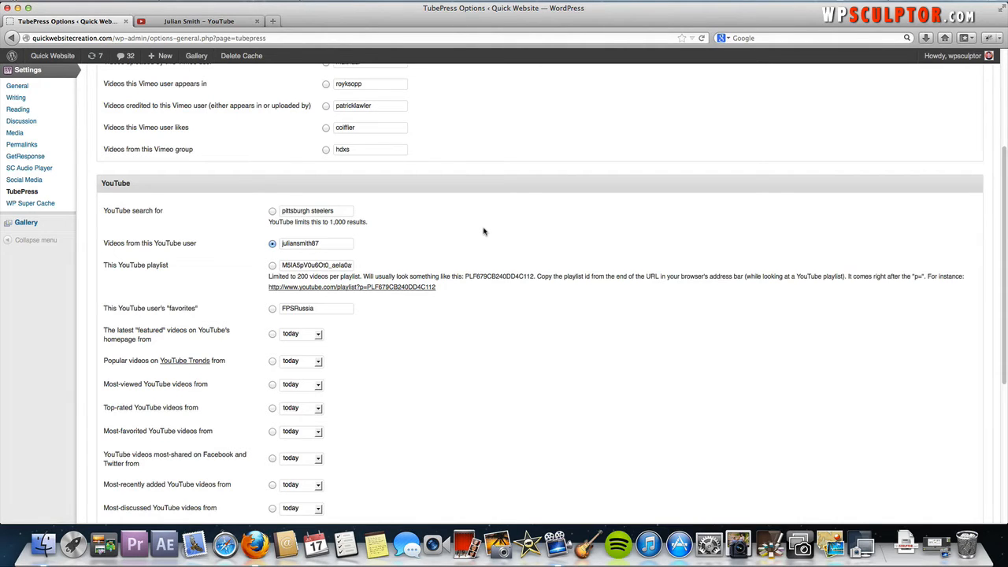
{"action": "scroll", "scroll_direction": "down", "scroll_amount": 3}
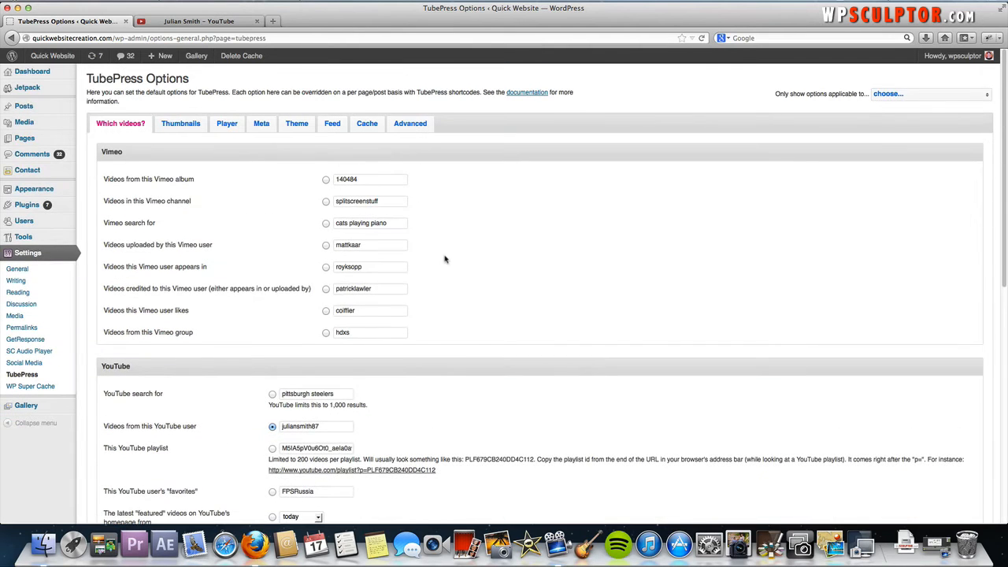
{"action": "scroll", "scroll_direction": "down", "scroll_amount": 3}
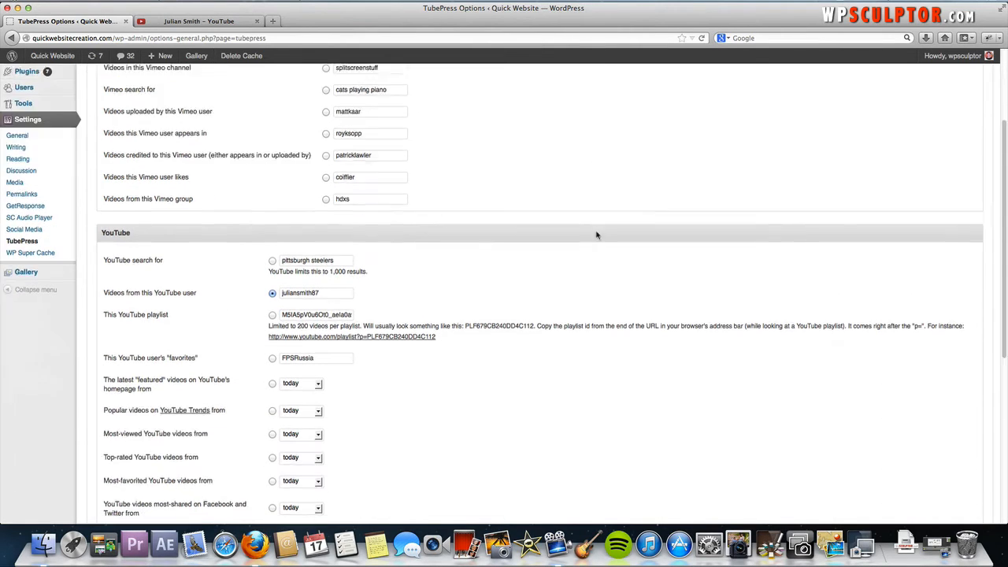
{"action": "scroll", "scroll_direction": "down", "scroll_amount": 3}
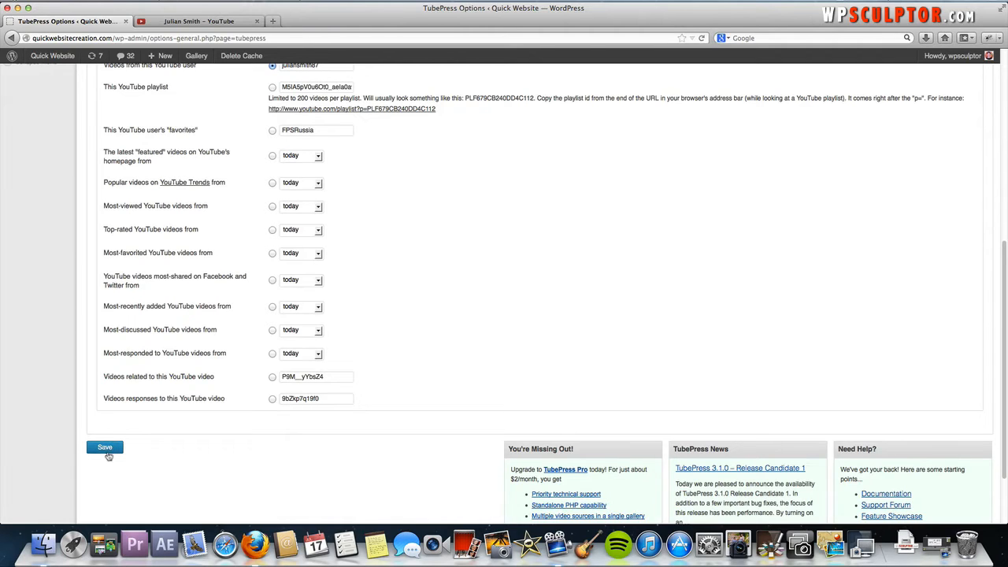
{"action": "left_click", "coordinate": [104, 448]}
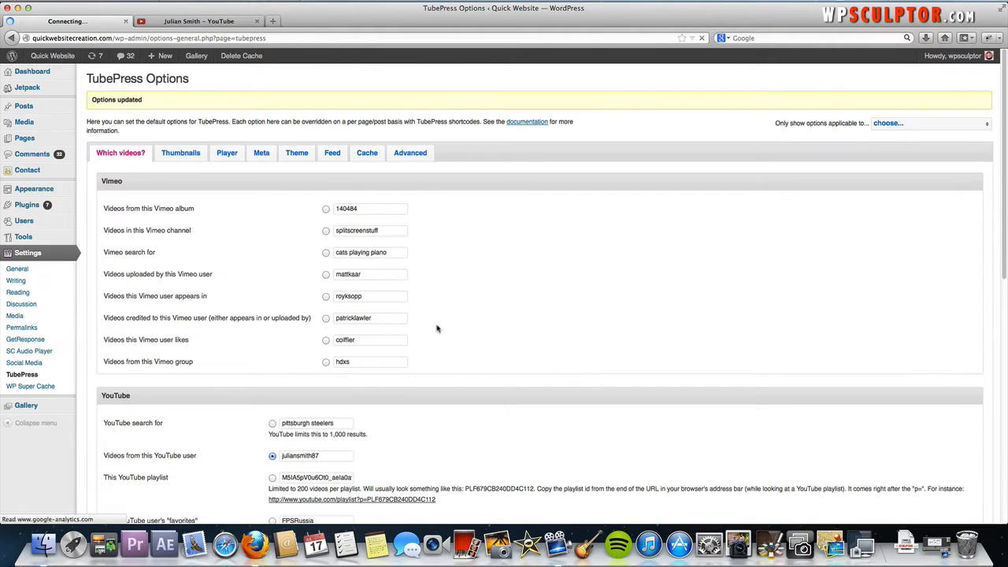
On the Player settings, set 'Play each video' to normally at the top of the gallery and save.
{"action": "left_click", "coordinate": [227, 151]}
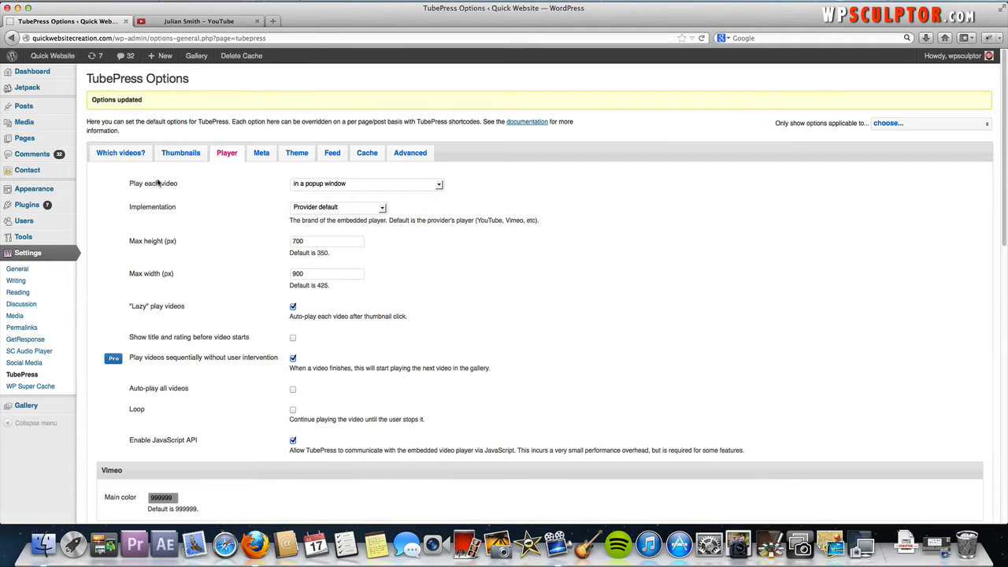
{"action": "mouse_move", "coordinate": [233, 196]}
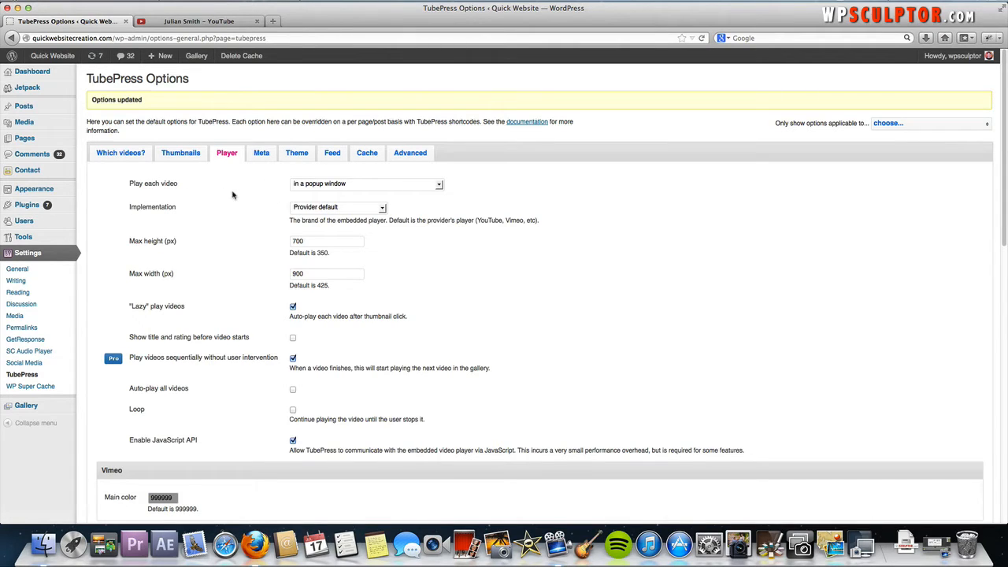
{"action": "left_click", "coordinate": [366, 182]}
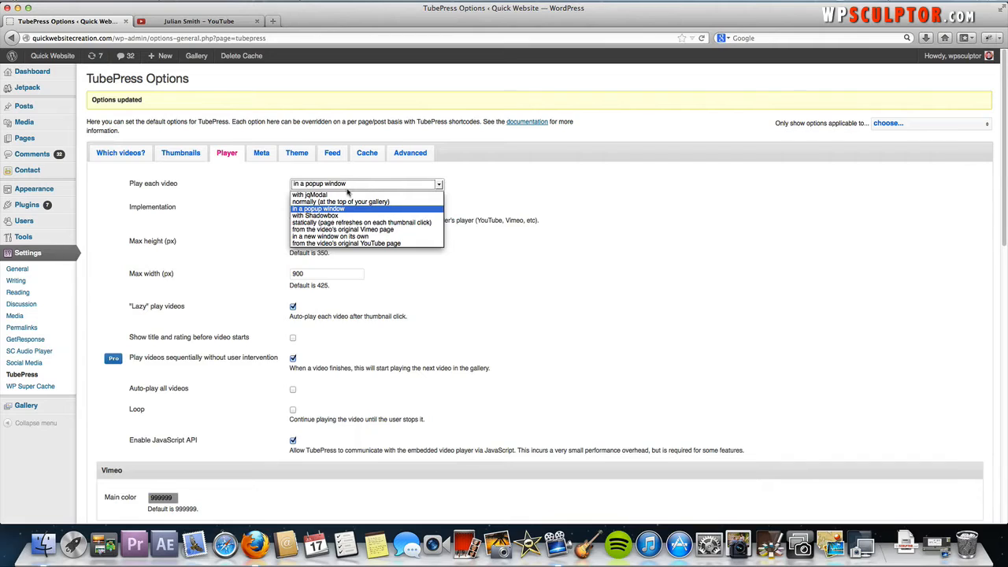
{"action": "mouse_move", "coordinate": [315, 214]}
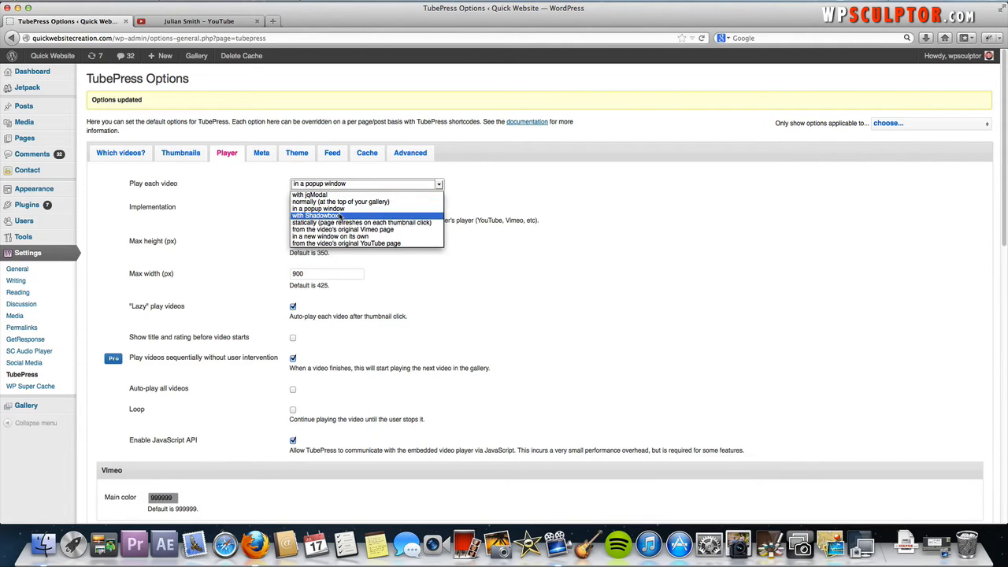
{"action": "mouse_move", "coordinate": [362, 222]}
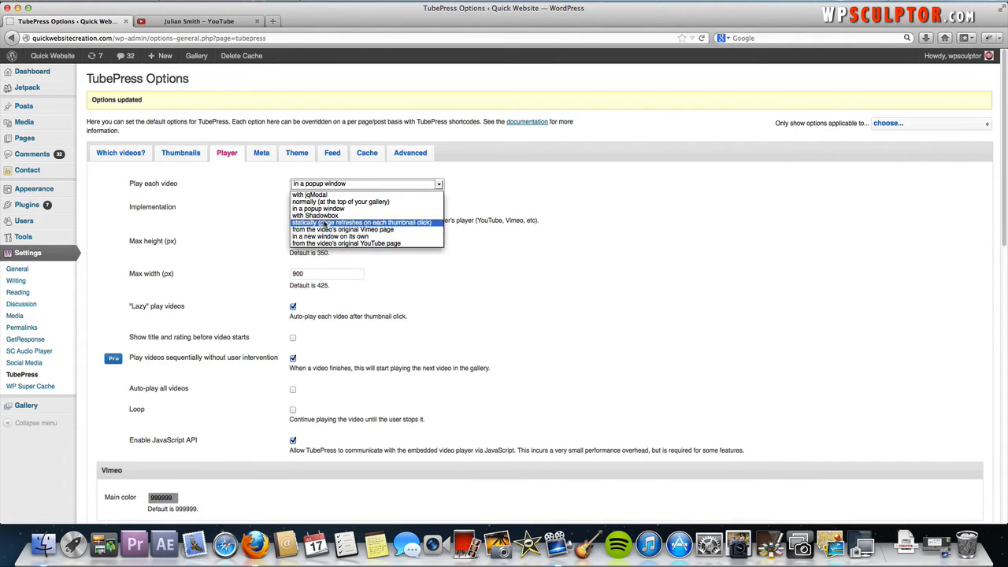
{"action": "mouse_move", "coordinate": [318, 208]}
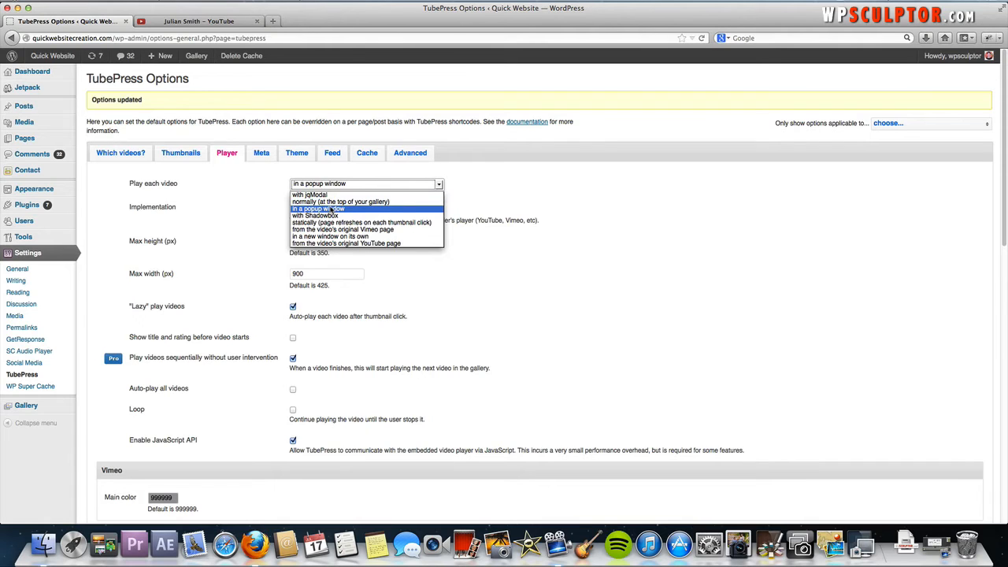
{"action": "left_click", "coordinate": [340, 202]}
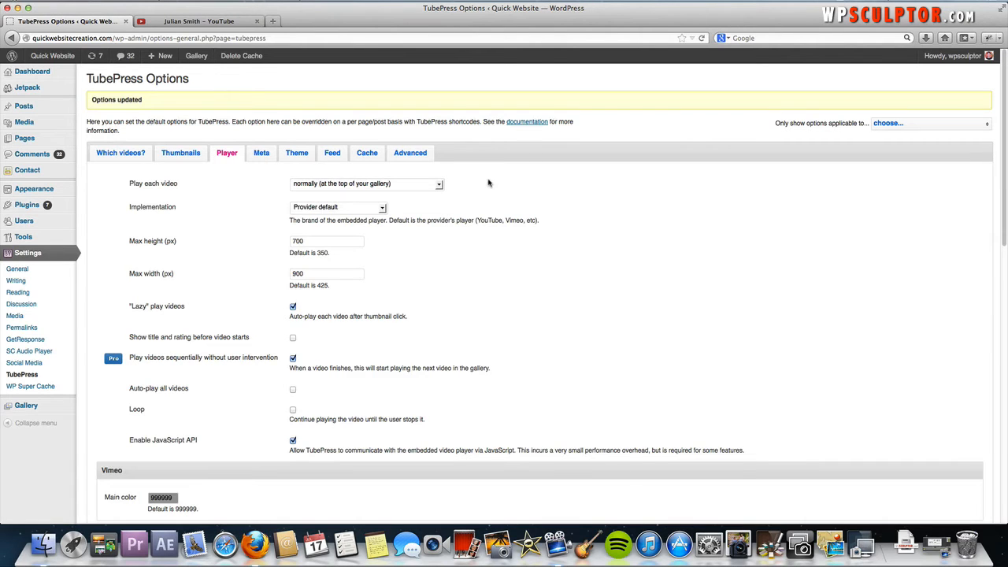
{"action": "scroll", "scroll_direction": "down", "scroll_amount": 3}
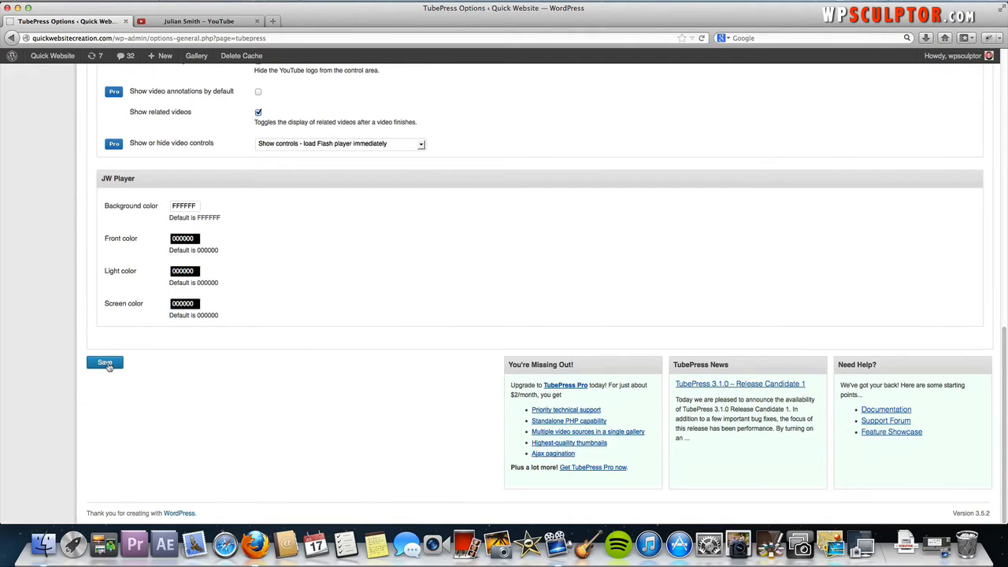
{"action": "left_click", "coordinate": [104, 362]}
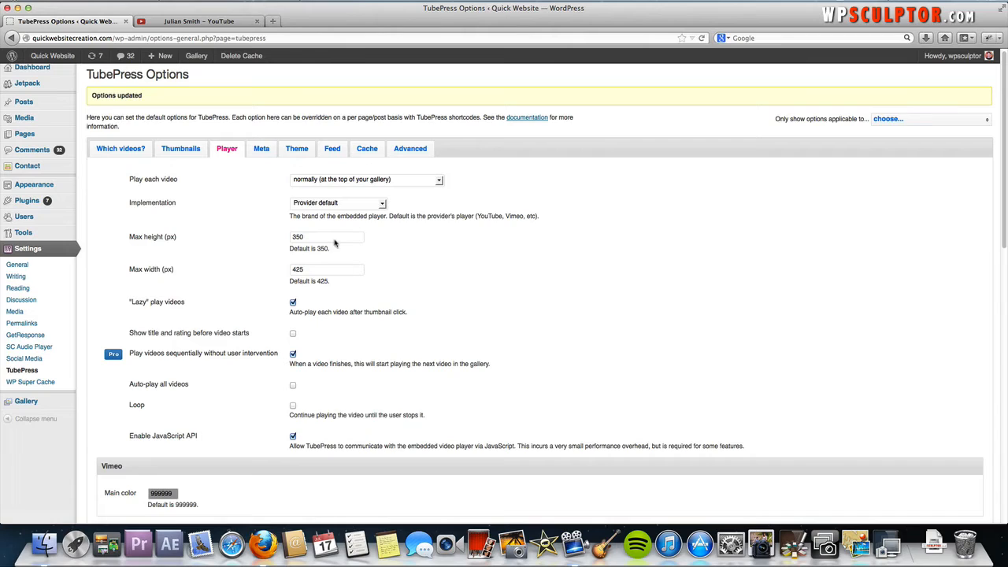
{"action": "mouse_move", "coordinate": [222, 186]}
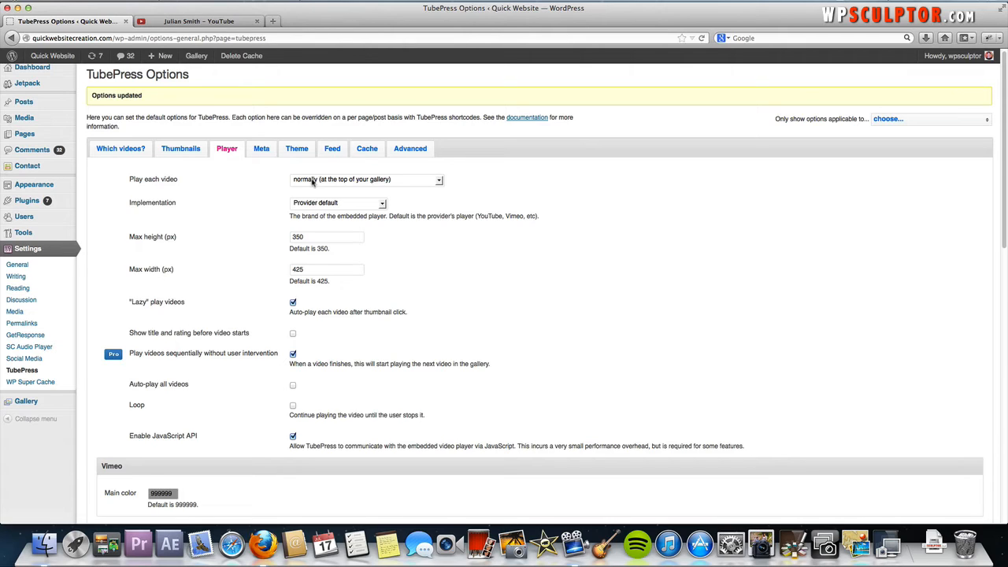
{"action": "mouse_move", "coordinate": [325, 189]}
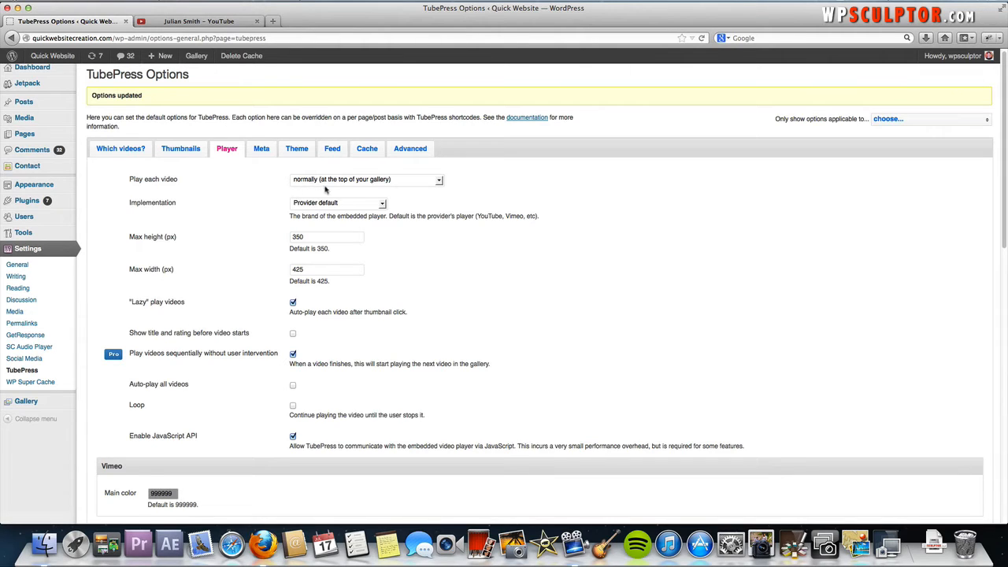
{"action": "mouse_move", "coordinate": [221, 171]}
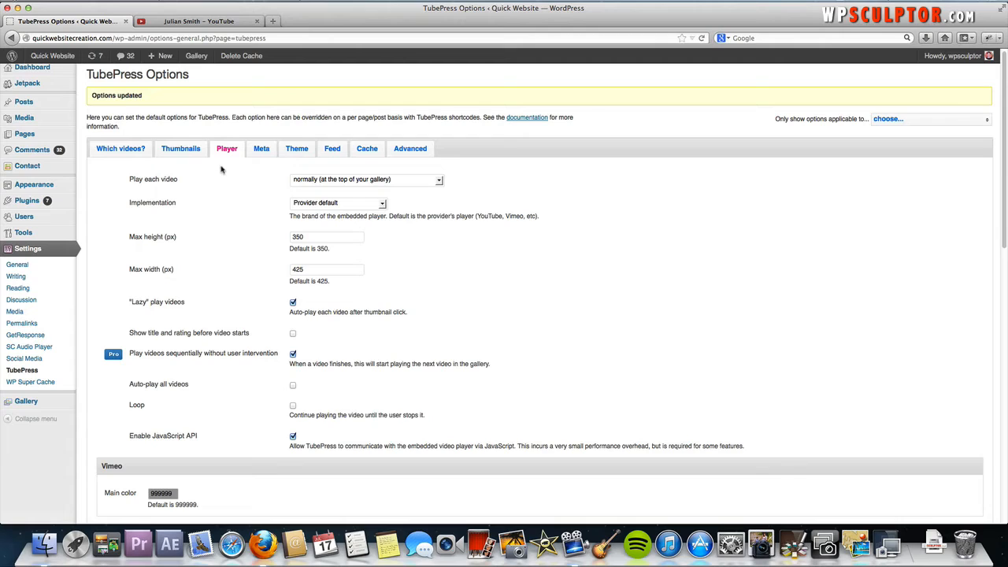
Reopen 'Play each video', keep 'normally', and save the TubePress options again.
{"action": "left_click", "coordinate": [365, 179]}
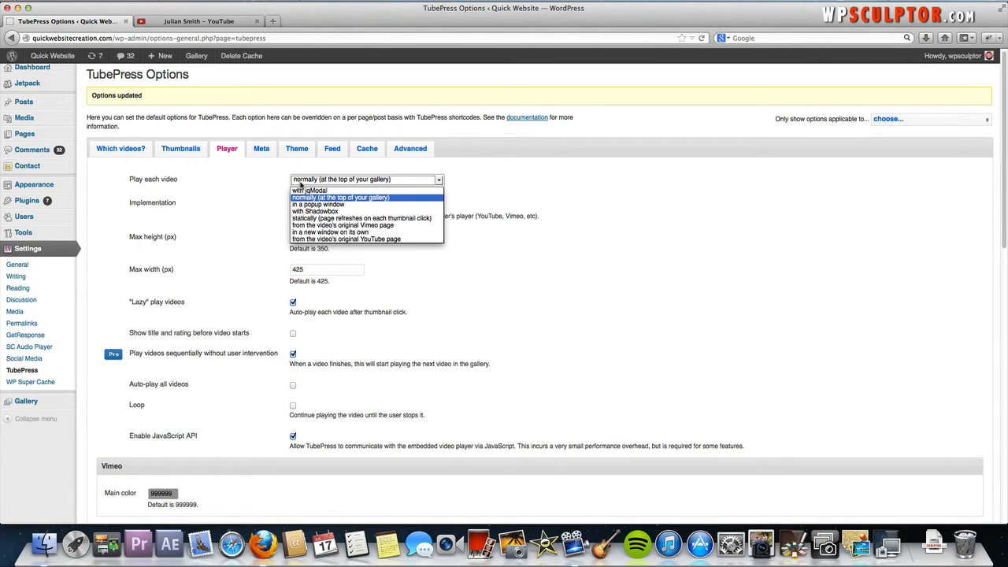
{"action": "mouse_move", "coordinate": [318, 205]}
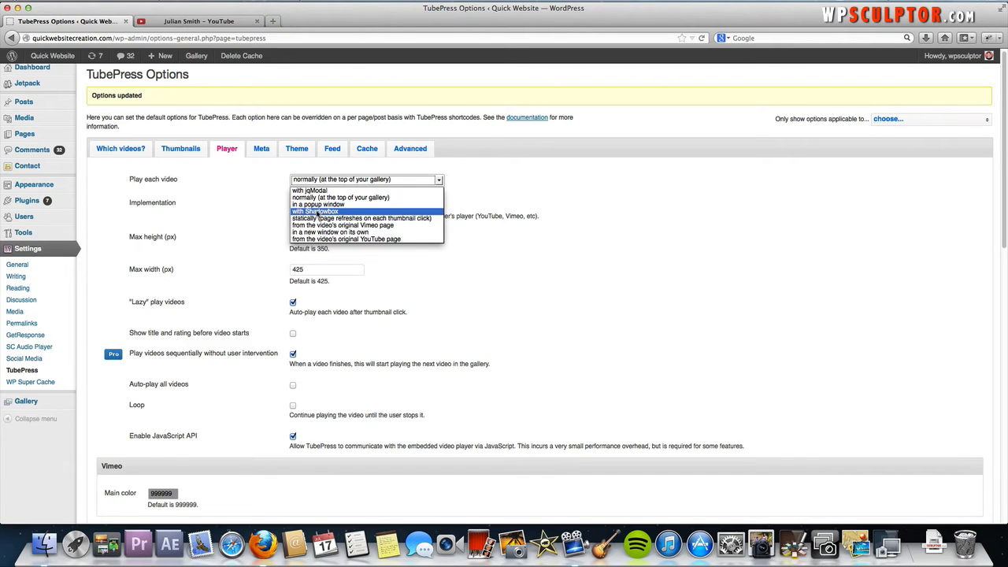
{"action": "left_click", "coordinate": [340, 197]}
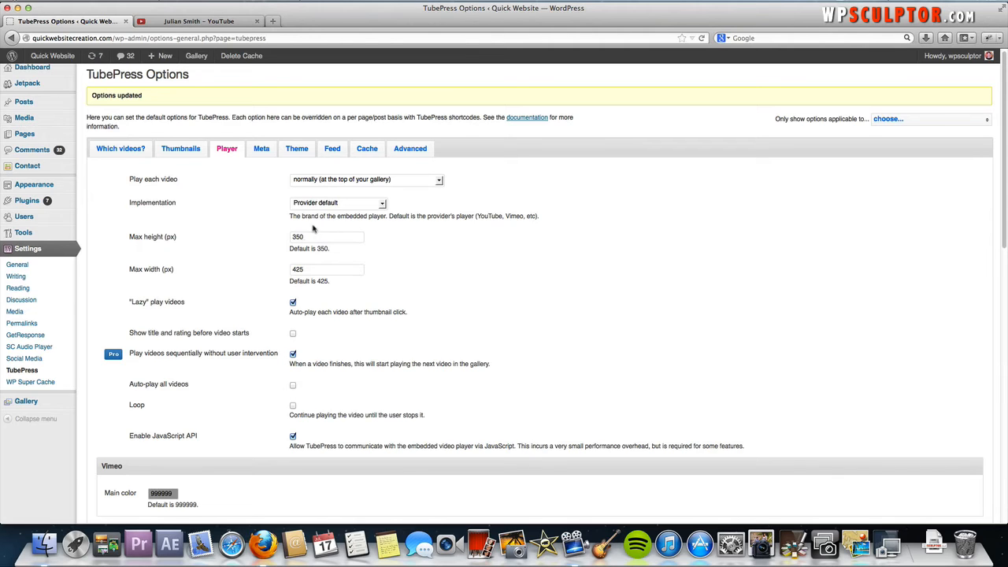
{"action": "mouse_move", "coordinate": [302, 279]}
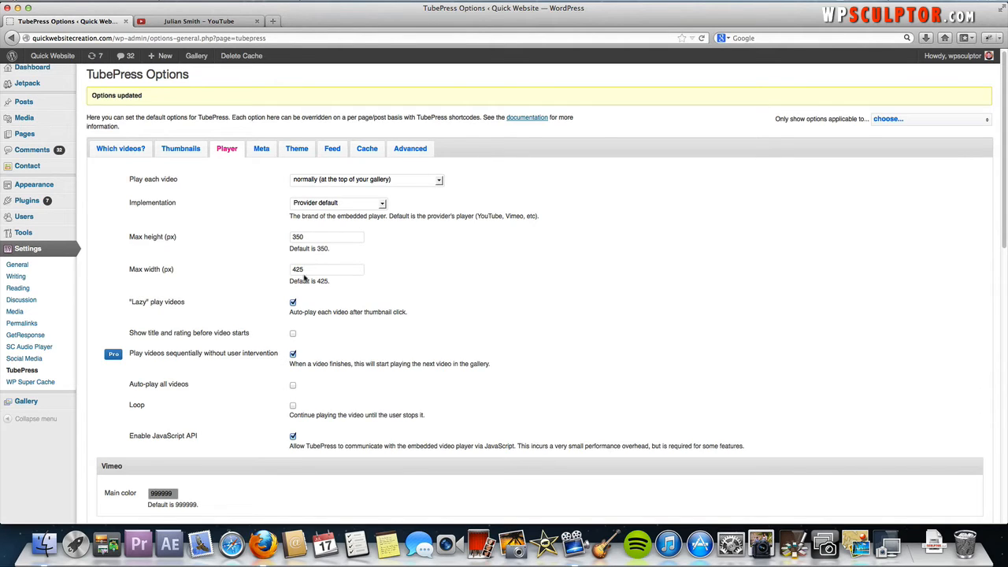
{"action": "scroll", "scroll_direction": "down", "scroll_amount": 3}
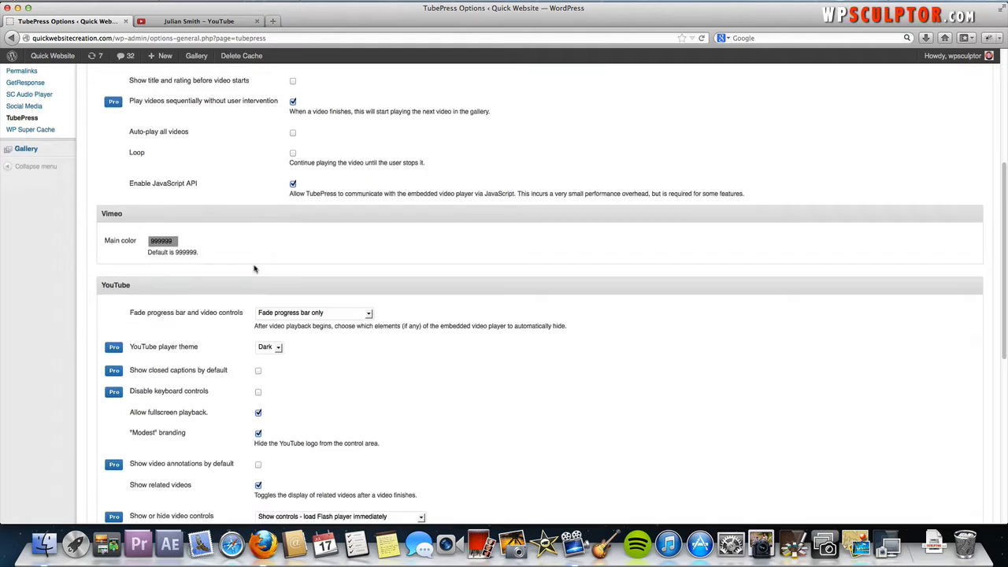
{"action": "scroll", "scroll_direction": "down", "scroll_amount": 3}
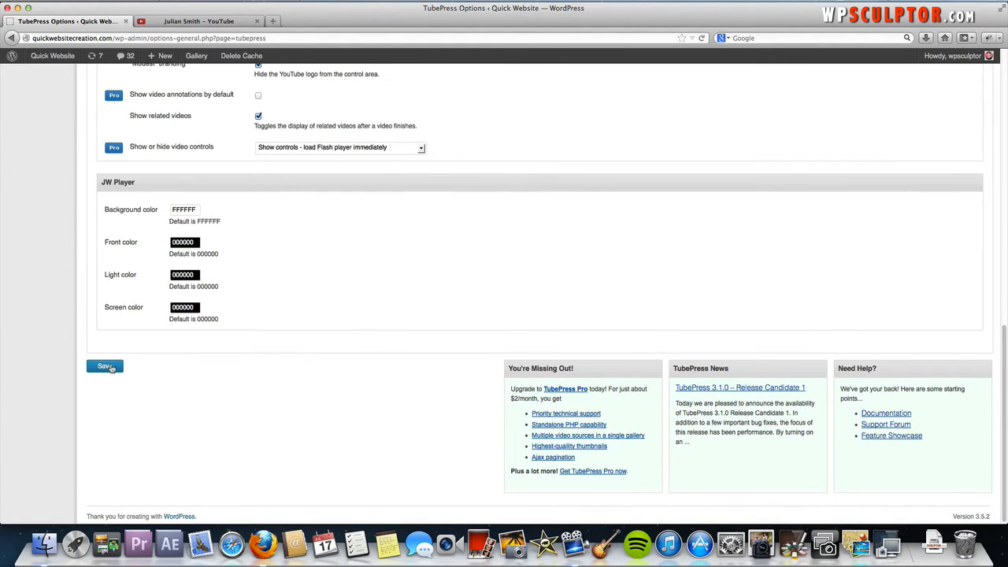
{"action": "left_click", "coordinate": [103, 365]}
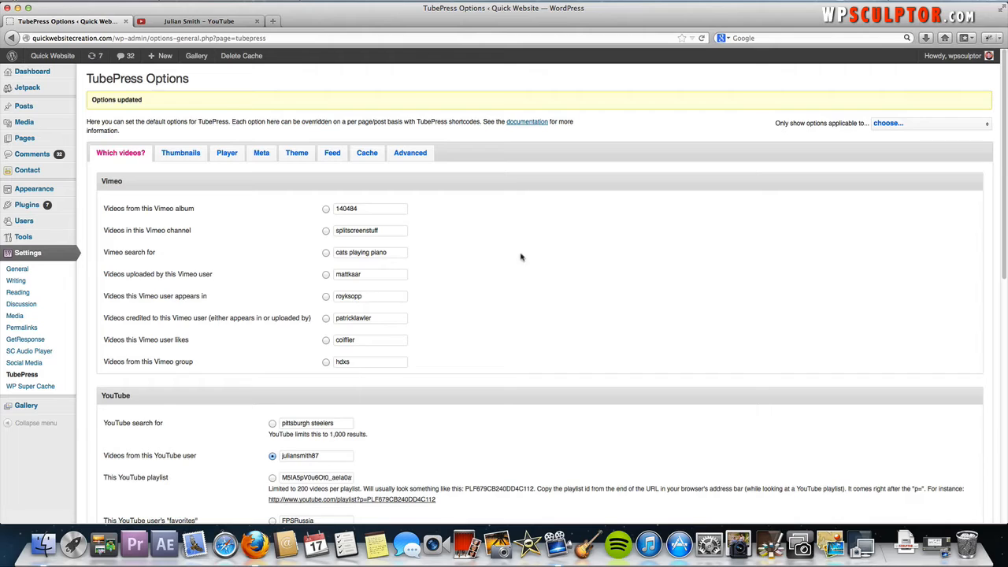
{"action": "mouse_move", "coordinate": [535, 245]}
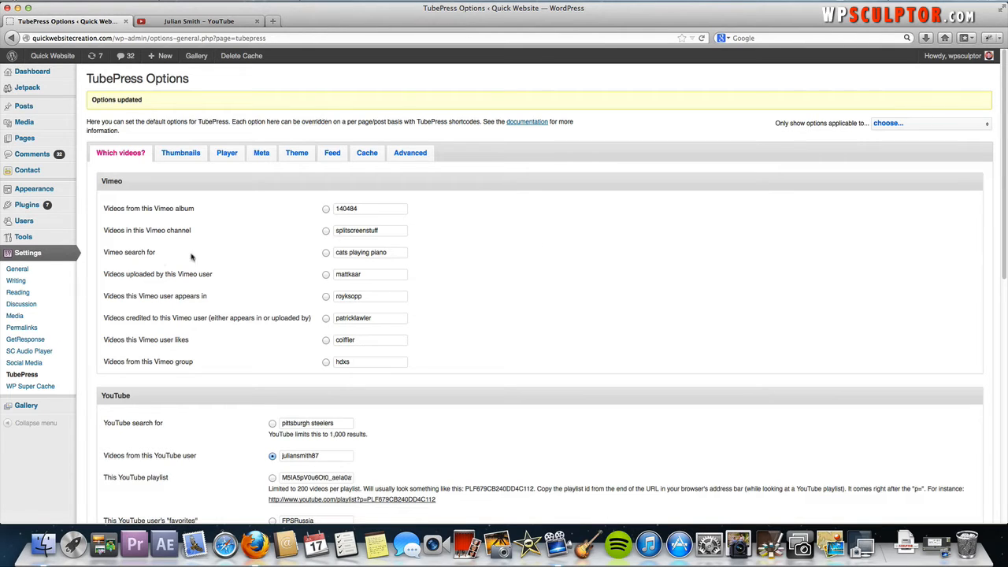
{"action": "mouse_move", "coordinate": [34, 189]}
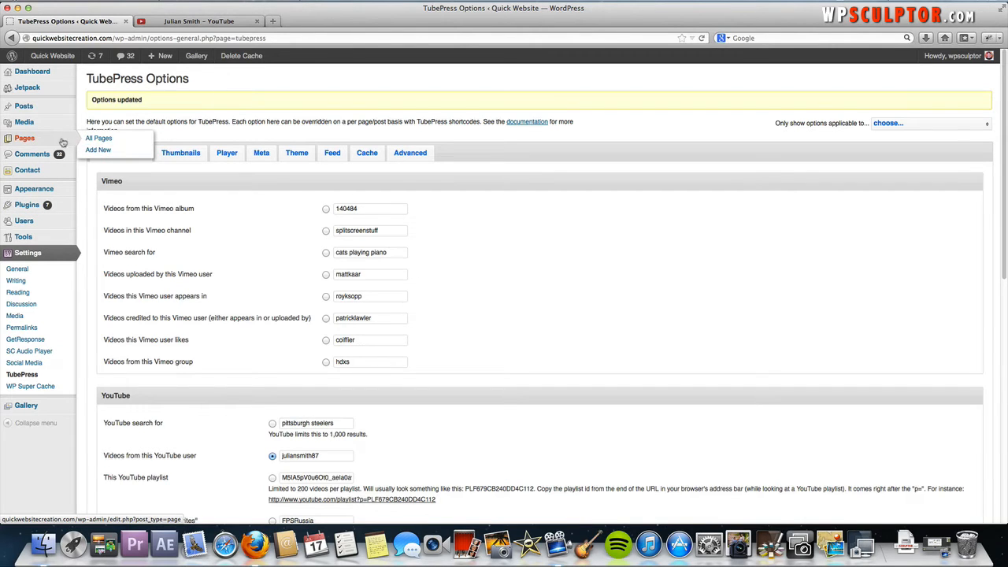
Show All Pages from the admin sidebar and pick the TubePress page for editing.
{"action": "left_click", "coordinate": [98, 138]}
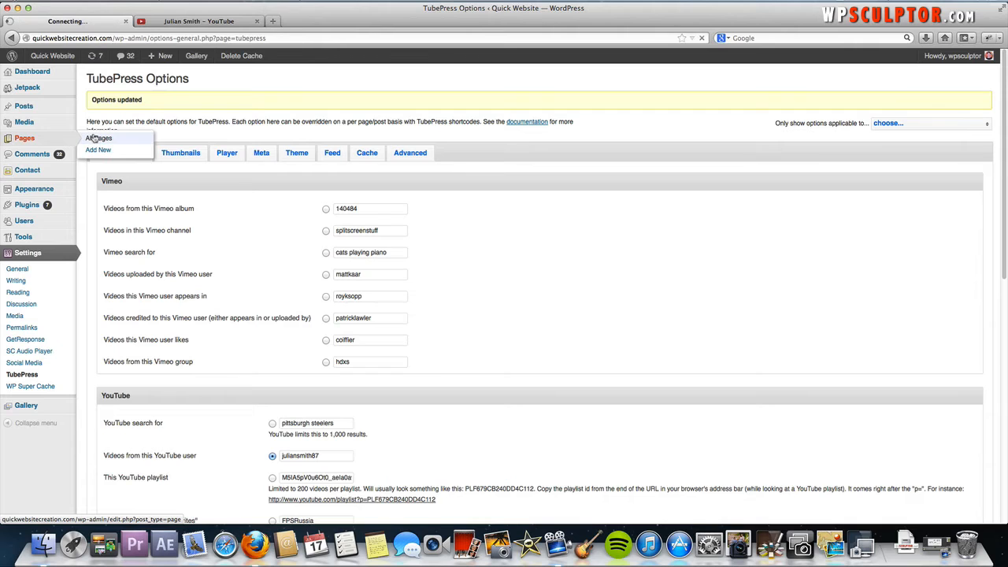
{"action": "left_click", "coordinate": [97, 139]}
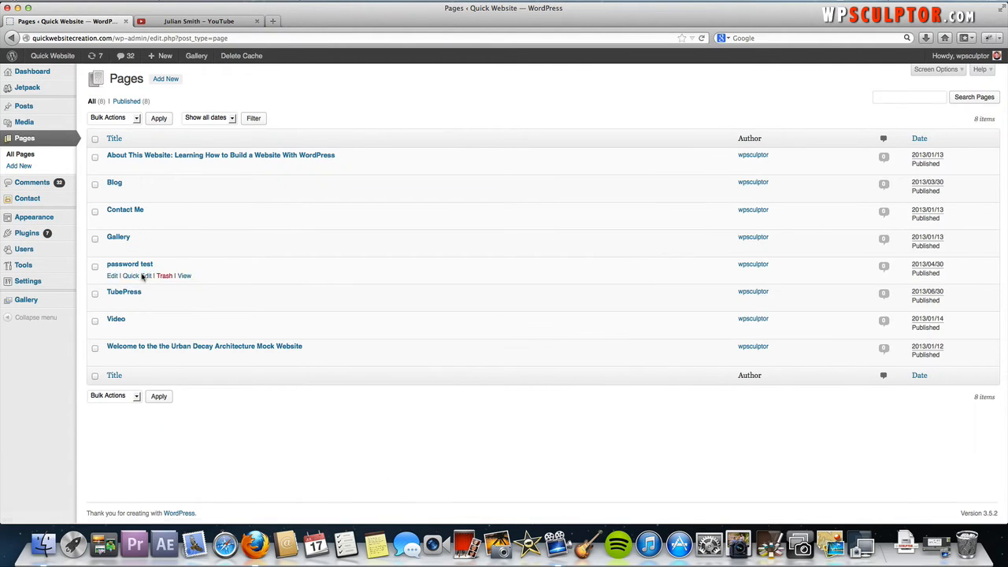
{"action": "left_click", "coordinate": [123, 291]}
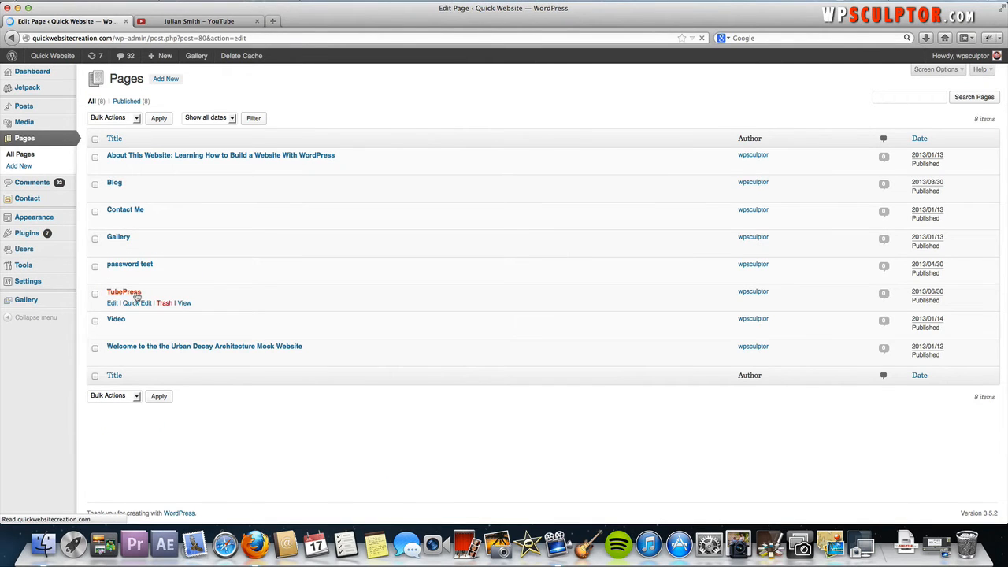
In the TubePress page's Text editor, enter the [tubepress] shortcode as the body.
{"action": "left_click", "coordinate": [123, 291]}
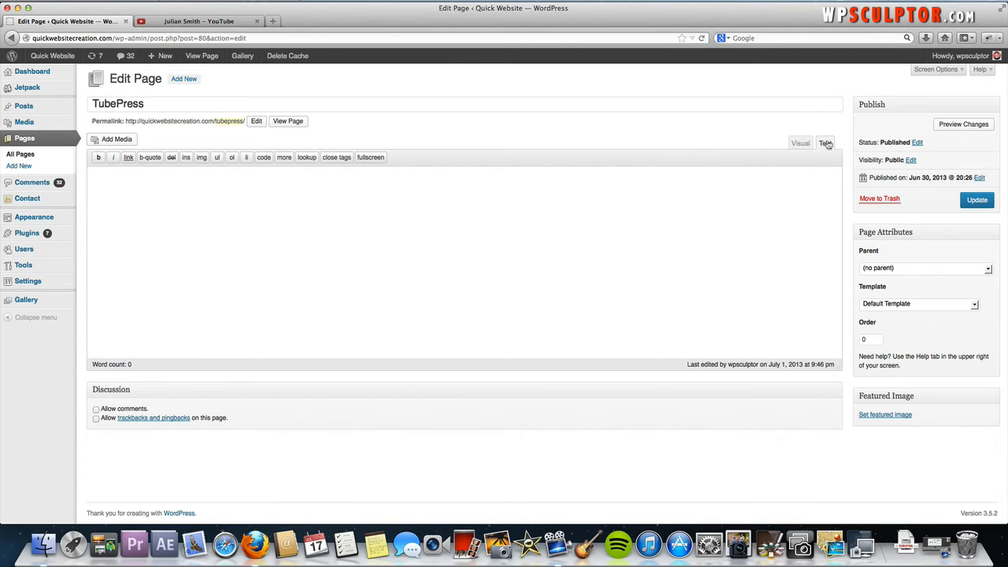
{"action": "left_click", "coordinate": [825, 141]}
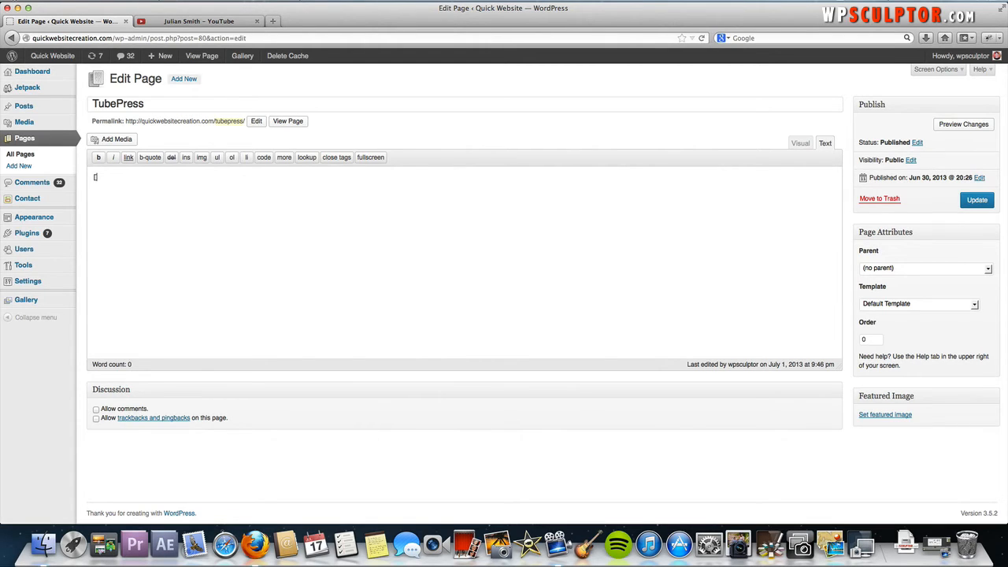
{"action": "type", "text": "[tubep"}
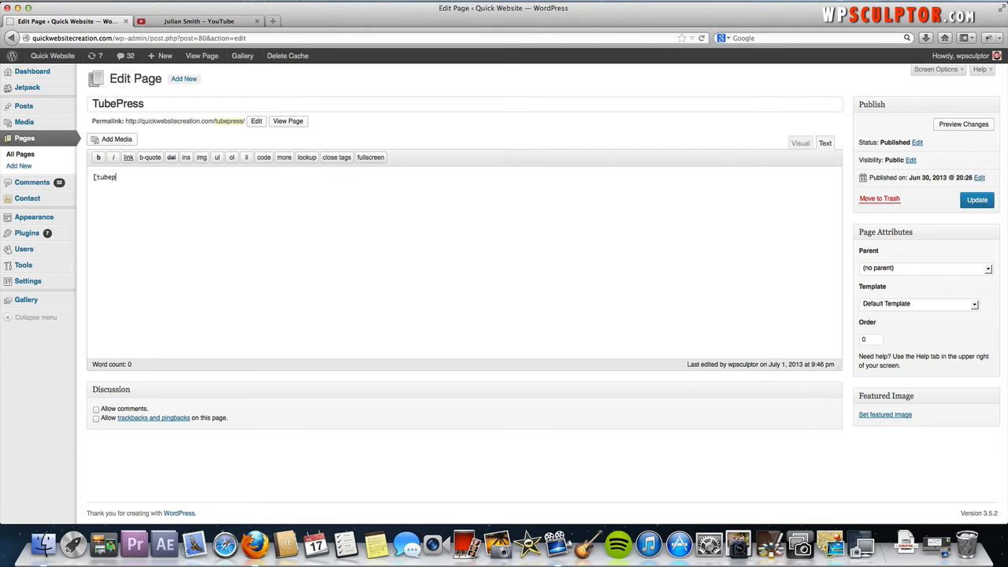
{"action": "type", "text": "ress]"}
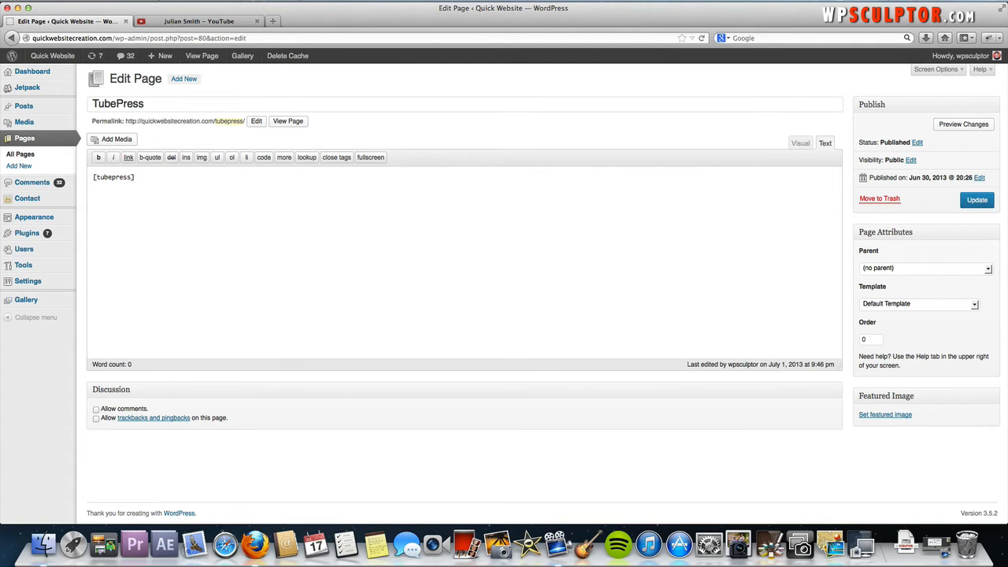
{"action": "left_click", "coordinate": [132, 176]}
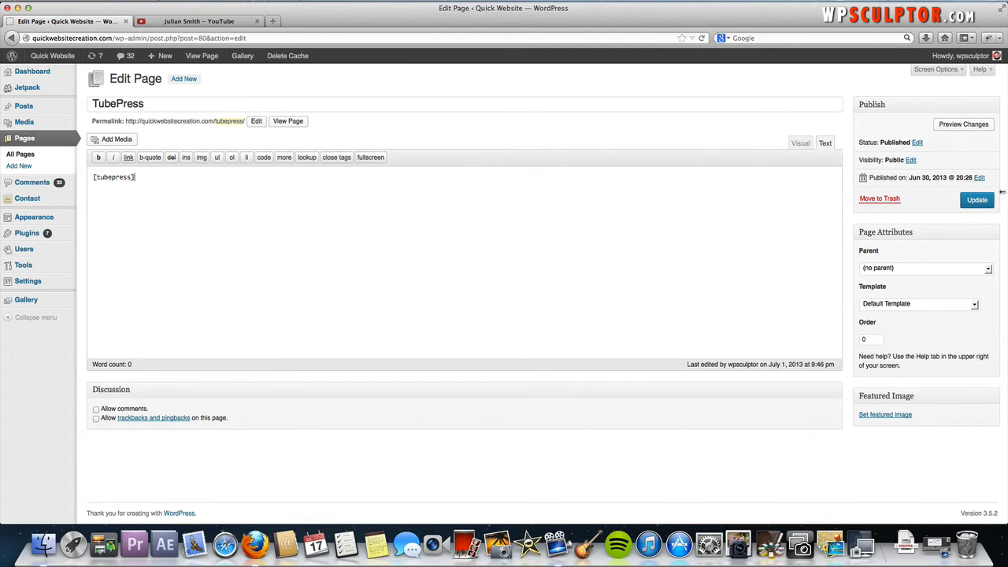
Update the TubePress page and go to the live site's front page.
{"action": "left_click", "coordinate": [977, 198]}
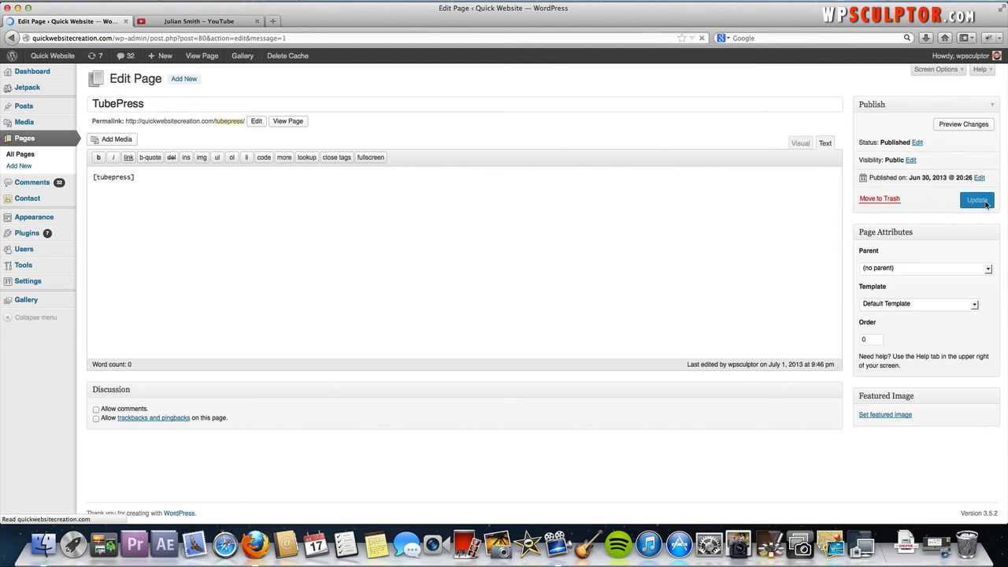
{"action": "left_click", "coordinate": [976, 198]}
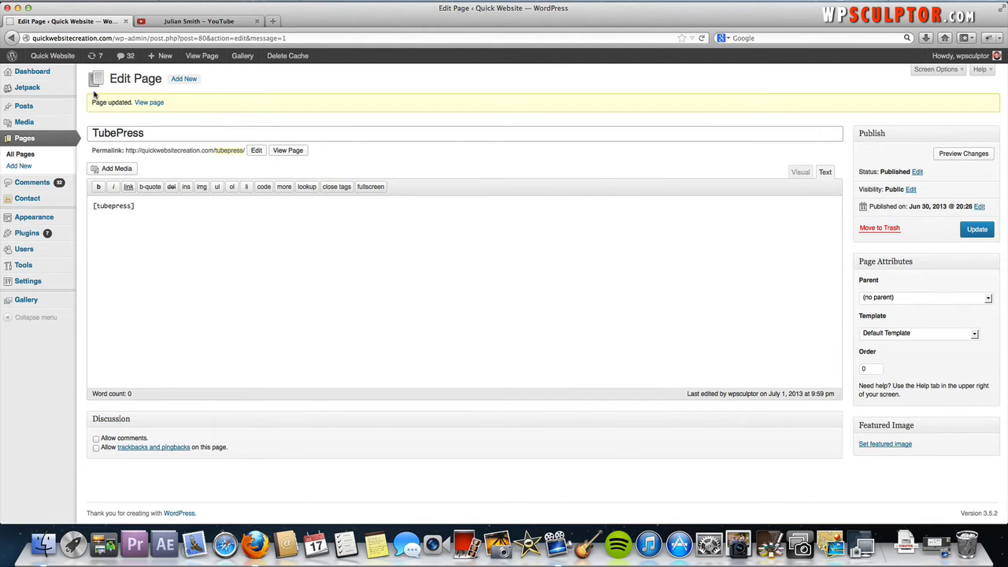
{"action": "left_click", "coordinate": [53, 56]}
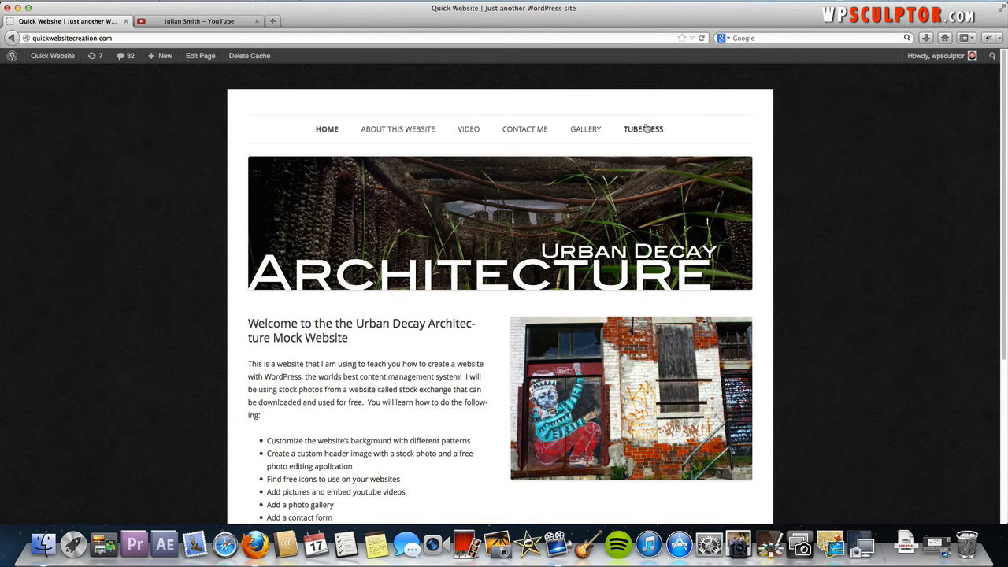
View the live TUBEPRESS page's Julian Smith gallery and play a video at the top.
{"action": "left_click", "coordinate": [642, 129]}
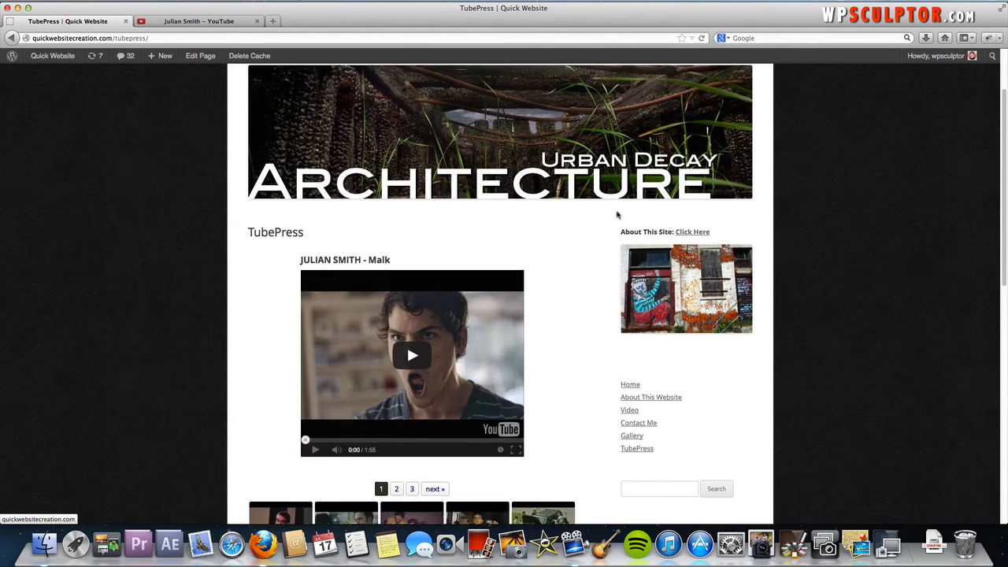
{"action": "scroll", "scroll_direction": "down", "scroll_amount": 3}
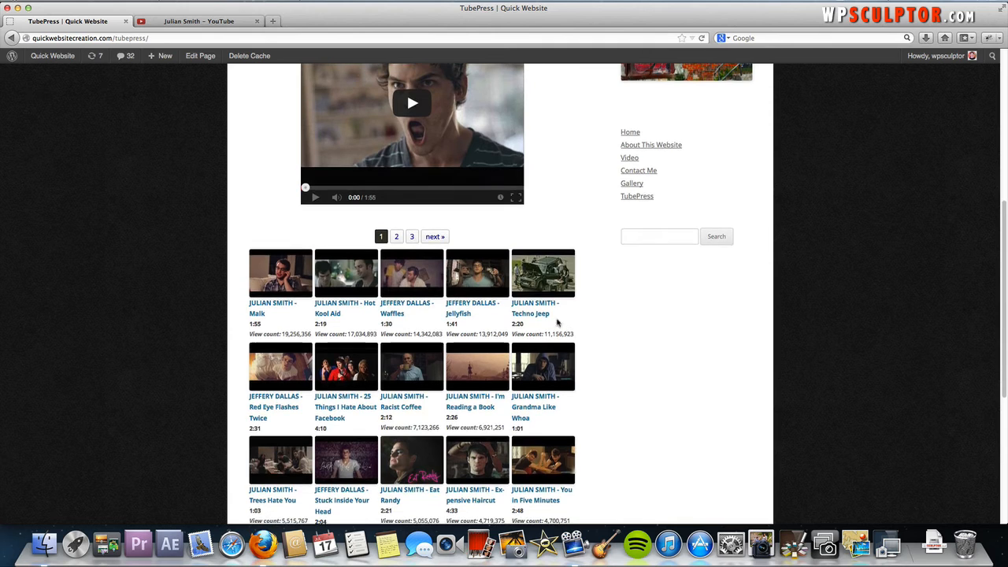
{"action": "scroll", "scroll_direction": "down", "scroll_amount": 3}
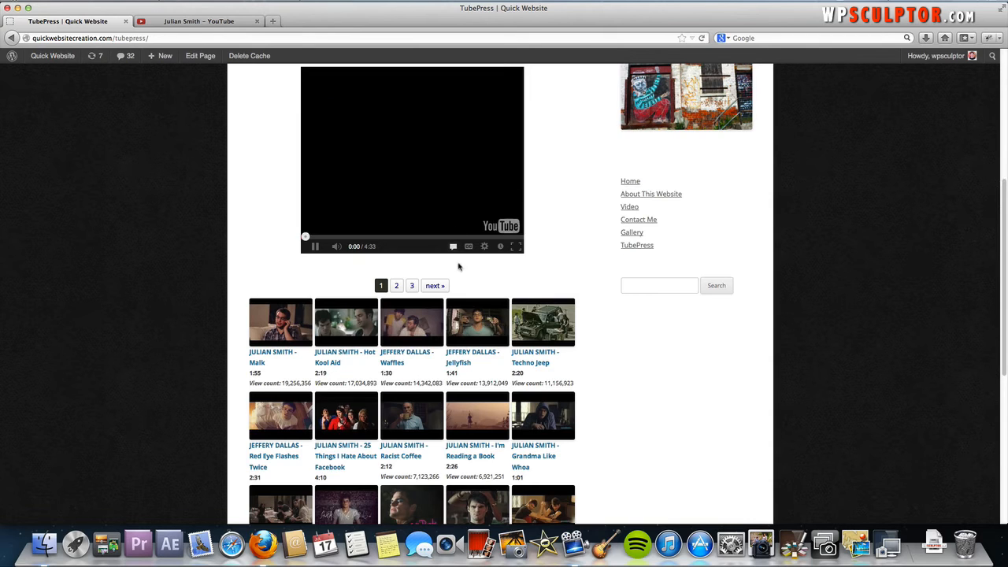
{"action": "left_click", "coordinate": [315, 246]}
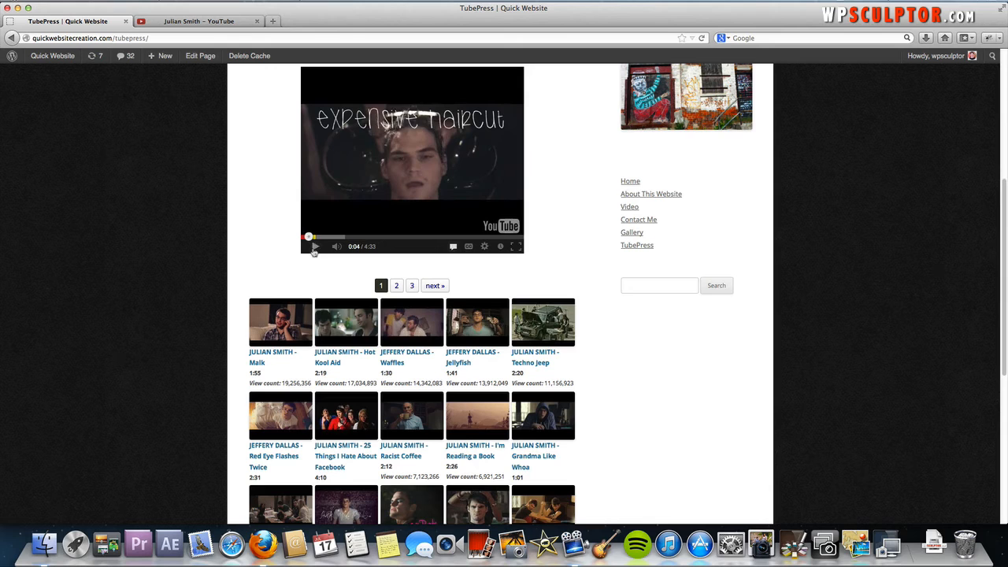
{"action": "left_click", "coordinate": [52, 56]}
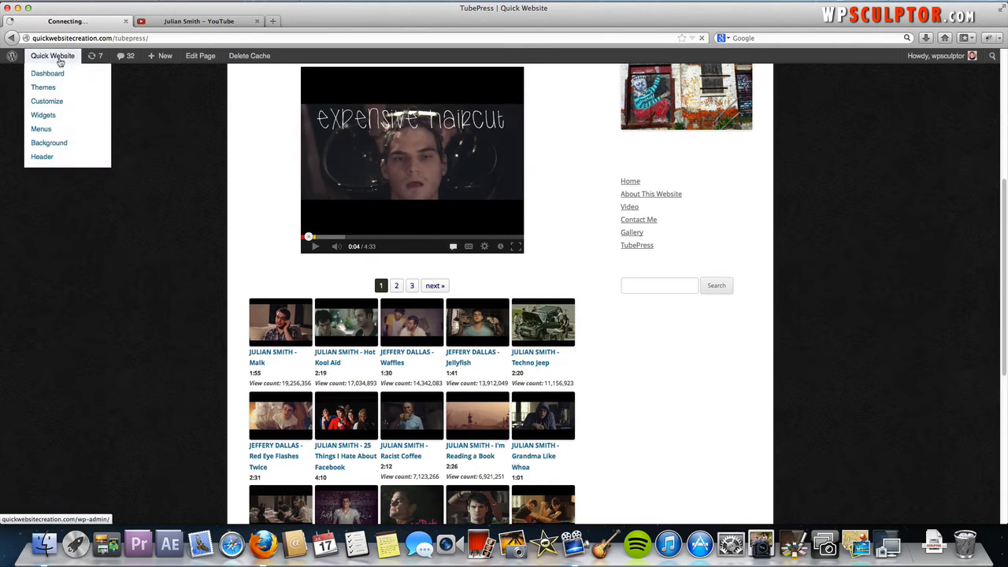
Return to the dashboard and bring up the TubePress Player settings.
{"action": "left_click", "coordinate": [47, 74]}
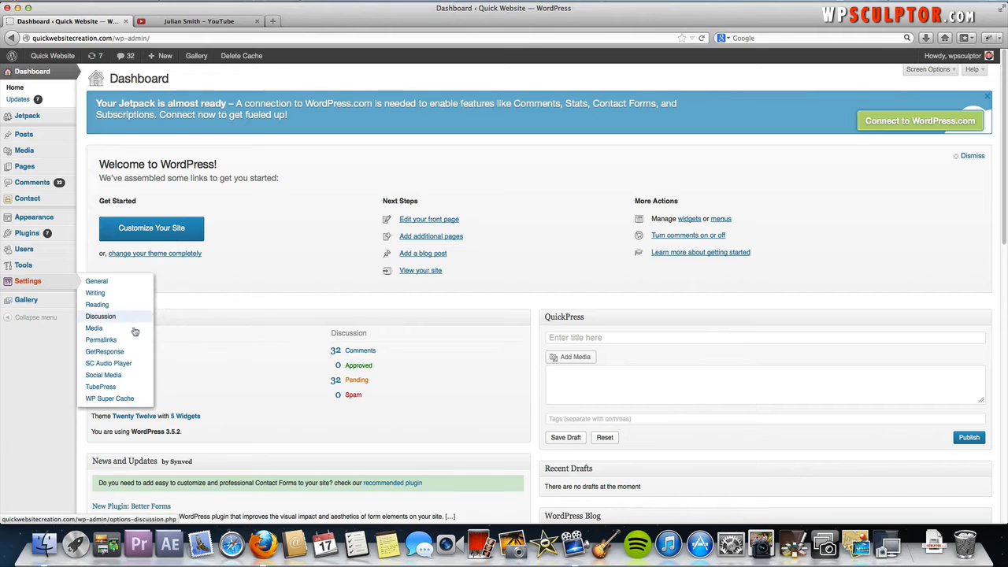
{"action": "left_click", "coordinate": [101, 387]}
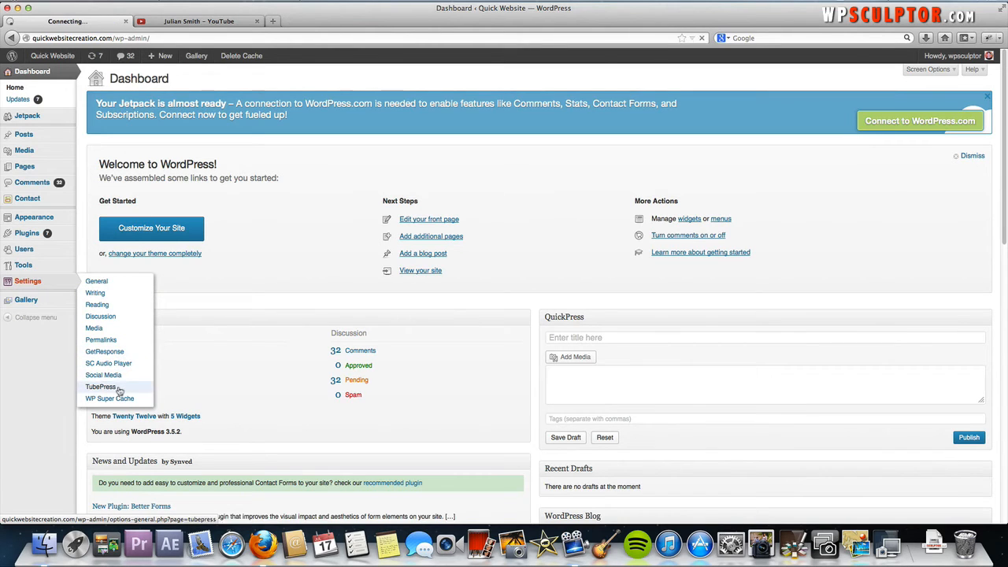
{"action": "left_click", "coordinate": [101, 385]}
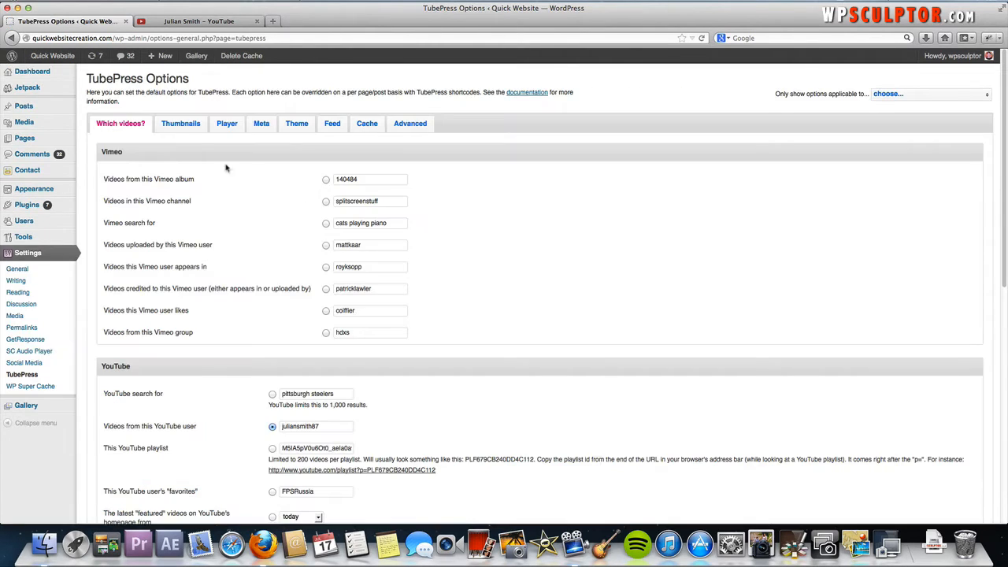
{"action": "left_click", "coordinate": [227, 123]}
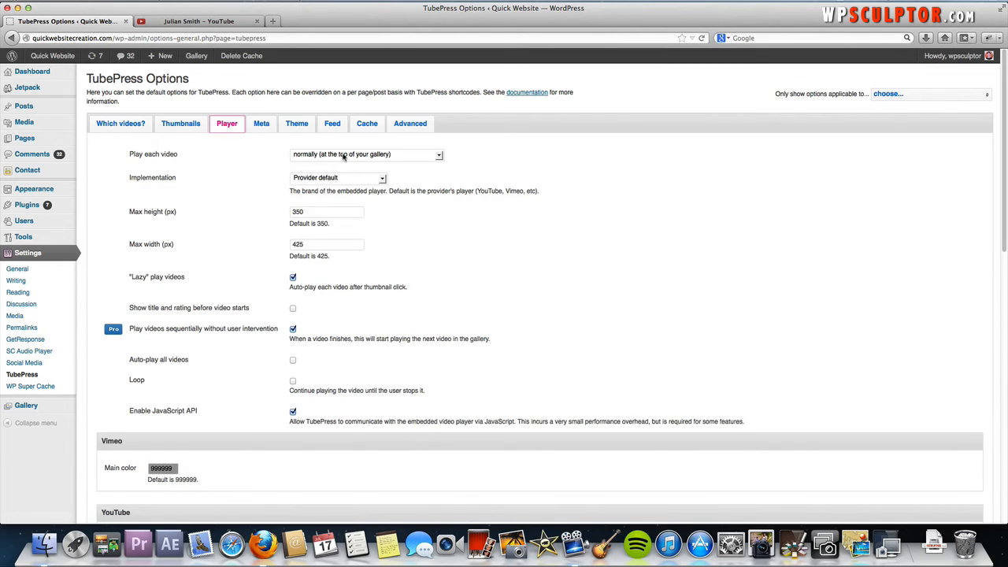
Set 'Play each video' to 'in a popup window' and save the options.
{"action": "left_click", "coordinate": [366, 154]}
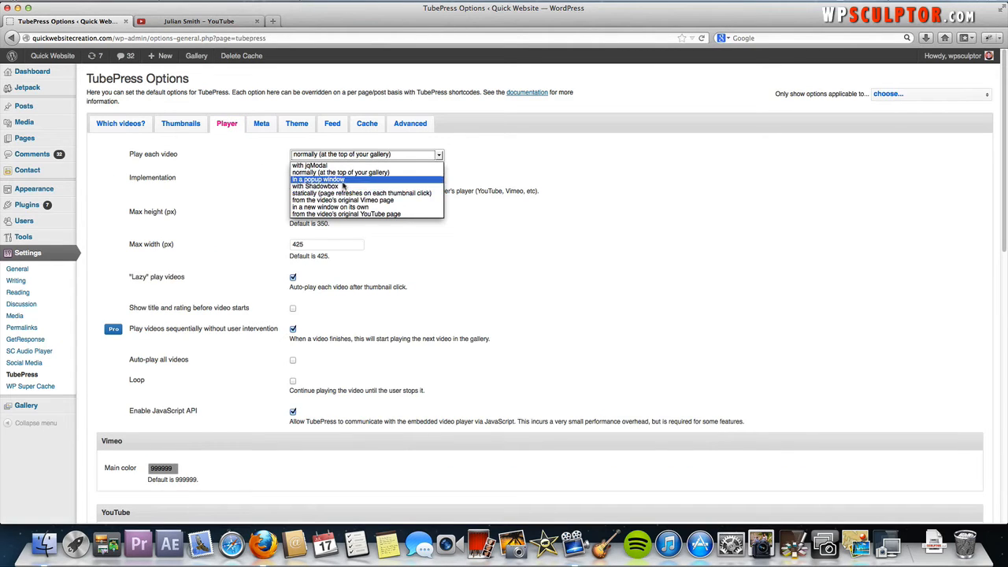
{"action": "scroll", "scroll_direction": "down", "scroll_amount": 3}
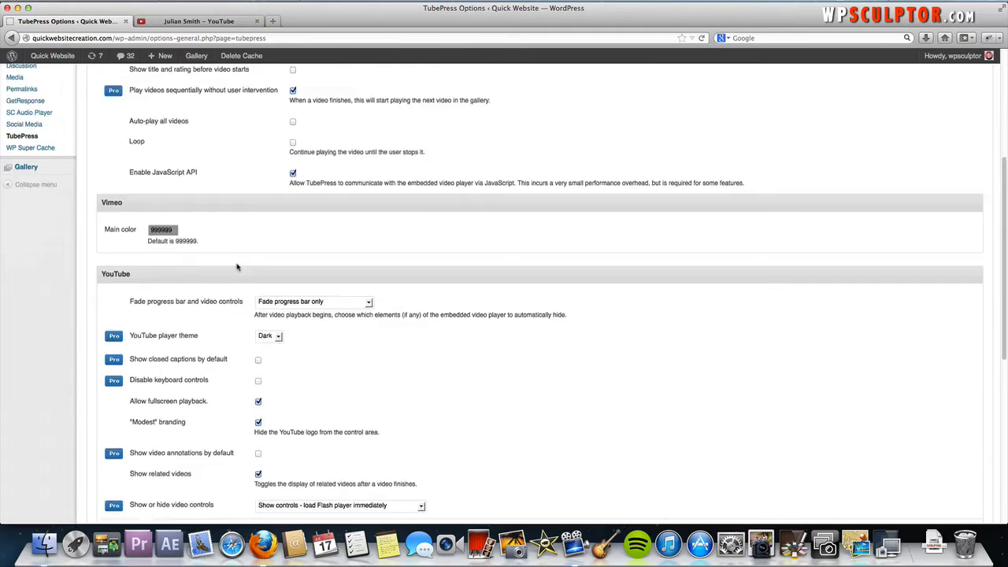
{"action": "left_click", "coordinate": [104, 363]}
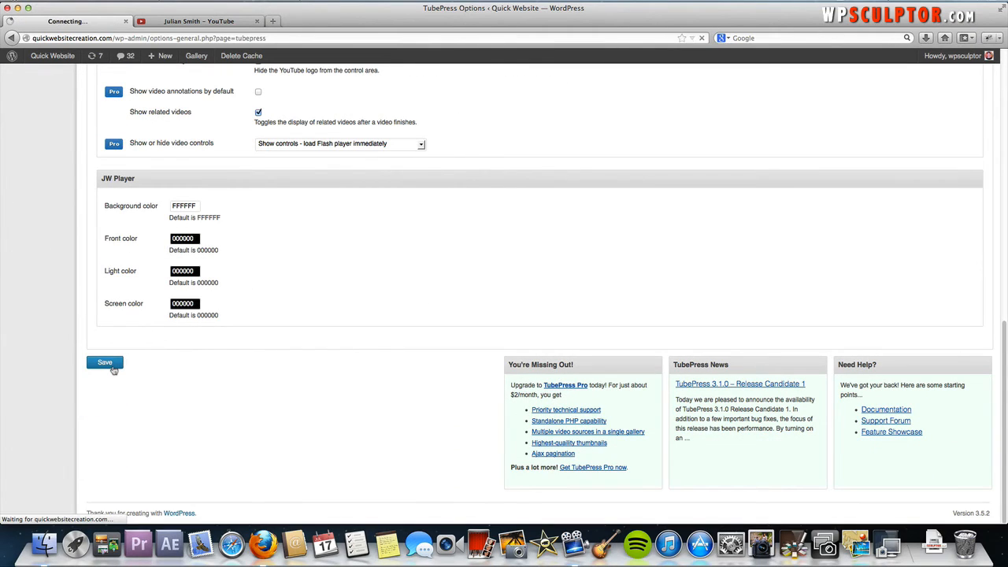
{"action": "left_click", "coordinate": [104, 362]}
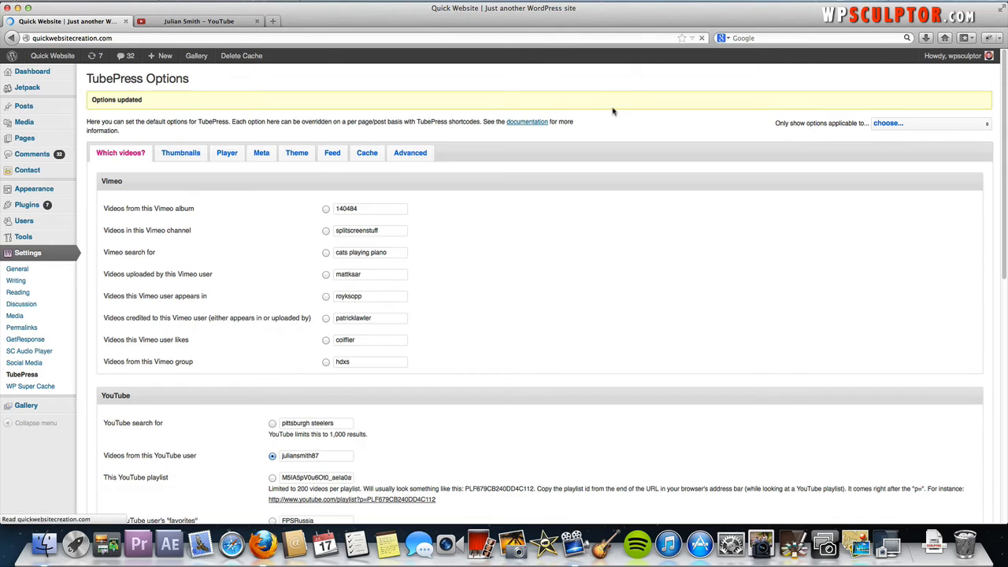
{"action": "left_click", "coordinate": [53, 56]}
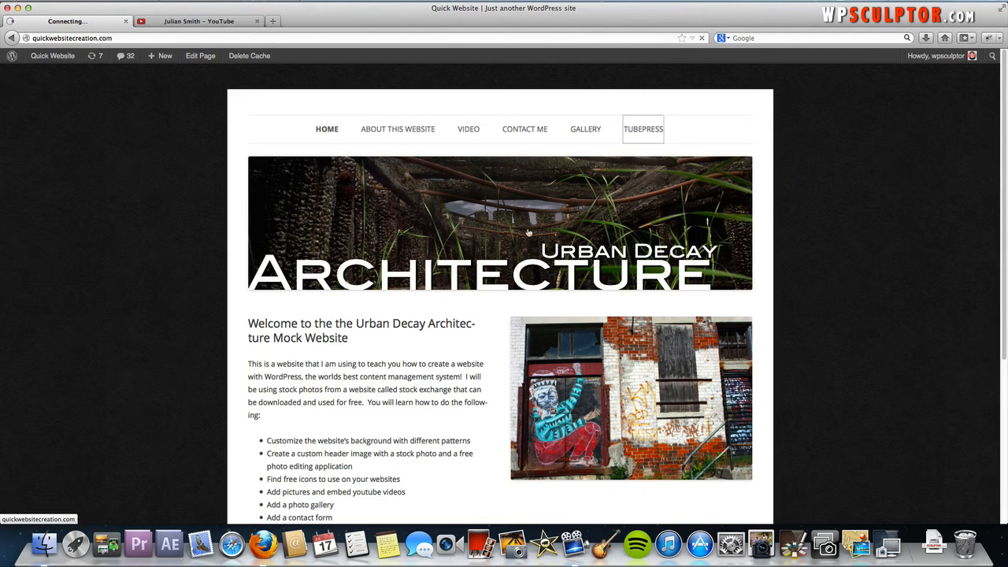
{"action": "left_click", "coordinate": [642, 130]}
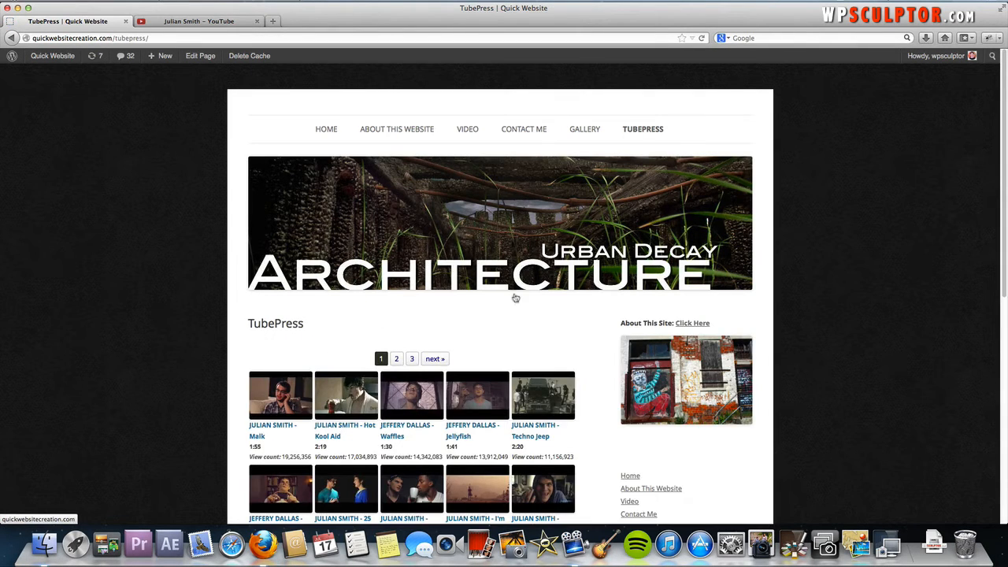
{"action": "scroll", "scroll_direction": "down", "scroll_amount": 3}
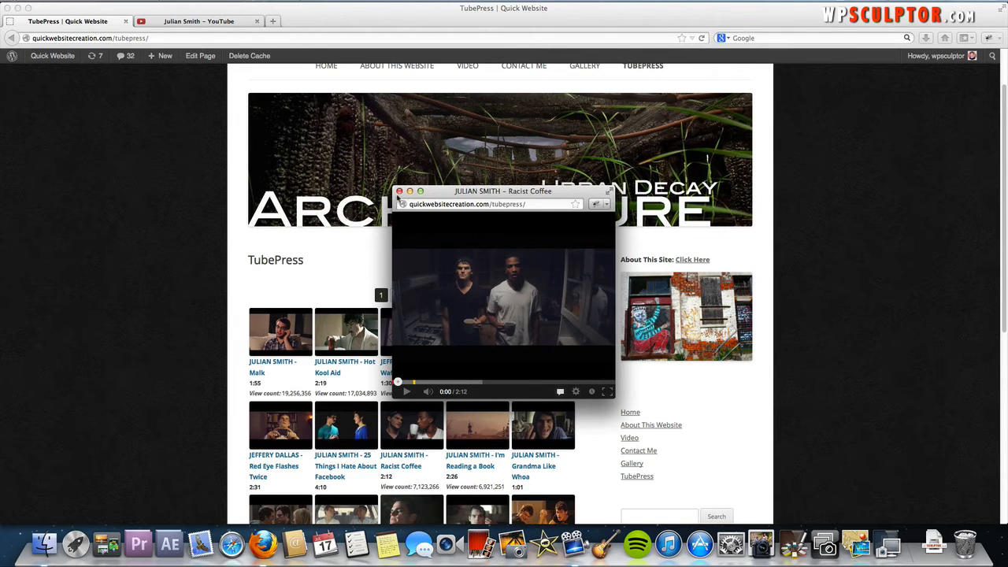
{"action": "left_click", "coordinate": [400, 192]}
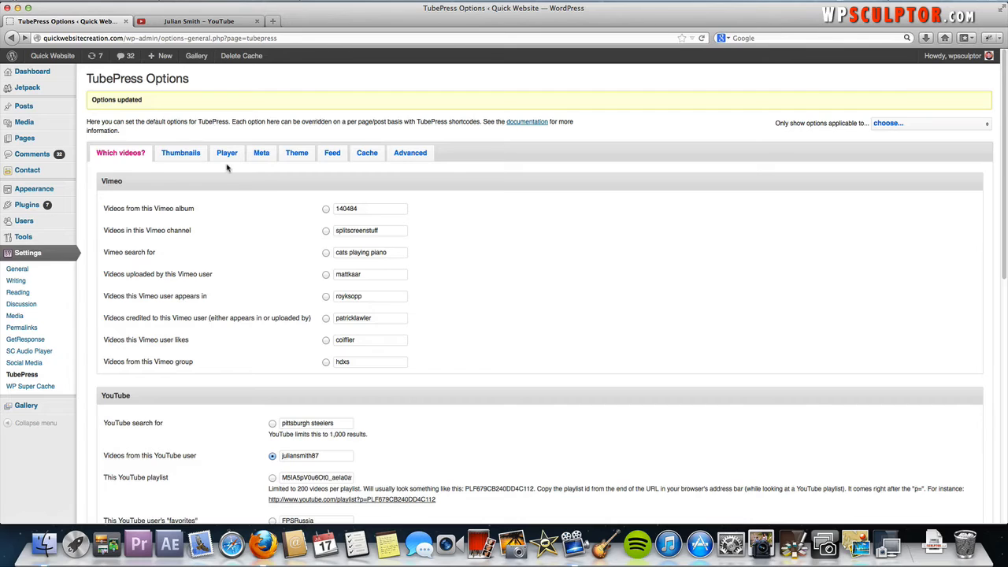
On the Player tab set Max height to 700 px and Max width to 900 px.
{"action": "left_click", "coordinate": [226, 151]}
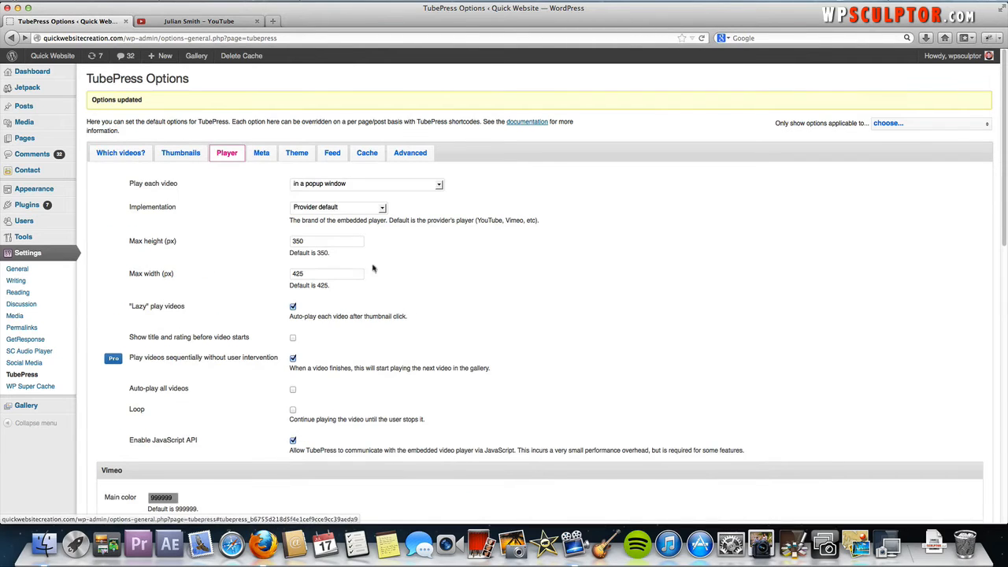
{"action": "left_click", "coordinate": [326, 241]}
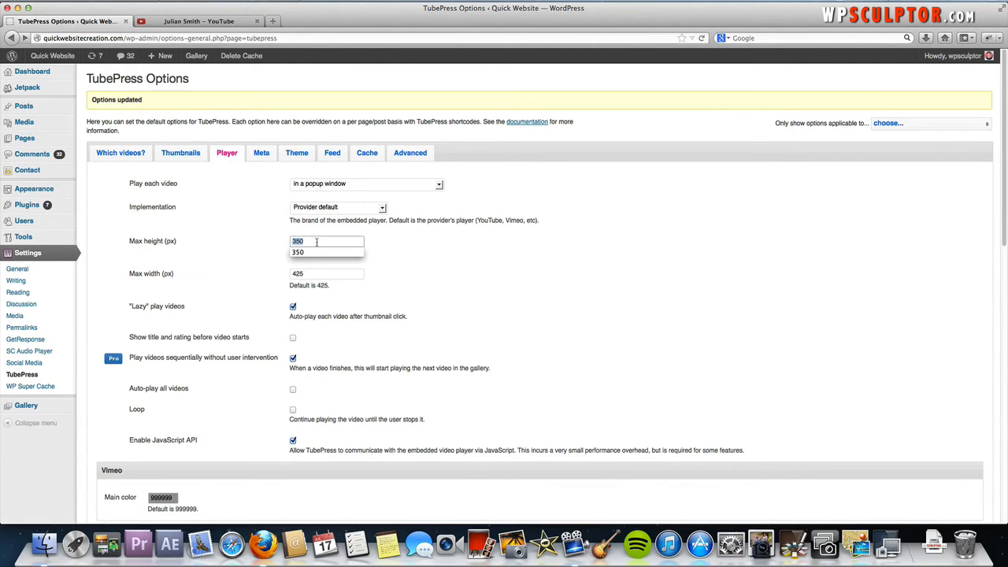
{"action": "type", "text": "700"}
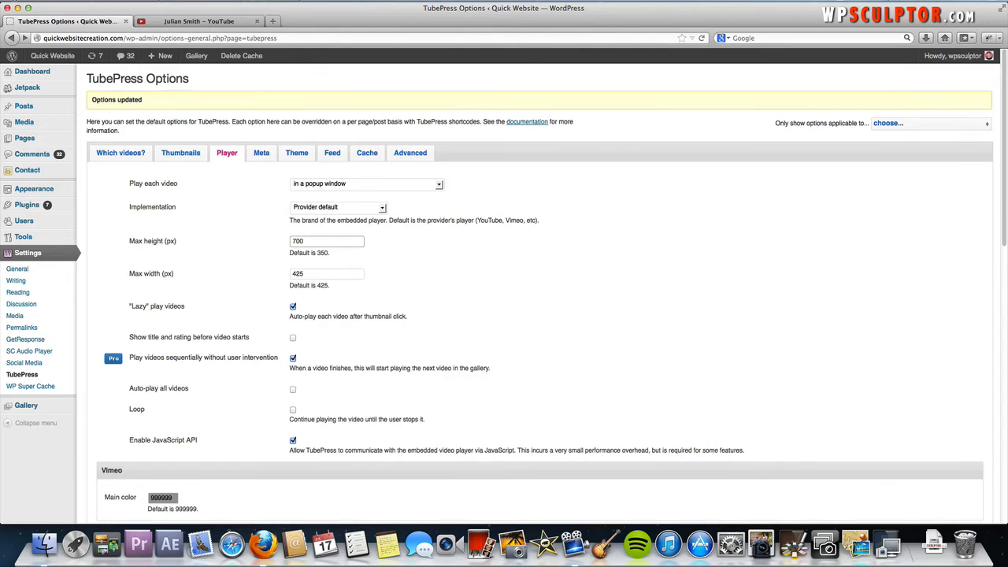
{"action": "type", "text": "900"}
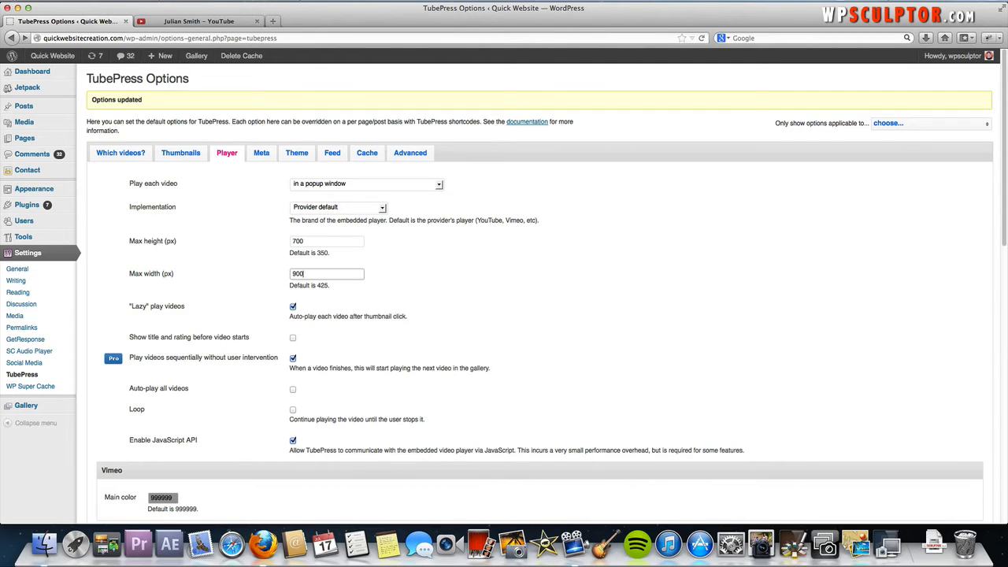
{"action": "scroll", "scroll_direction": "down", "scroll_amount": 3}
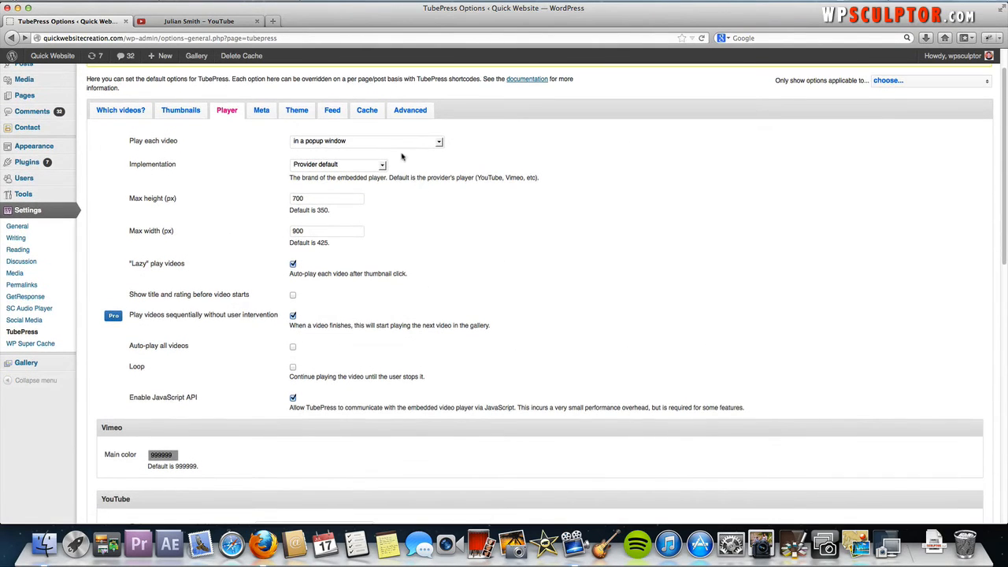
{"action": "left_click", "coordinate": [365, 141]}
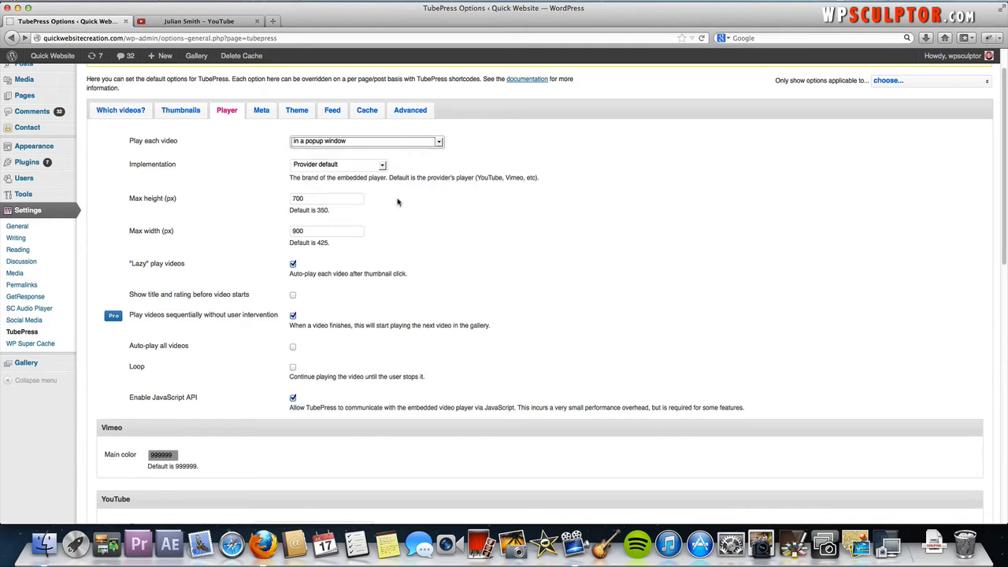
{"action": "mouse_move", "coordinate": [350, 274]}
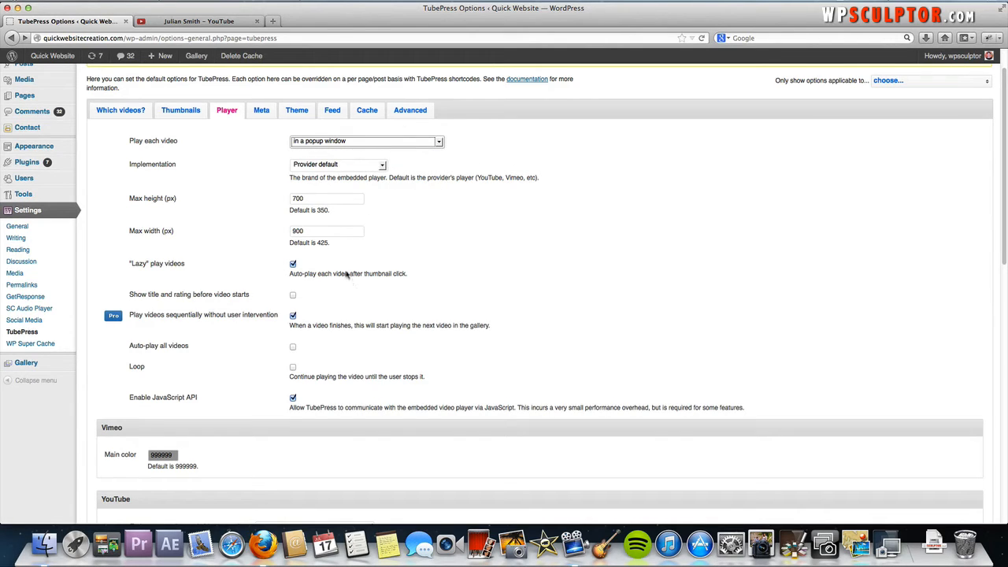
Save the TubePress options with the new player size.
{"action": "scroll", "scroll_direction": "down", "scroll_amount": 3}
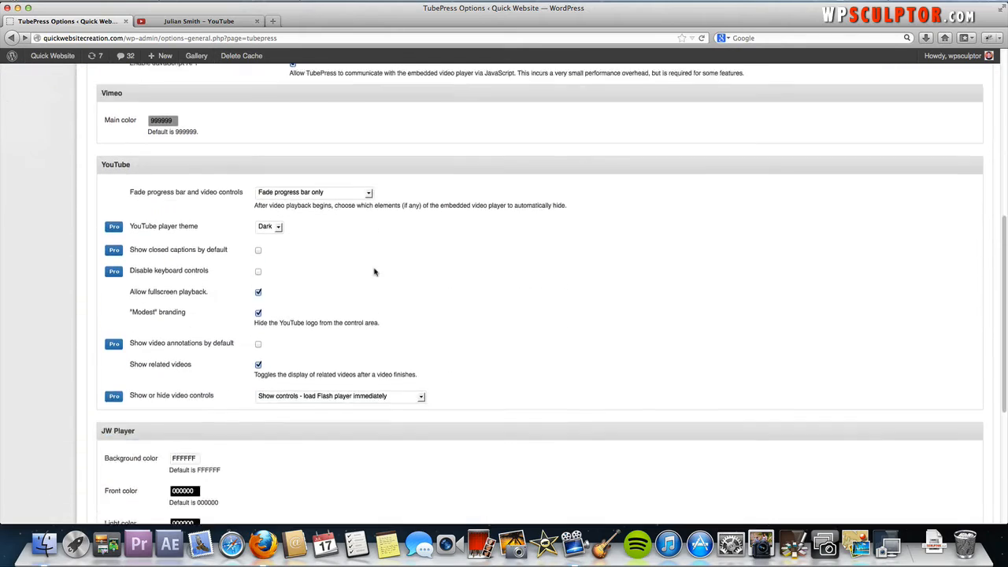
{"action": "scroll", "scroll_direction": "down", "scroll_amount": 3}
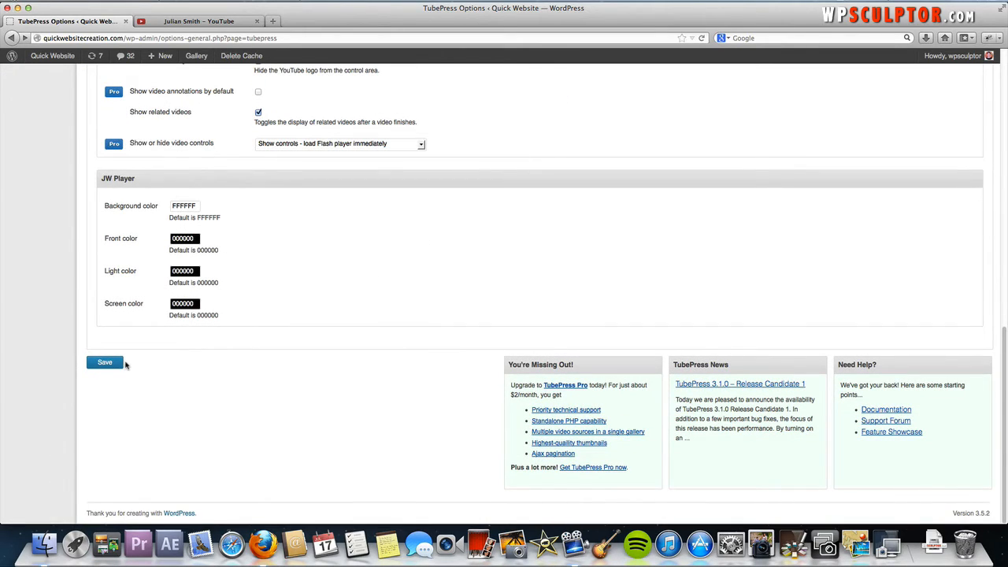
{"action": "left_click", "coordinate": [104, 361]}
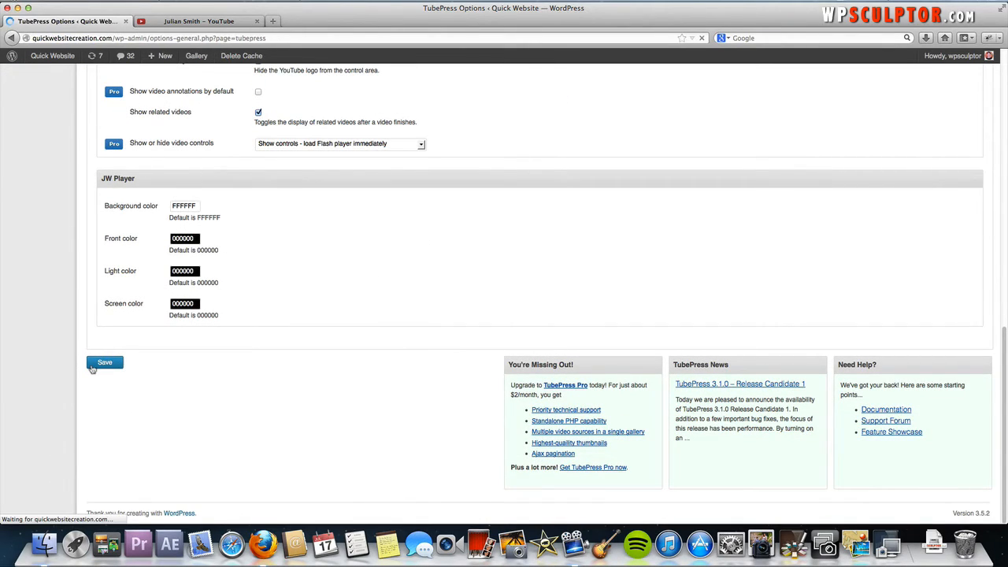
{"action": "left_click", "coordinate": [103, 362]}
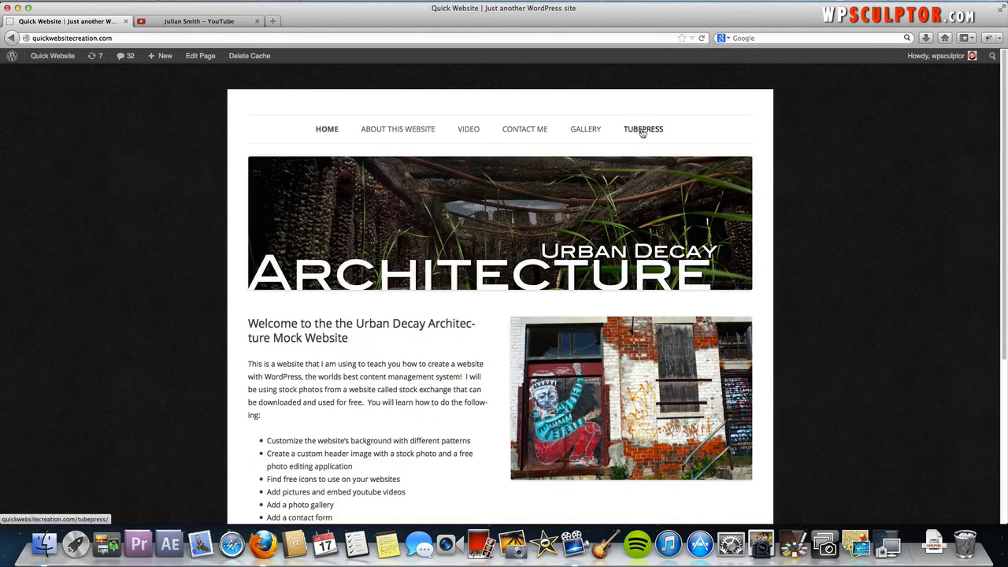
View the live TubePress gallery page and try a thumbnail in the larger popup player.
{"action": "left_click", "coordinate": [642, 129]}
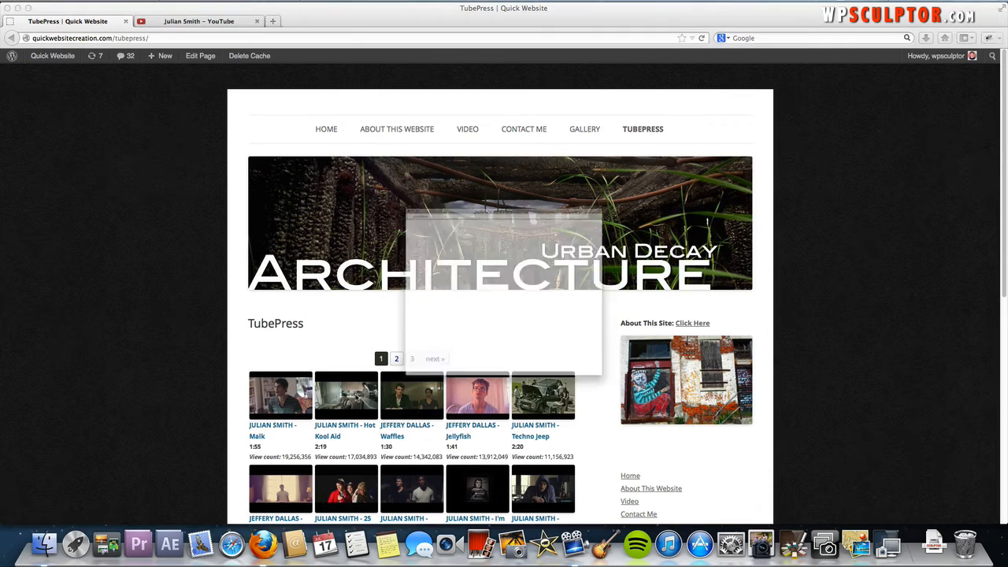
{"action": "left_click", "coordinate": [345, 395]}
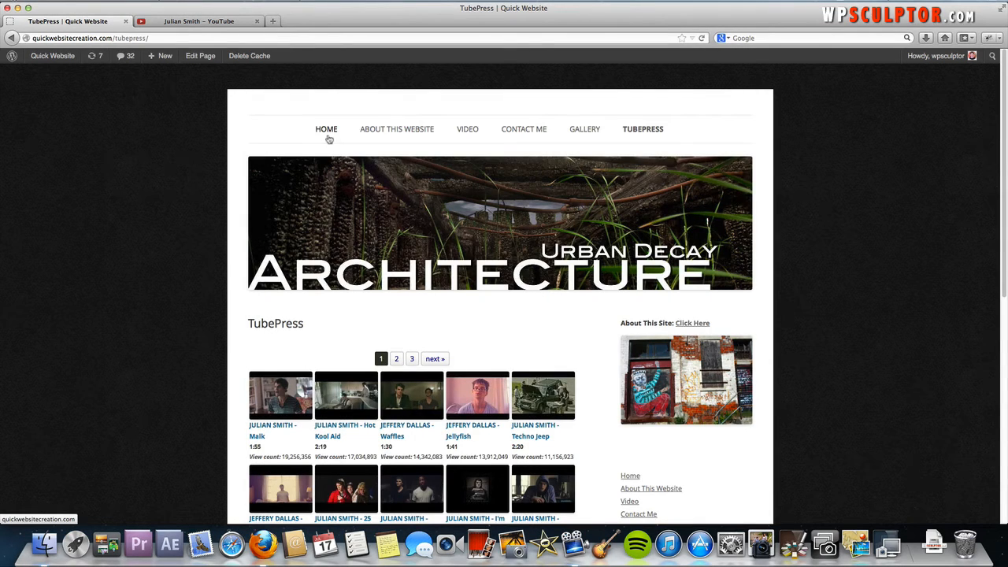
{"action": "mouse_move", "coordinate": [320, 142]}
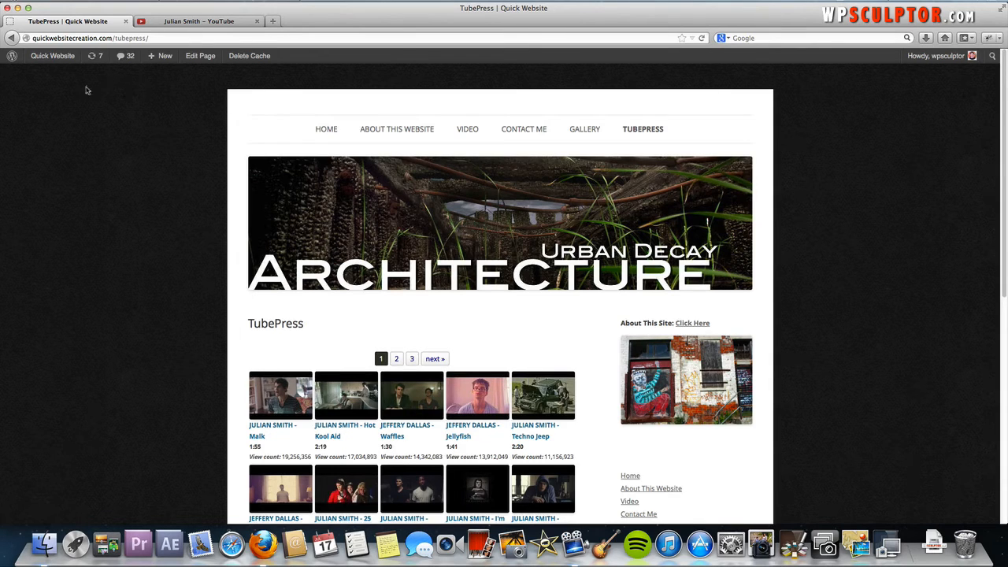
Go back to the dashboard and bring up the TubePress options page.
{"action": "left_click", "coordinate": [52, 55]}
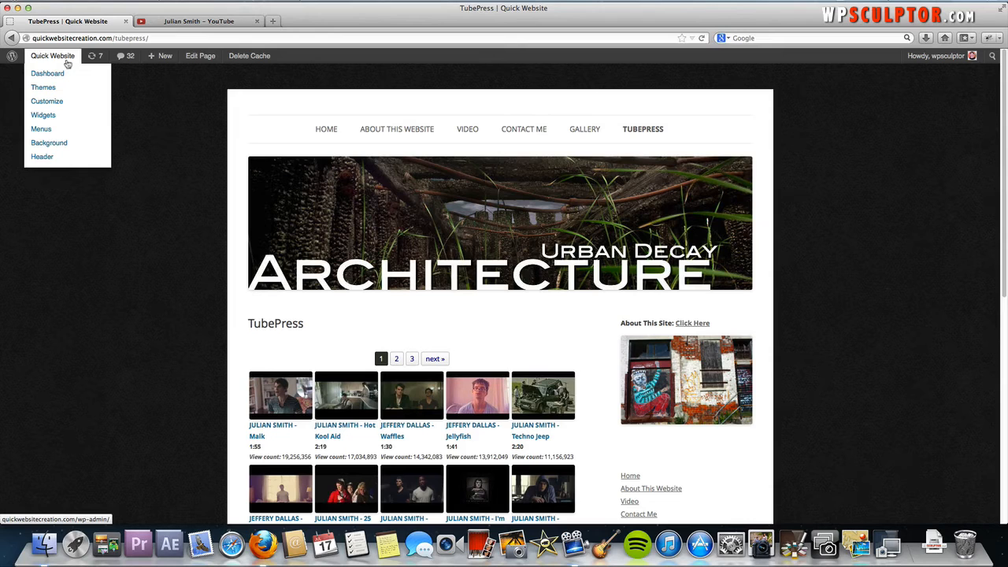
{"action": "left_click", "coordinate": [42, 114]}
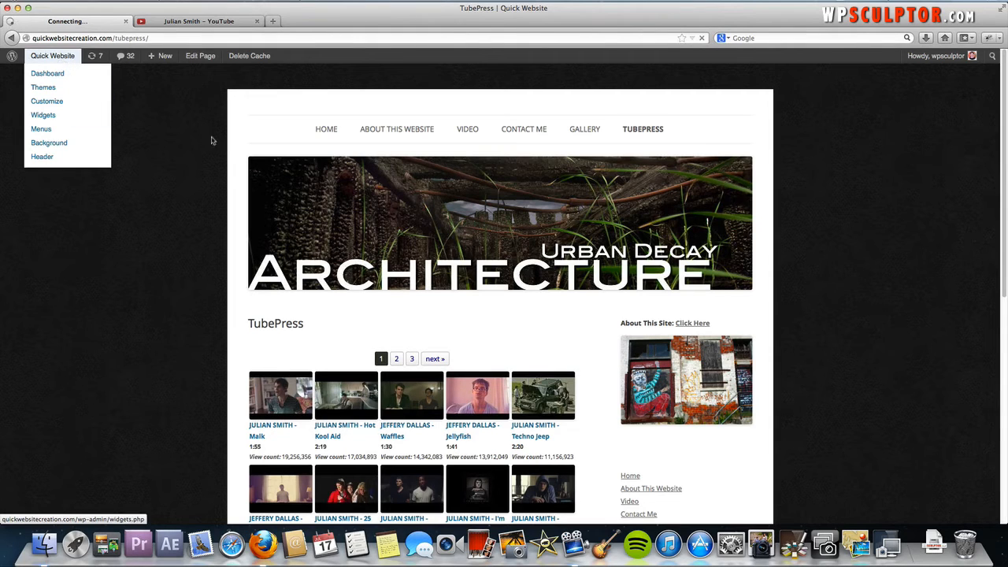
{"action": "left_click", "coordinate": [47, 72]}
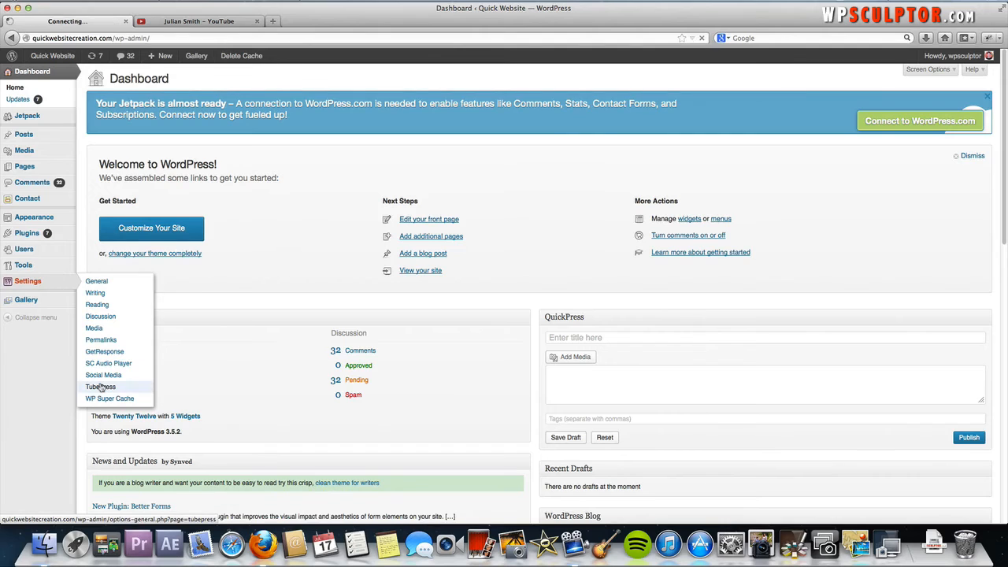
{"action": "left_click", "coordinate": [101, 388]}
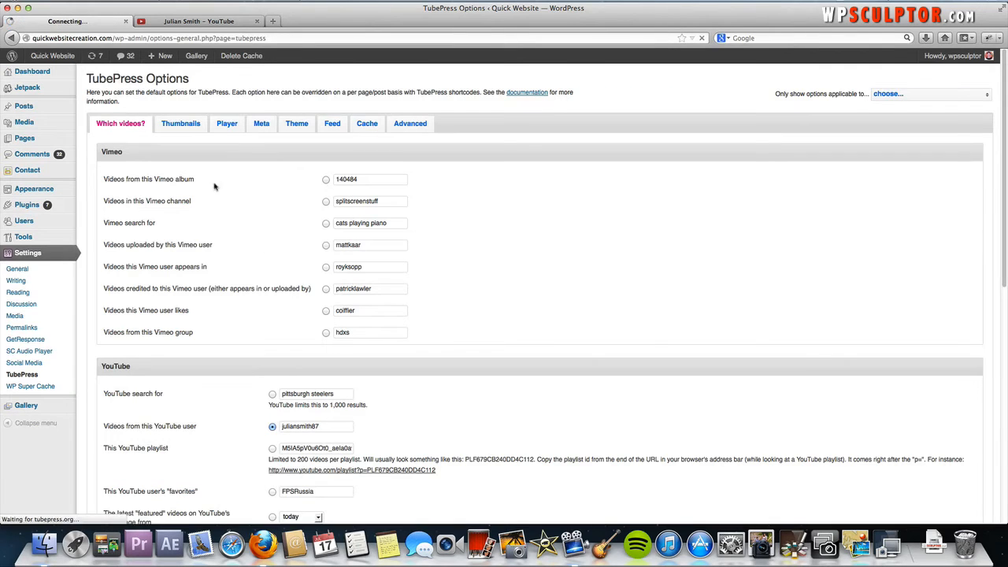
Under 'Which videos?' select 'This YouTube playlist' as the source, then switch to YouTube.
{"action": "scroll", "scroll_direction": "down", "scroll_amount": 3}
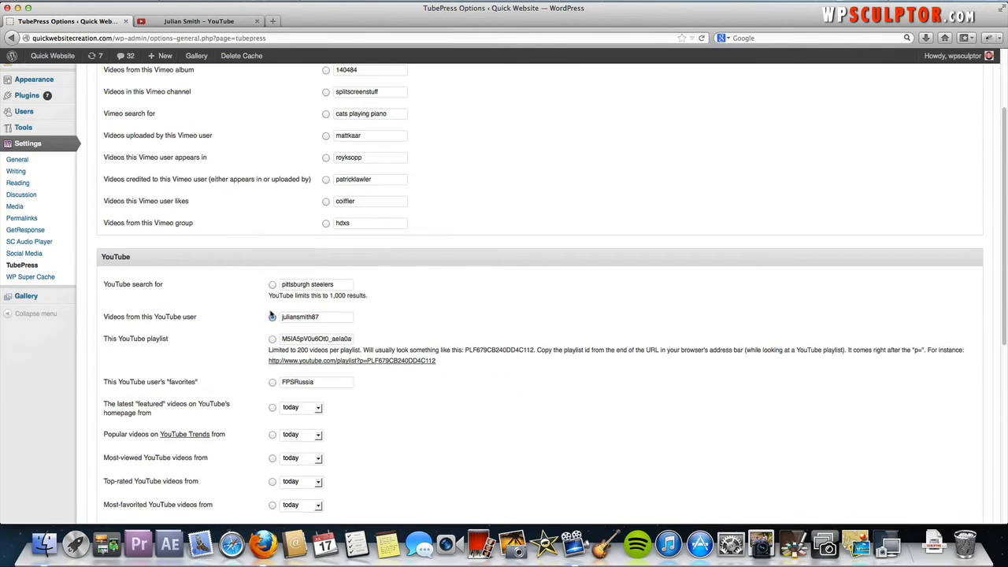
{"action": "left_click", "coordinate": [273, 307]}
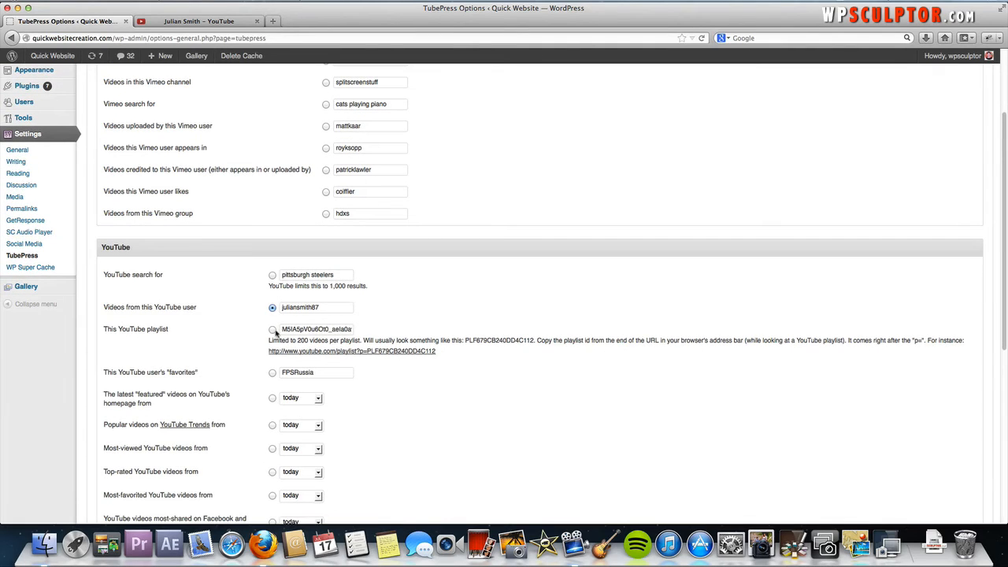
{"action": "left_click", "coordinate": [272, 329]}
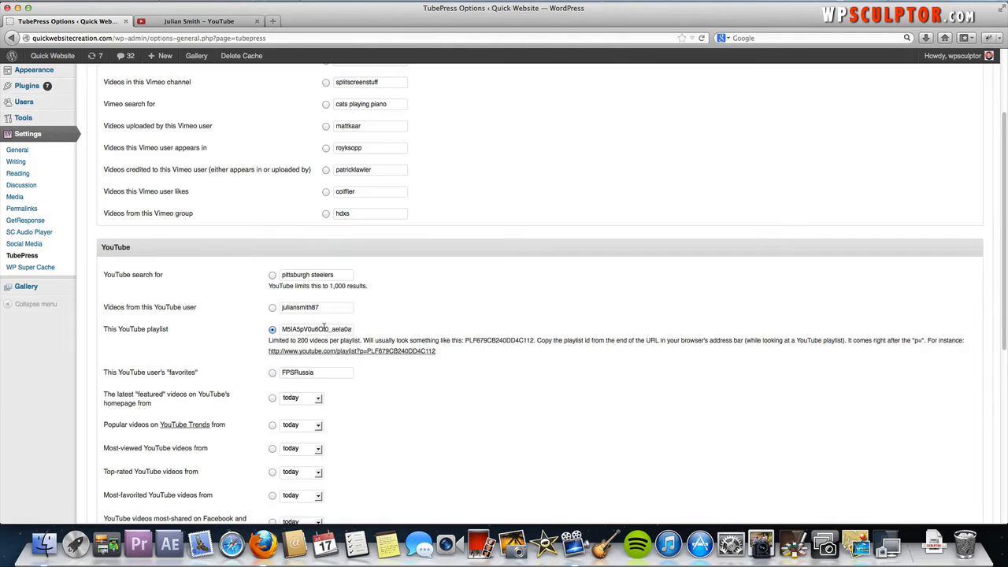
{"action": "left_click", "coordinate": [198, 20]}
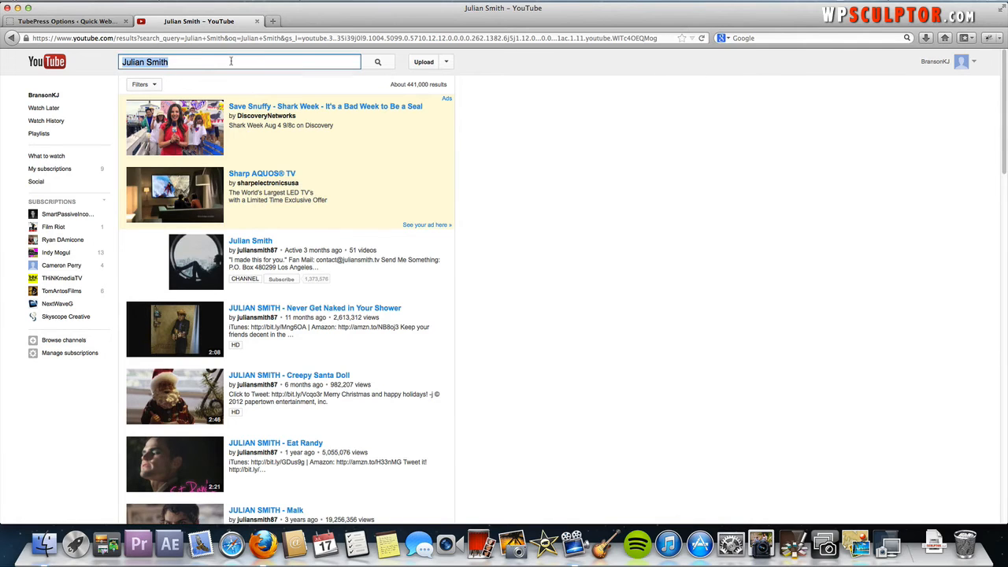
Search YouTube for 'learn' guitar lessons, open the Easy Beginner Acoustic Guitar Songs full playlist and copy its URL.
{"action": "type", "text": "learn"}
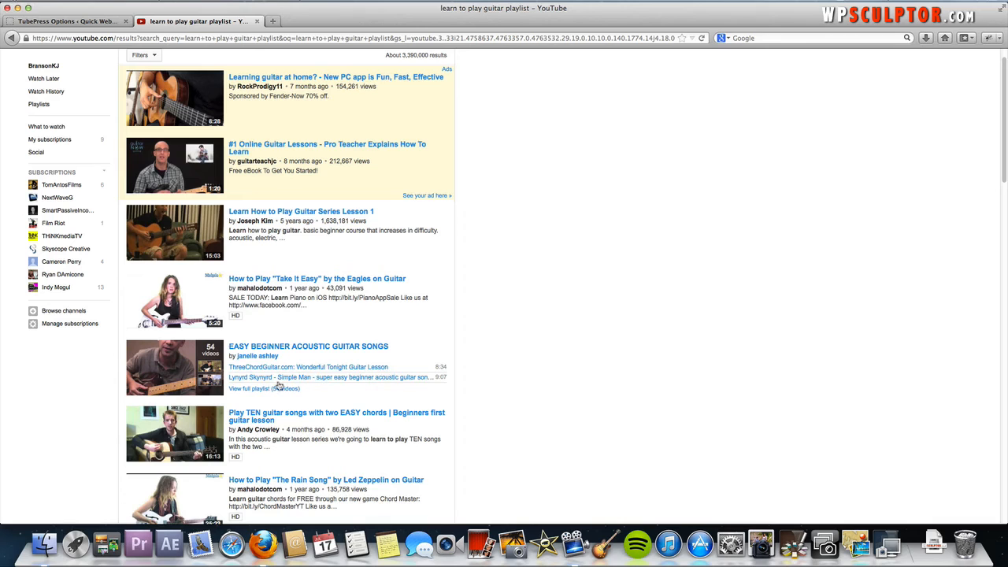
{"action": "left_click", "coordinate": [265, 387]}
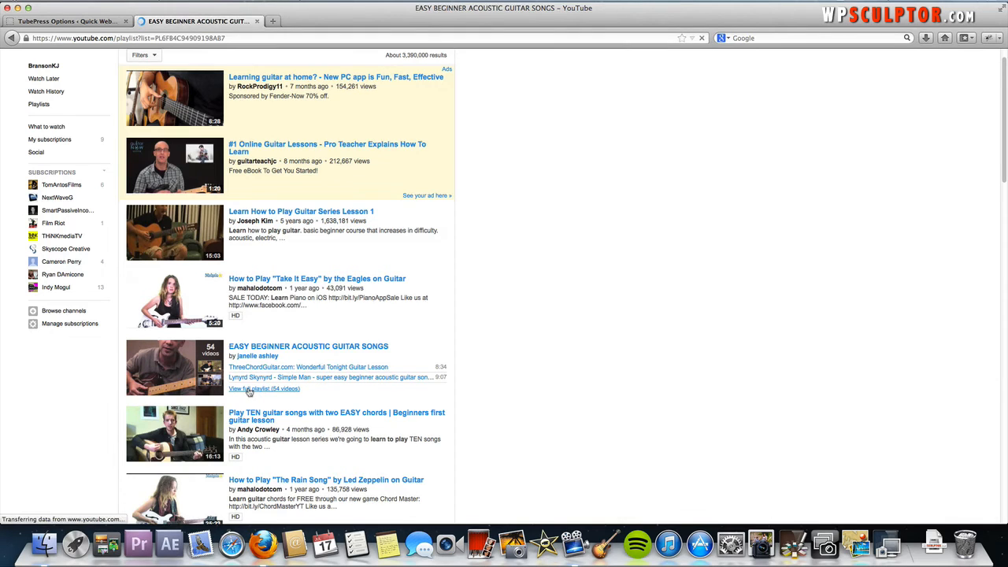
{"action": "left_click", "coordinate": [265, 387]}
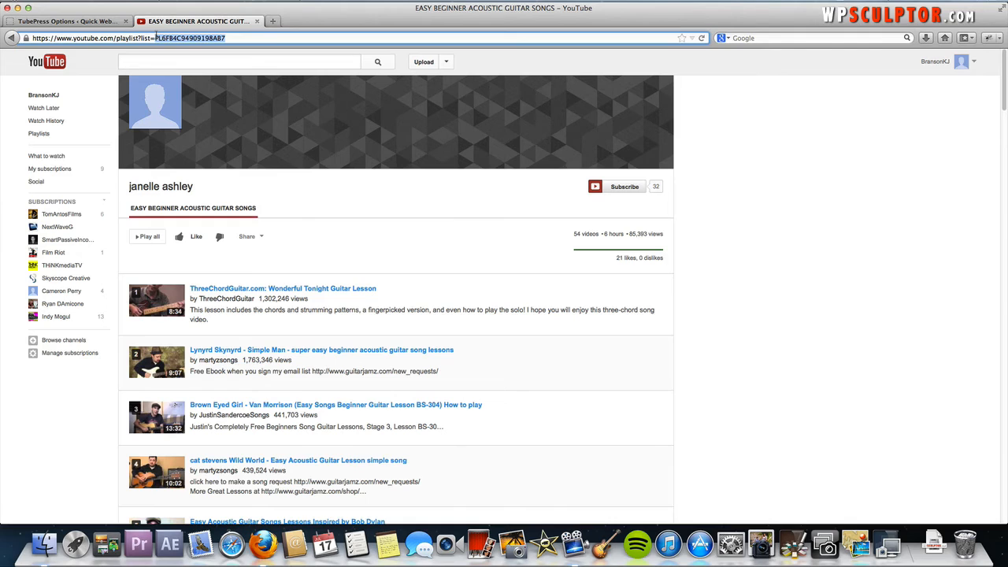
{"action": "left_click", "coordinate": [66, 22]}
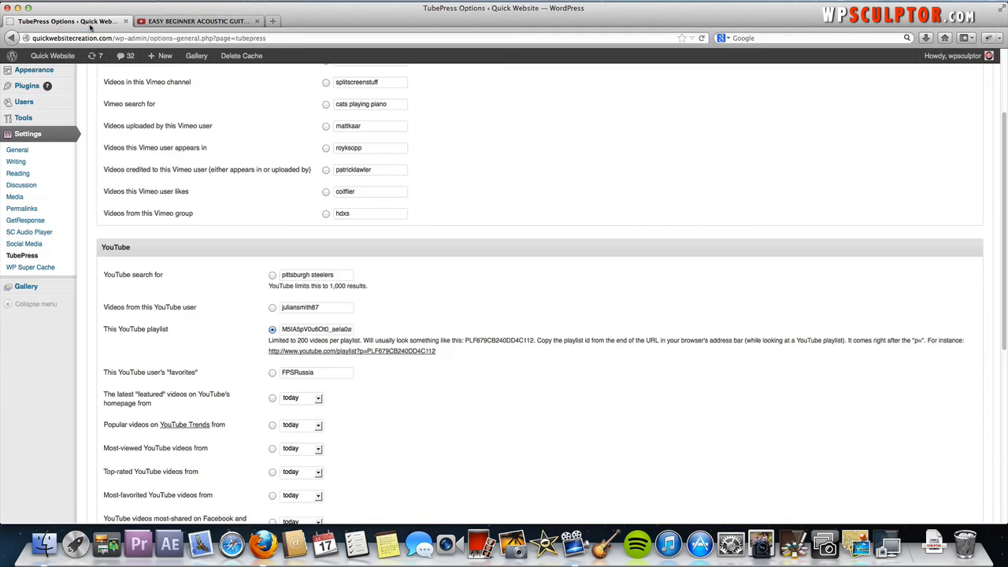
Paste the guitar playlist ID into the 'This YouTube playlist' field and save the options.
{"action": "left_click", "coordinate": [315, 329]}
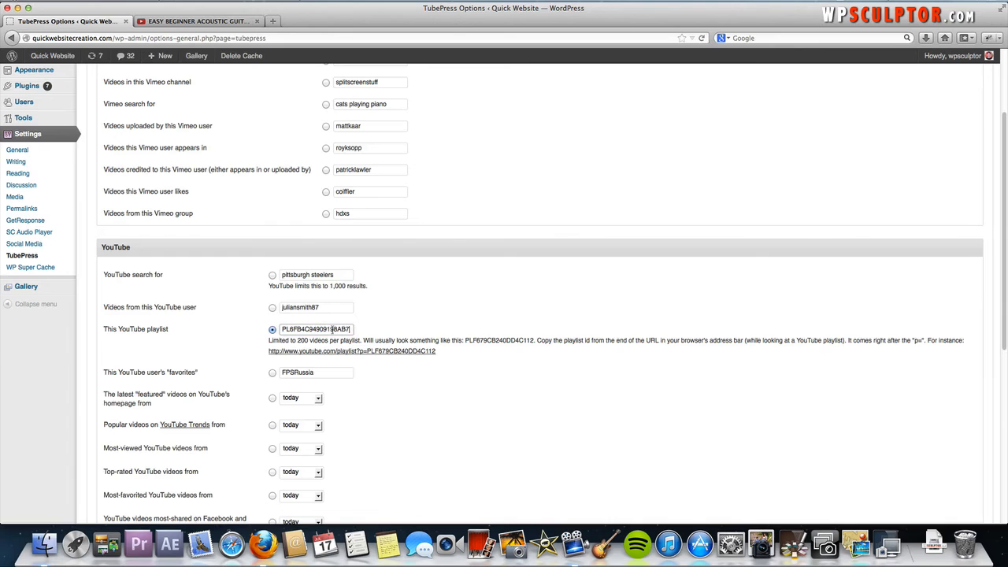
{"action": "scroll", "scroll_direction": "down", "scroll_amount": 3}
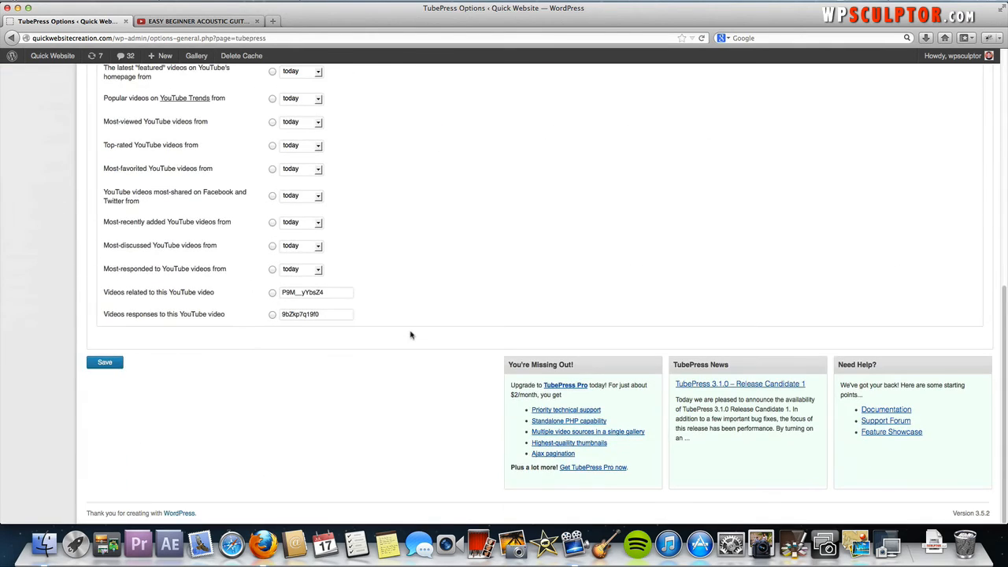
{"action": "left_click", "coordinate": [103, 361]}
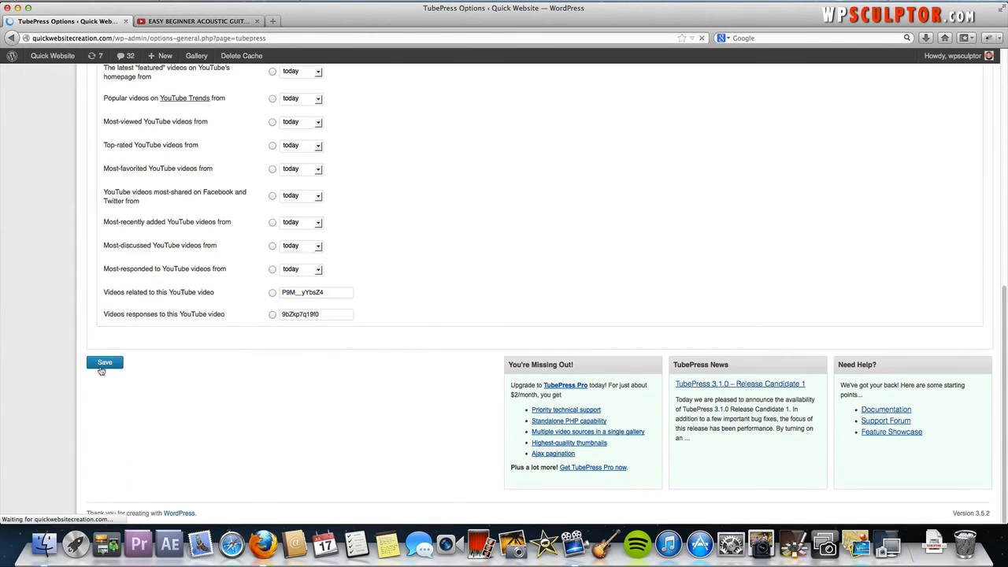
{"action": "left_click", "coordinate": [104, 365]}
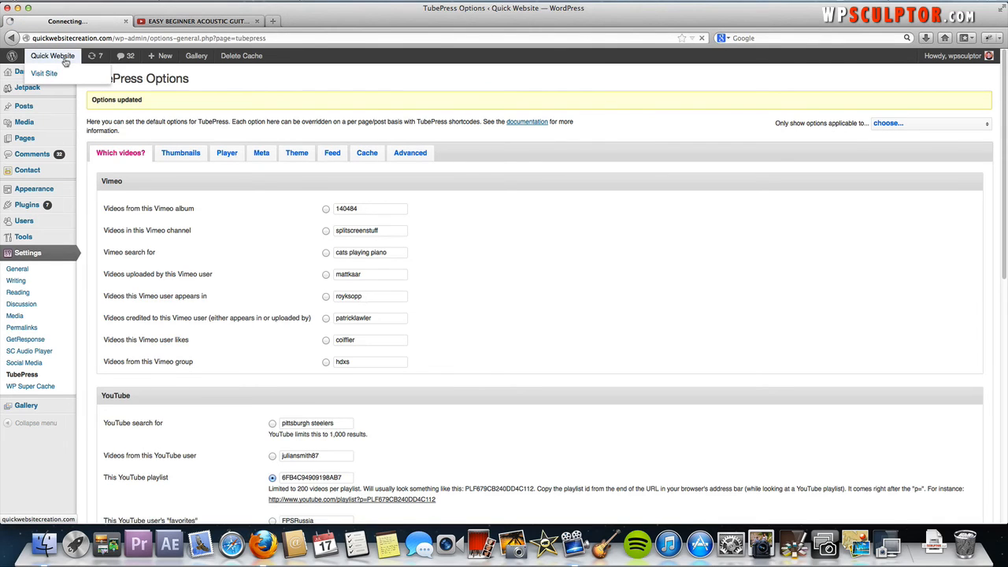
Visit the site's TubePress page, now showing the beginner guitar playlist videos.
{"action": "left_click", "coordinate": [44, 74]}
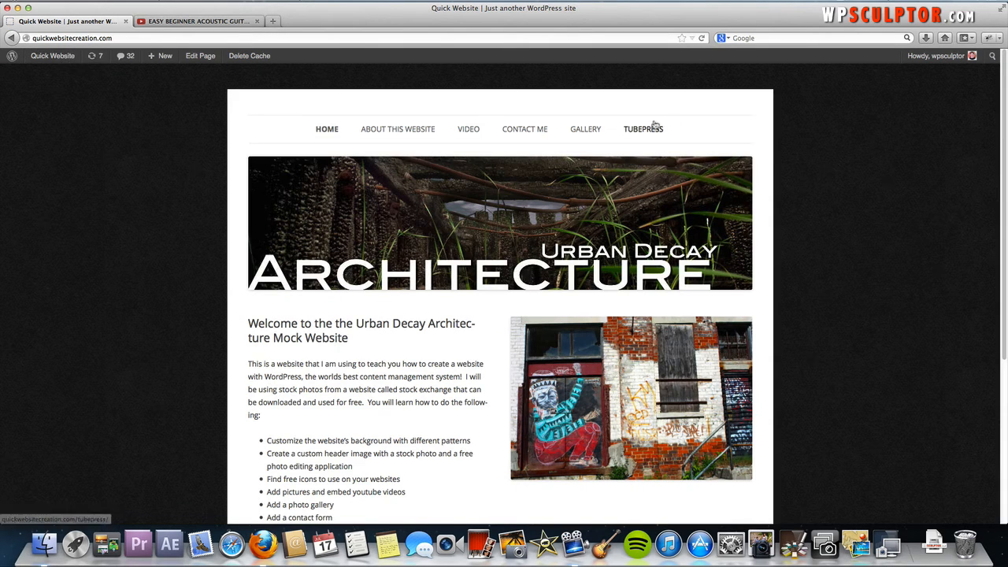
{"action": "left_click", "coordinate": [643, 129]}
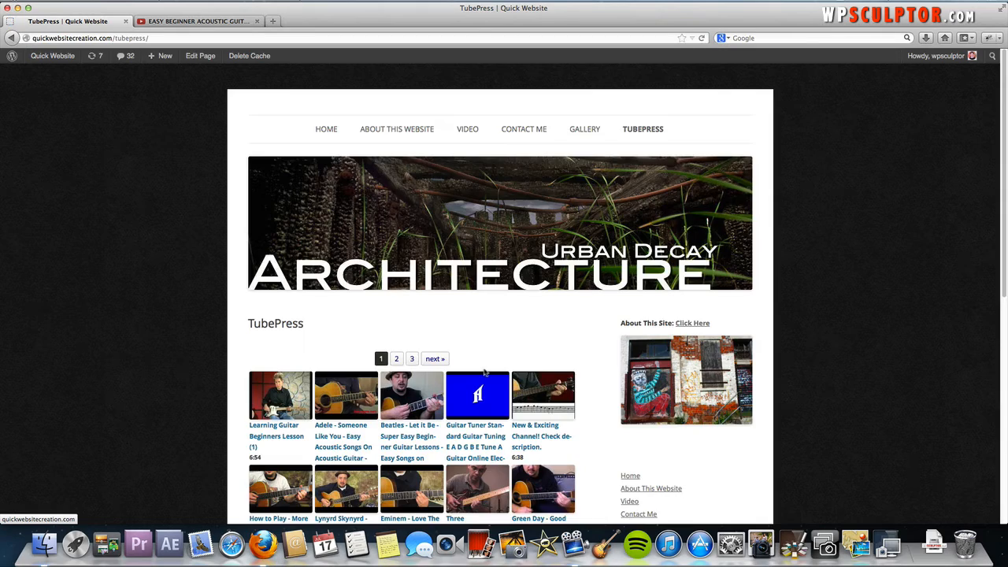
{"action": "scroll", "scroll_direction": "down", "scroll_amount": 3}
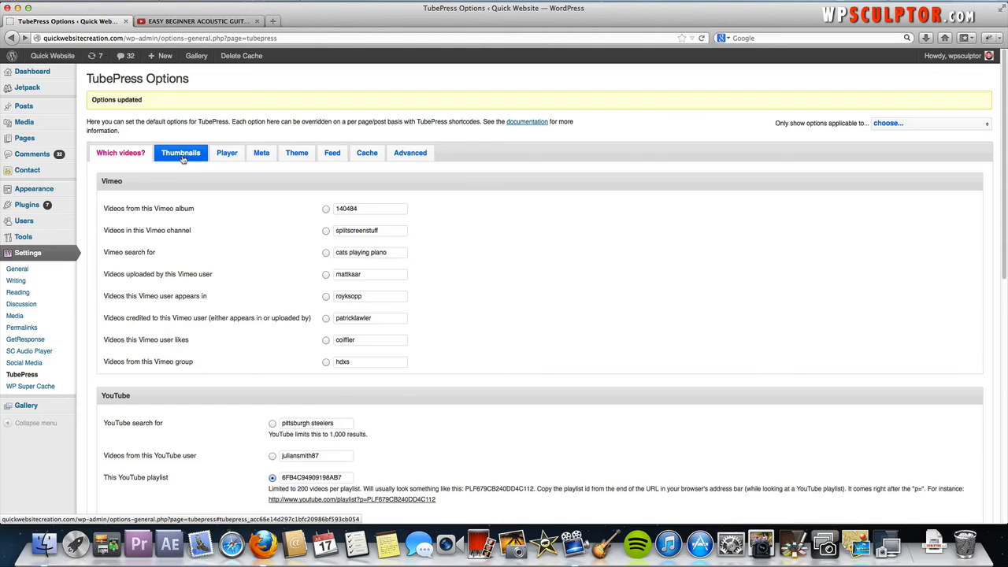
Review the Thumbnails settings, then the Player settings with popup playback at 700x900.
{"action": "left_click", "coordinate": [179, 151]}
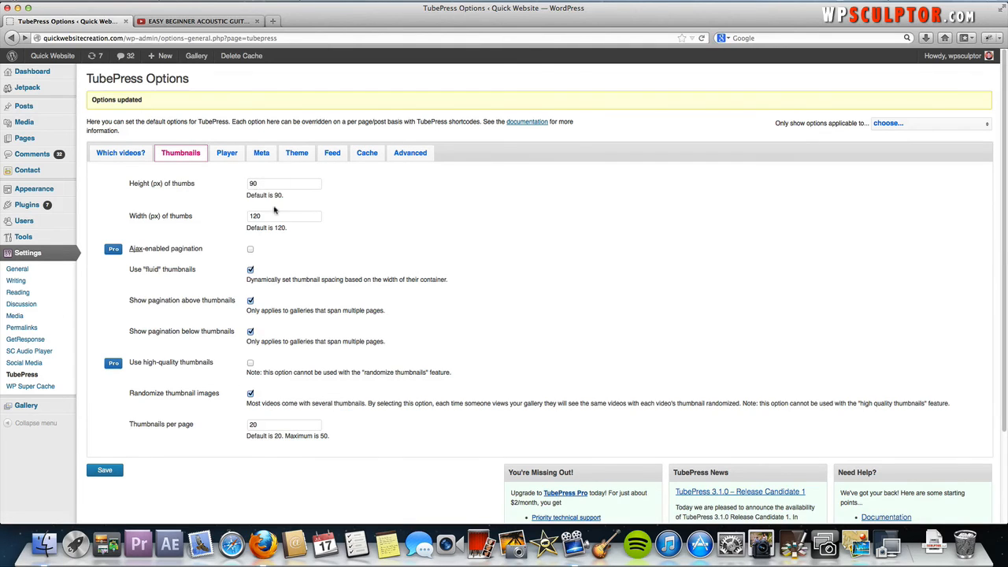
{"action": "scroll", "scroll_direction": "down", "scroll_amount": 3}
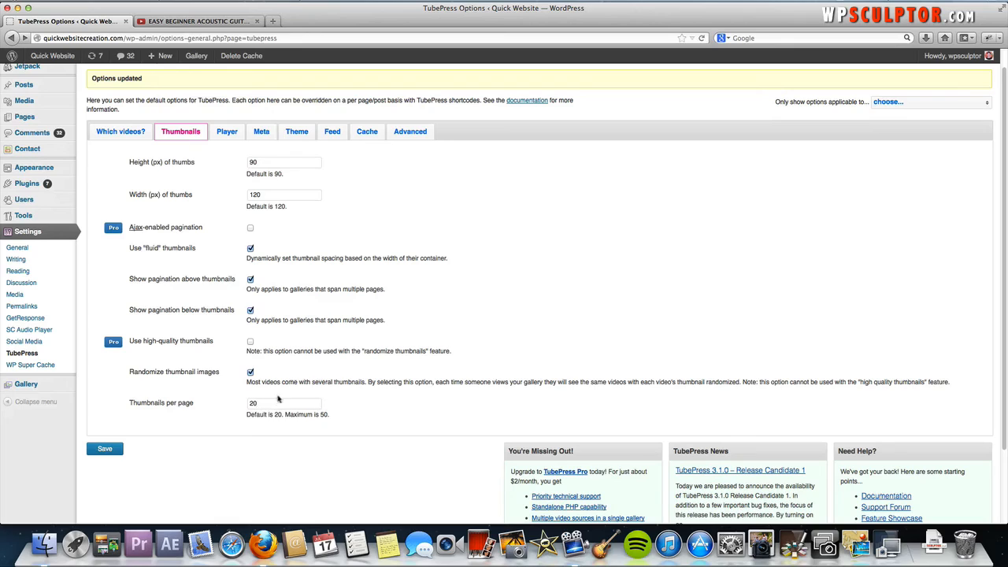
{"action": "mouse_move", "coordinate": [112, 243]}
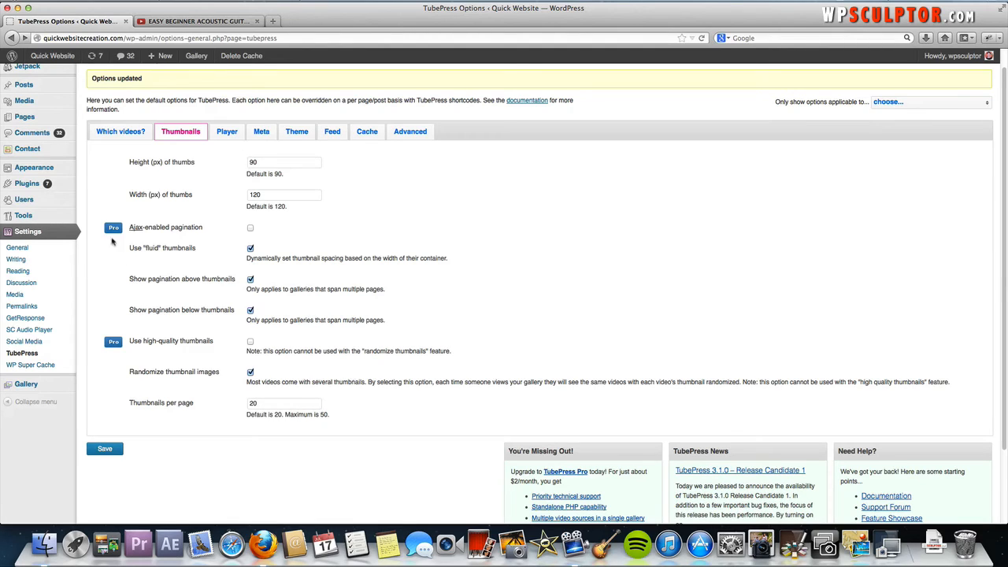
{"action": "mouse_move", "coordinate": [126, 353]}
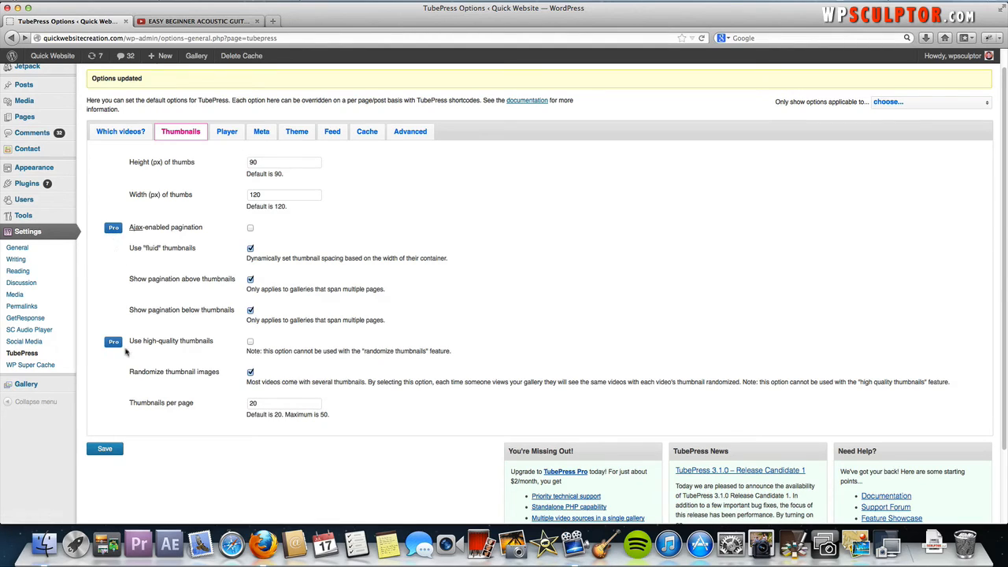
{"action": "mouse_move", "coordinate": [260, 187]}
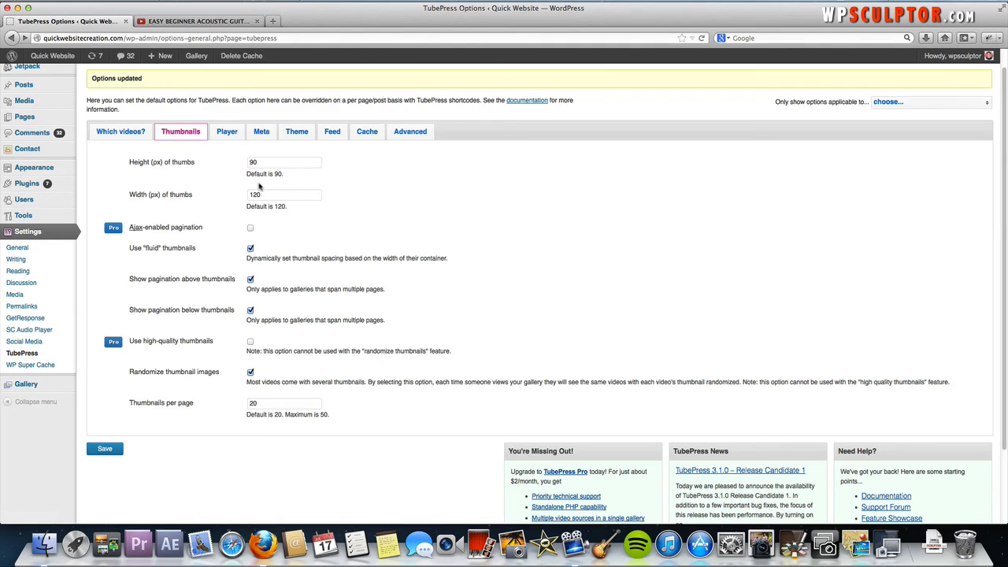
{"action": "mouse_move", "coordinate": [520, 488]}
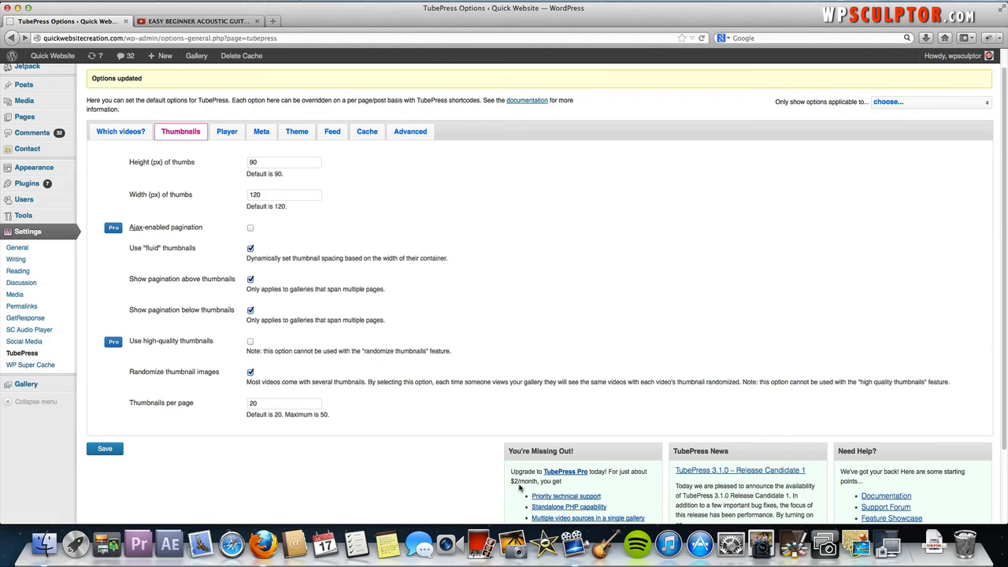
{"action": "mouse_move", "coordinate": [208, 155]}
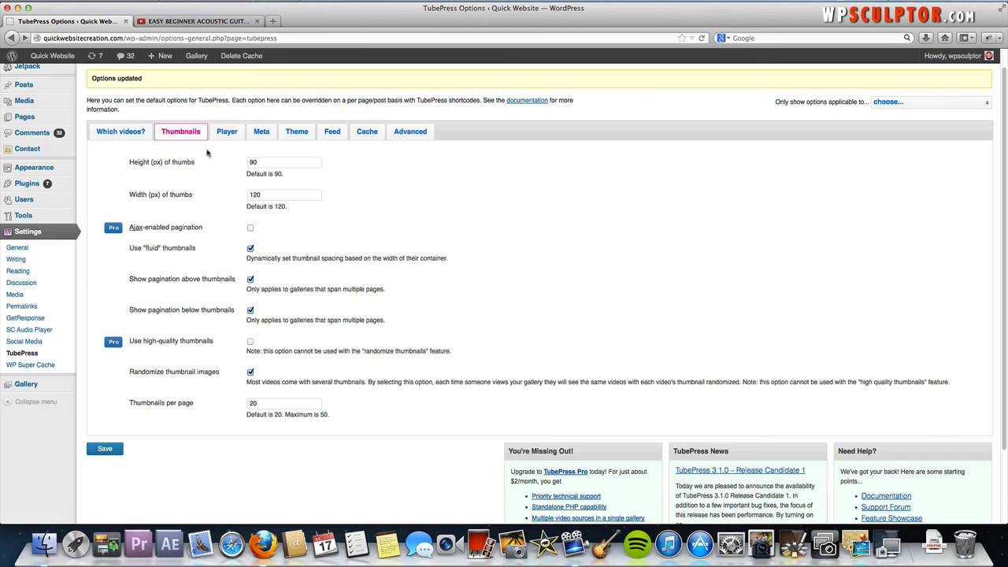
{"action": "left_click", "coordinate": [227, 132]}
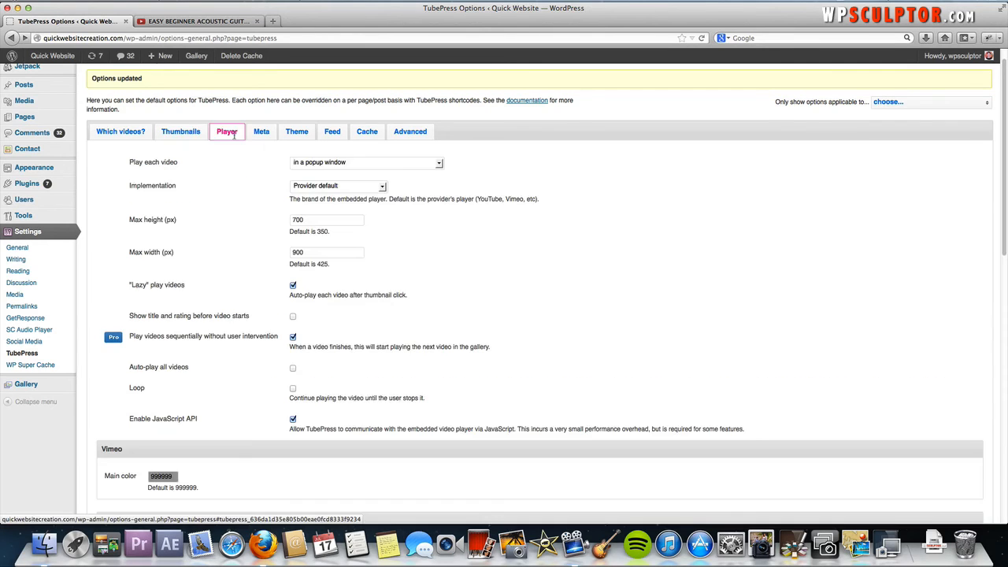
{"action": "scroll", "scroll_direction": "down", "scroll_amount": 3}
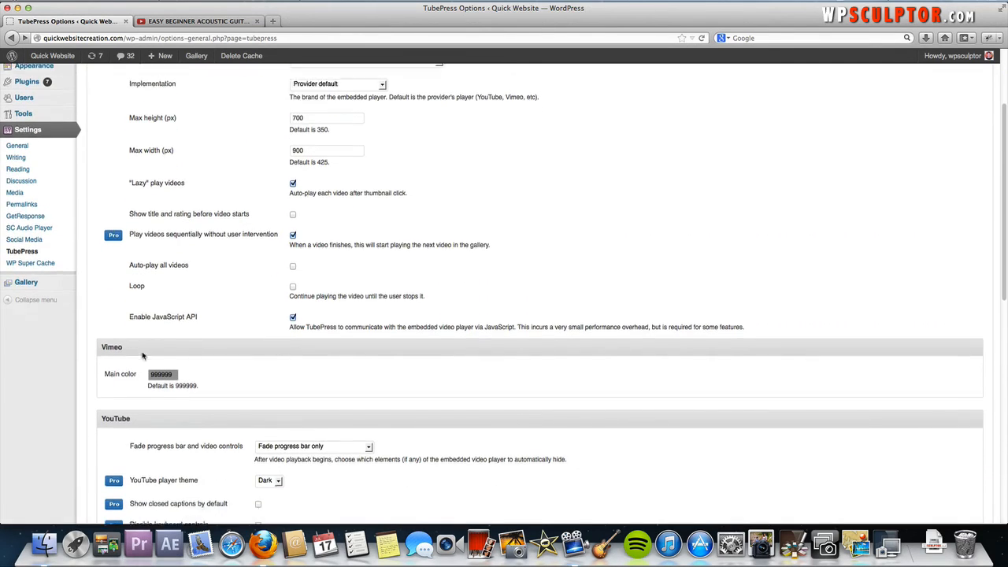
{"action": "scroll", "scroll_direction": "down", "scroll_amount": 3}
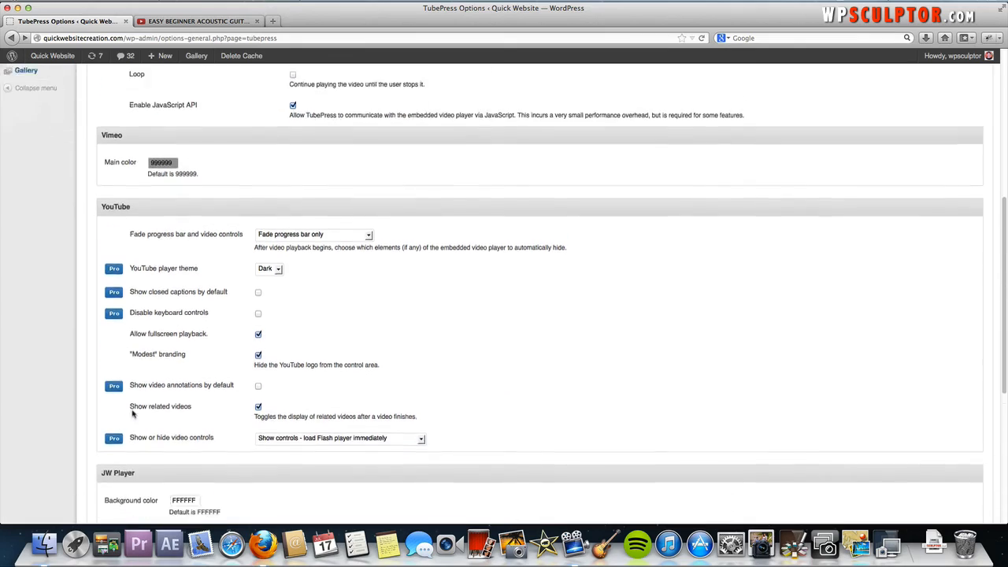